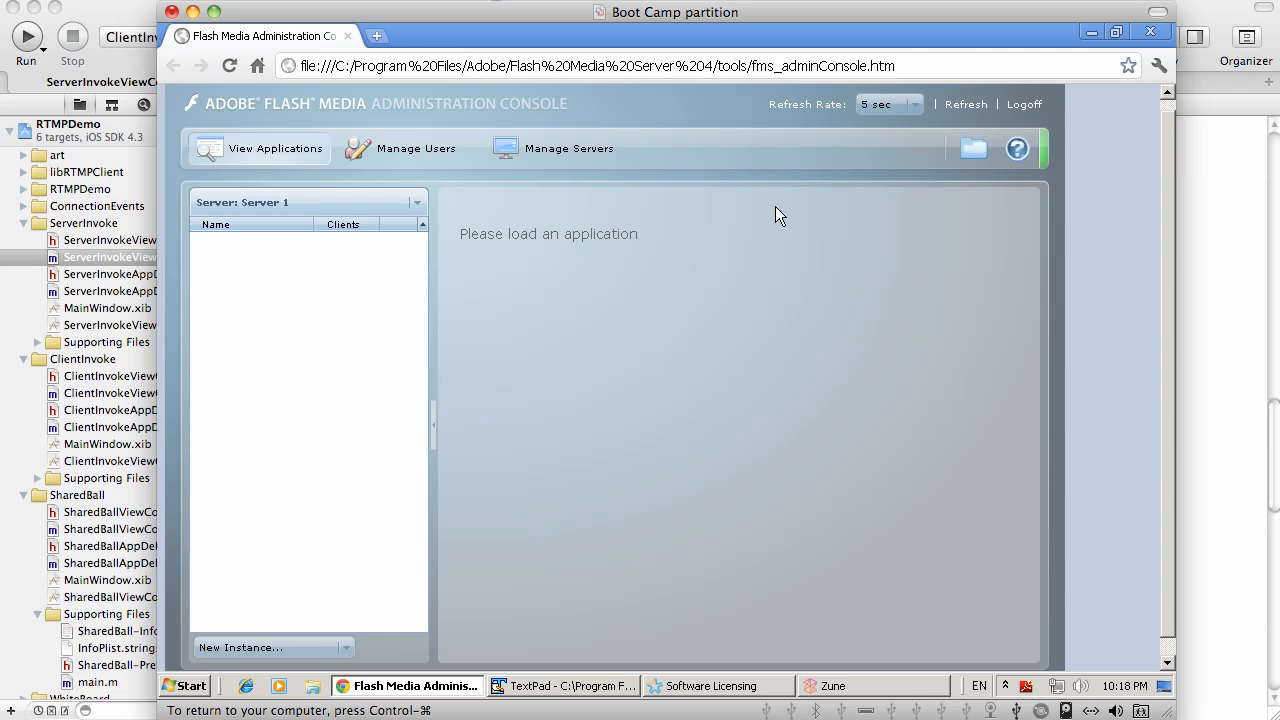
{"action": "mouse_move", "coordinate": [808, 237]}
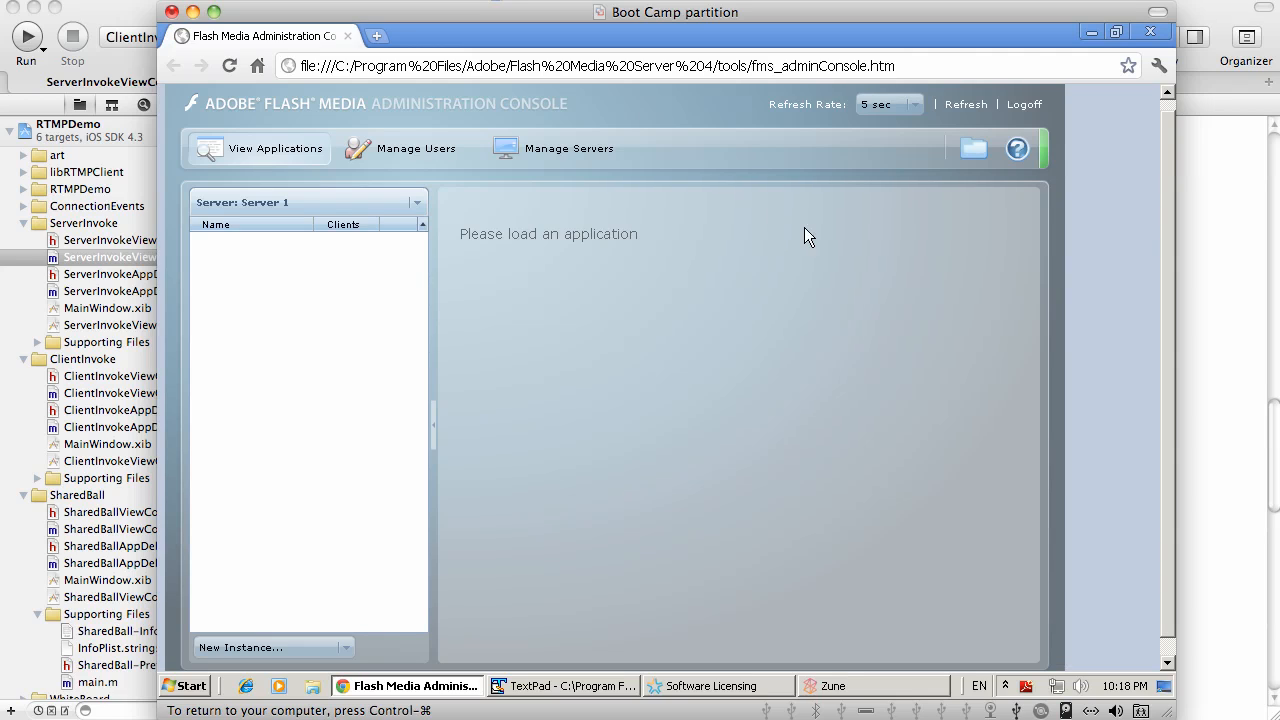
{"action": "mouse_move", "coordinate": [835, 335]}
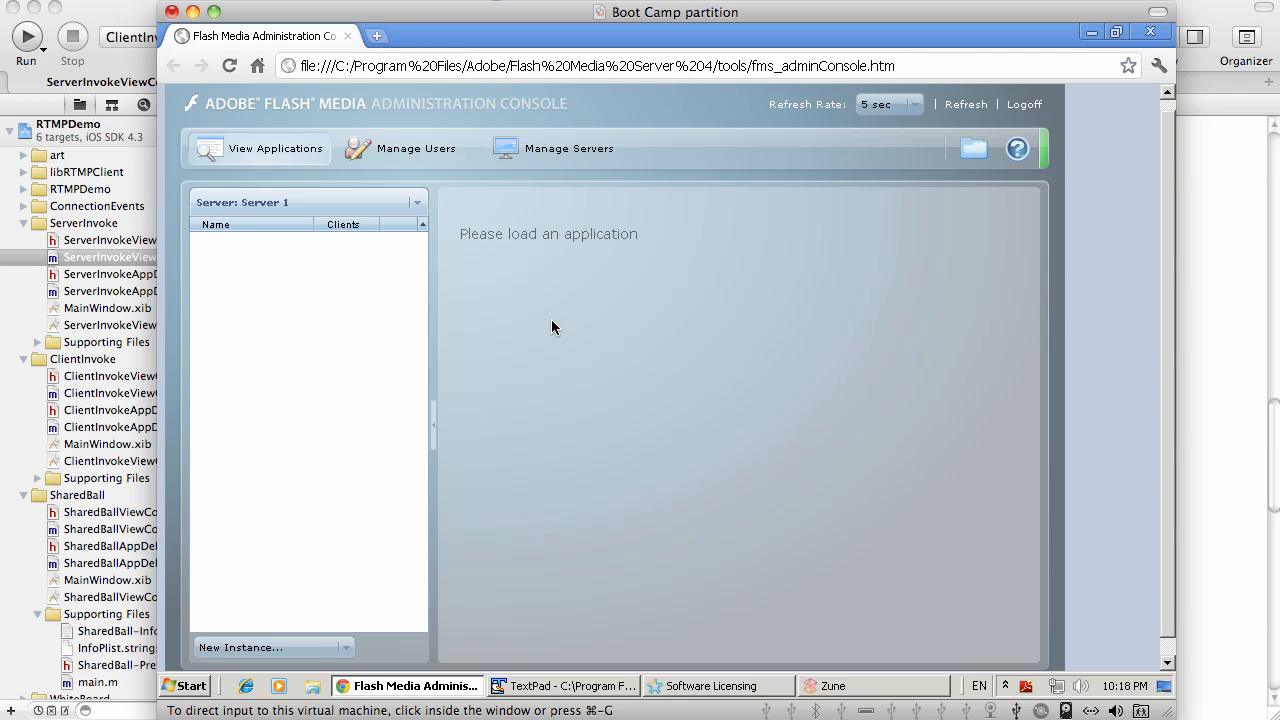
{"action": "mouse_move", "coordinate": [560, 579]}
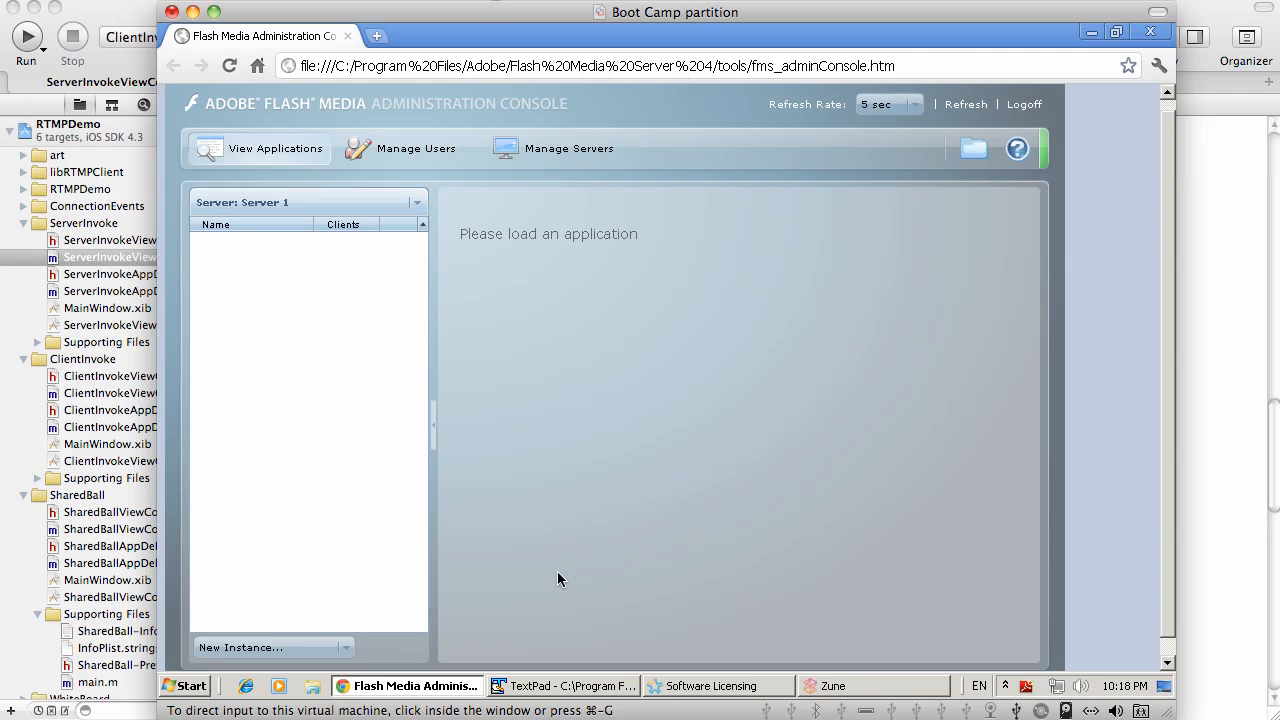
{"action": "mouse_move", "coordinate": [307, 205]}
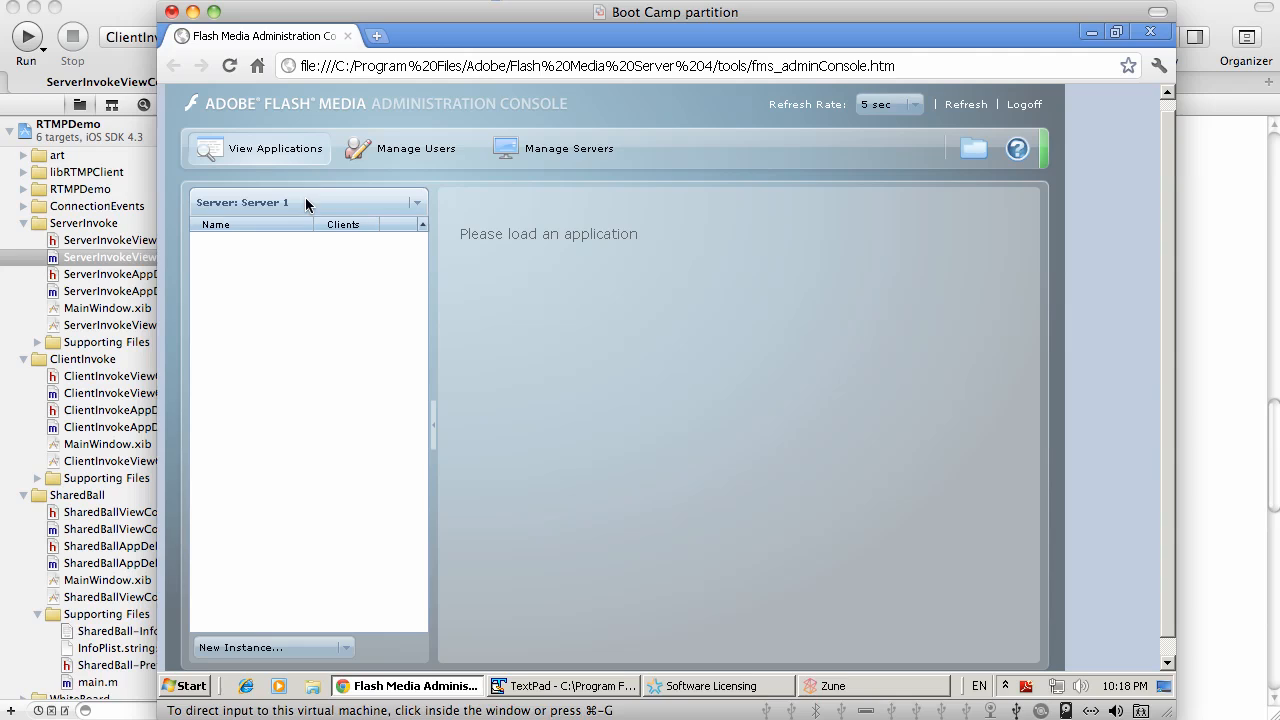
Step: Show the _defaultVHost_ virtual host's applications, then bring the MethodInvocation main.asc script forward in TextPad
{"action": "left_click", "coordinate": [415, 202]}
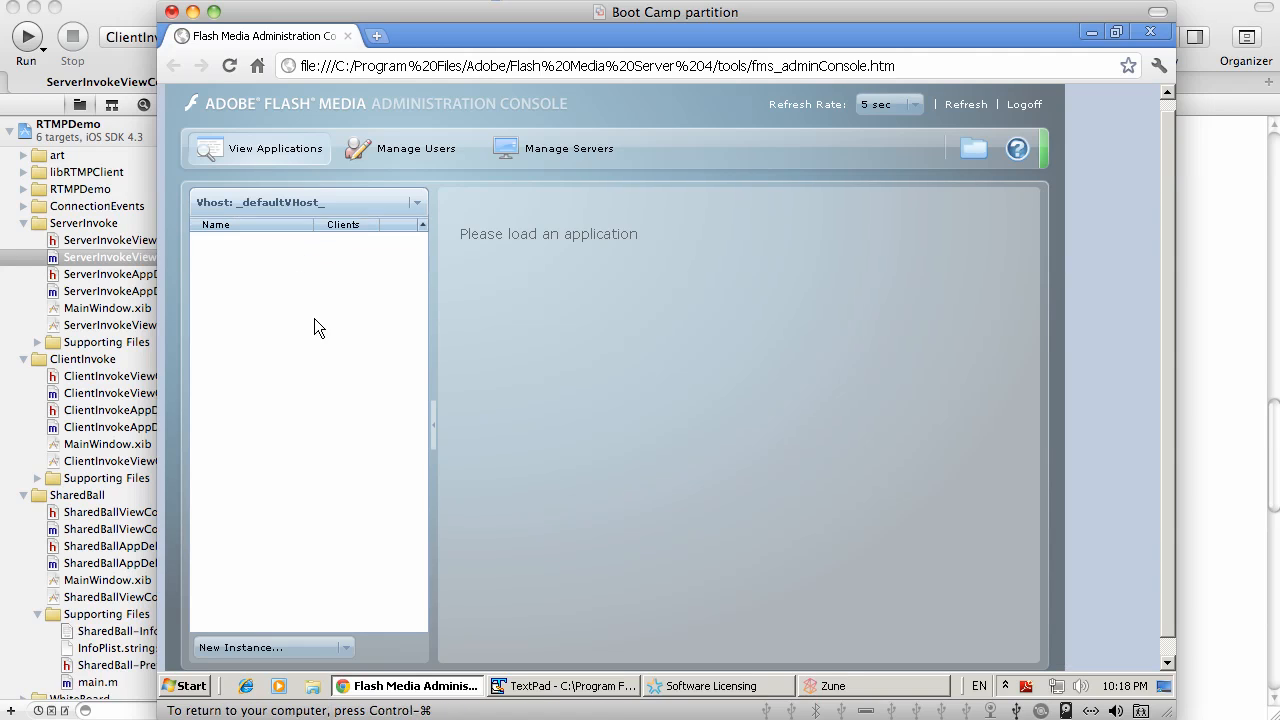
{"action": "left_click", "coordinate": [348, 647]}
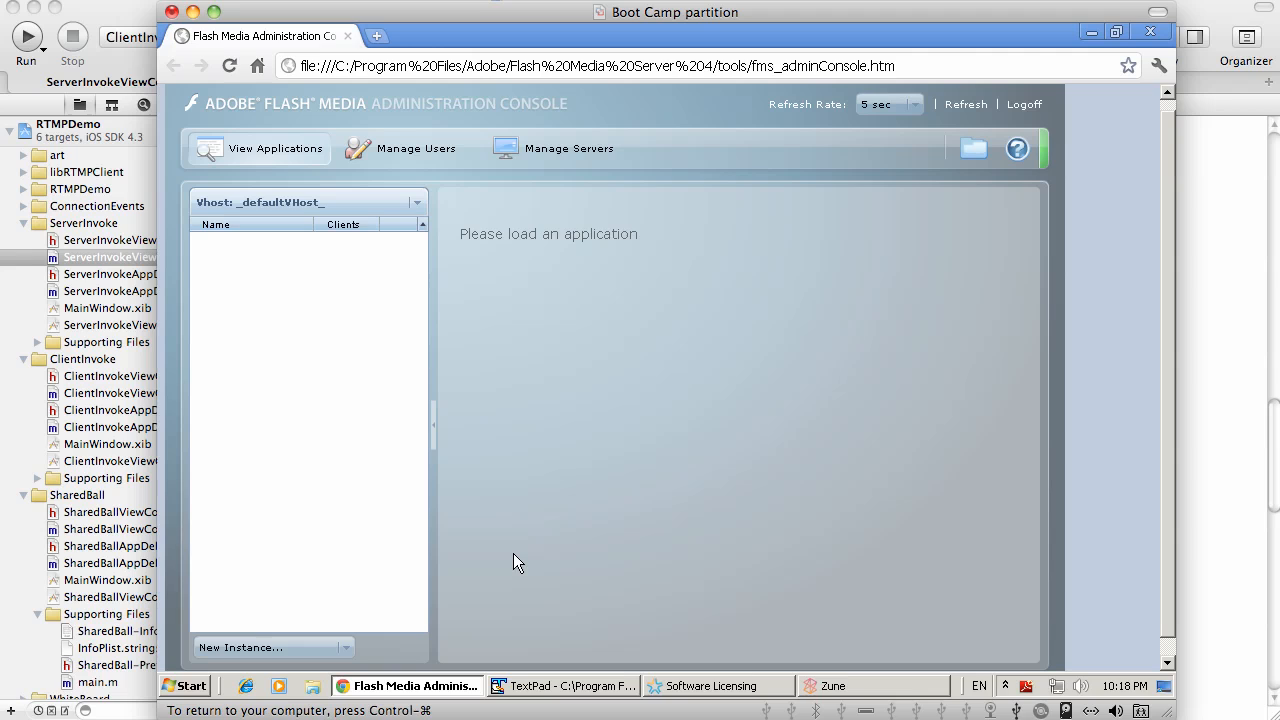
{"action": "left_click", "coordinate": [562, 686]}
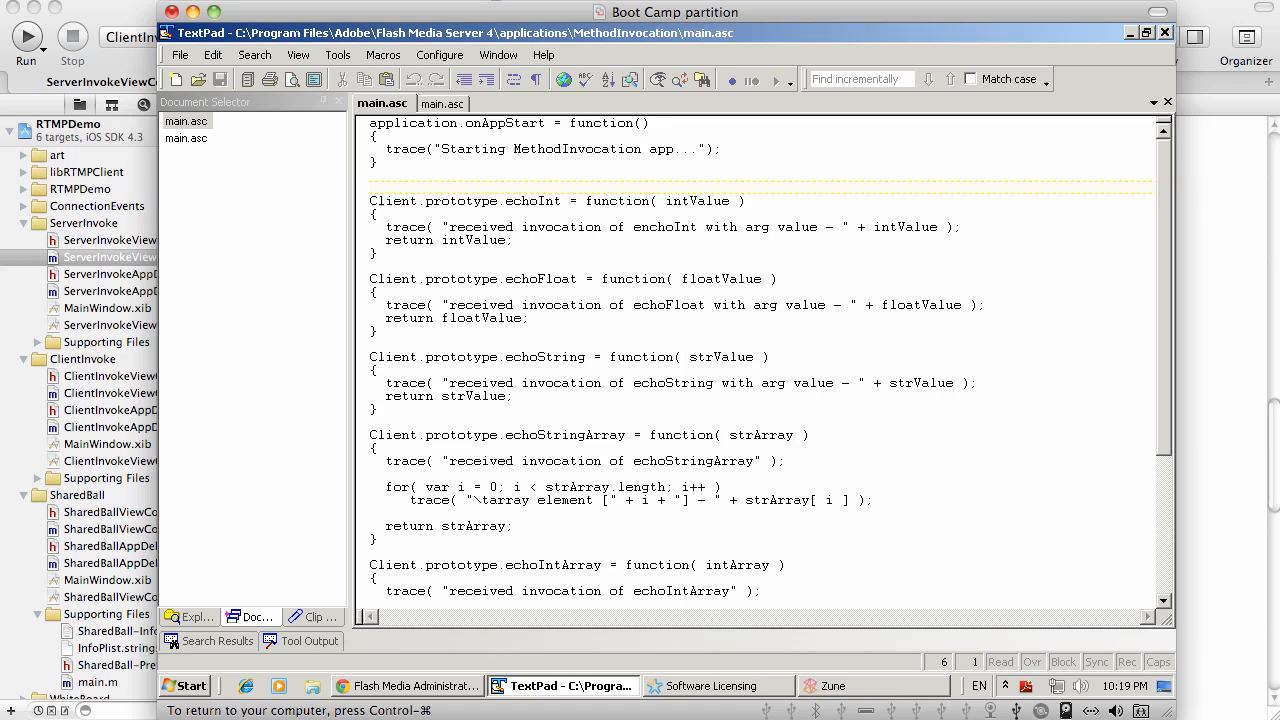
Step: Review the echoInt and echoFloat handlers and the start of echoString in main.asc
{"action": "double_click", "coordinate": [532, 200]}
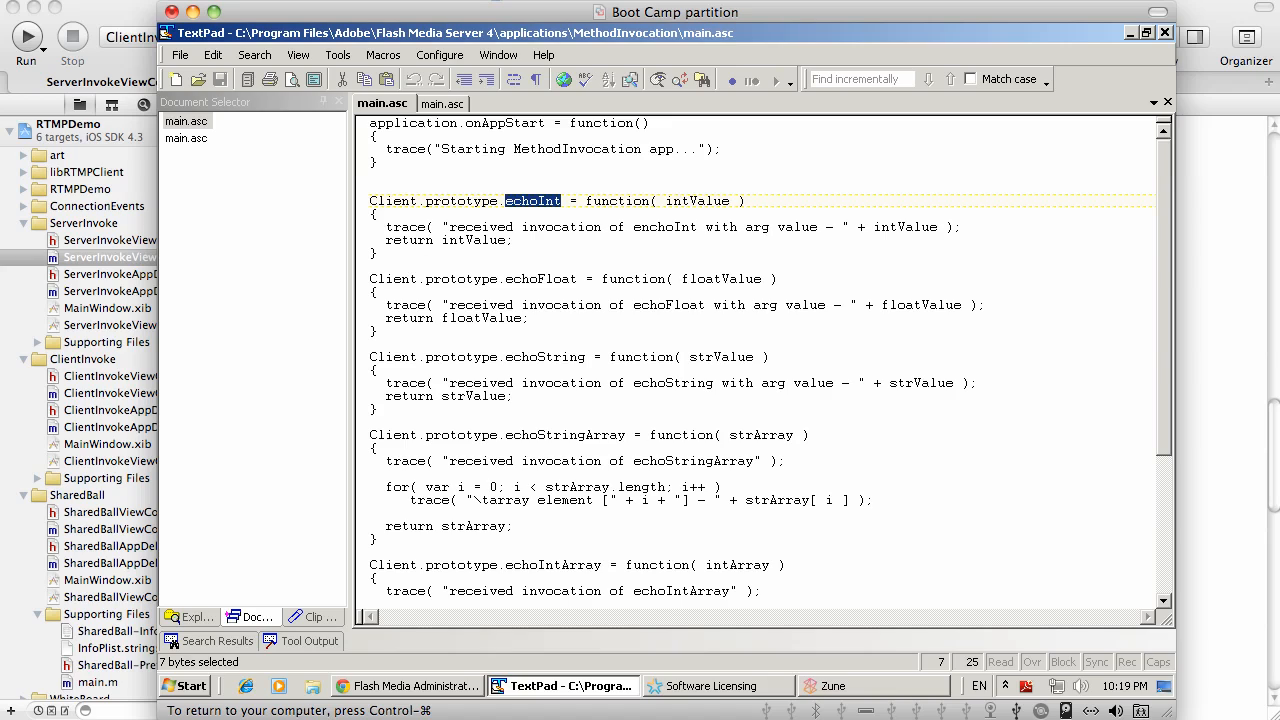
{"action": "left_click", "coordinate": [484, 240]}
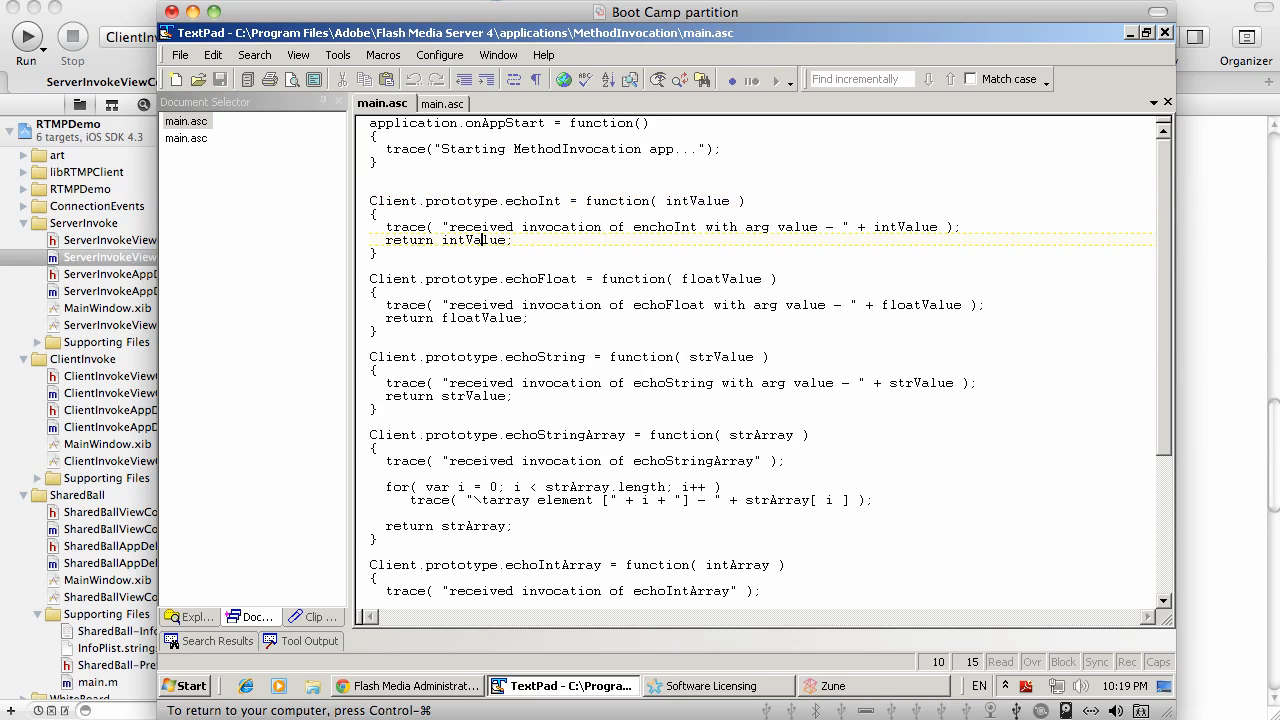
{"action": "double_click", "coordinate": [472, 240]}
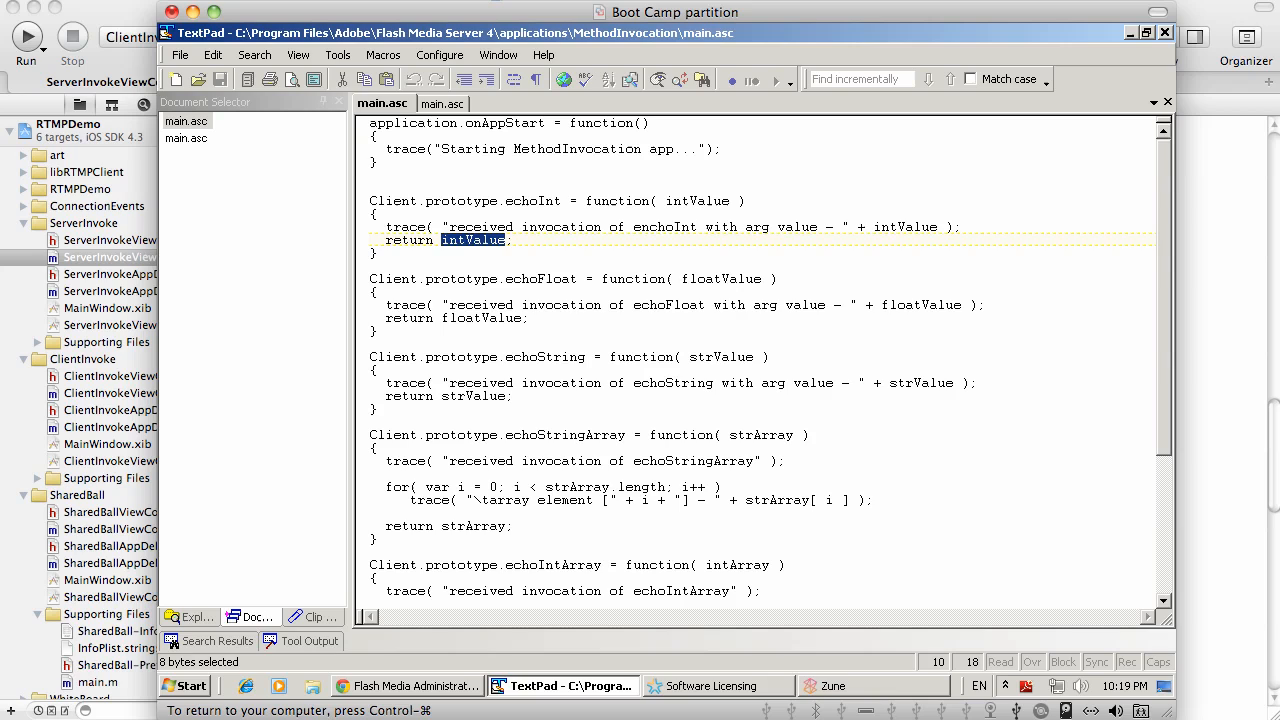
{"action": "double_click", "coordinate": [540, 278]}
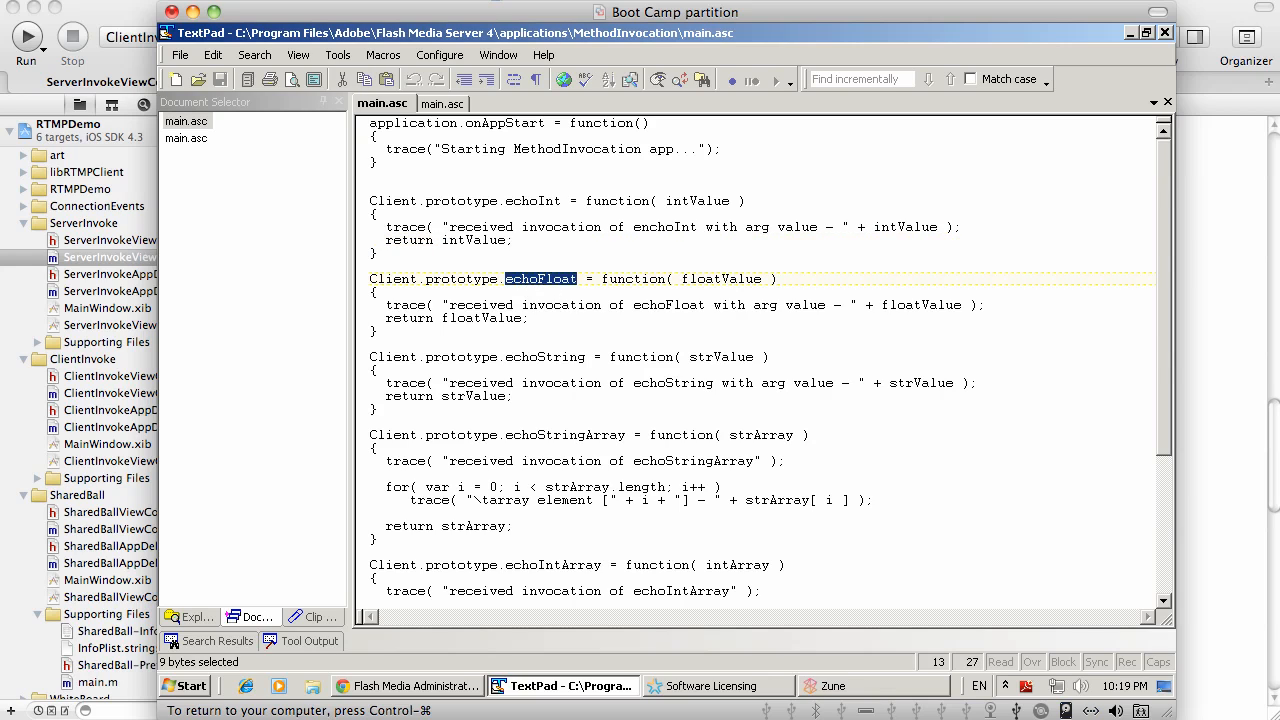
{"action": "scroll", "scroll_direction": "down", "scroll_amount": 3}
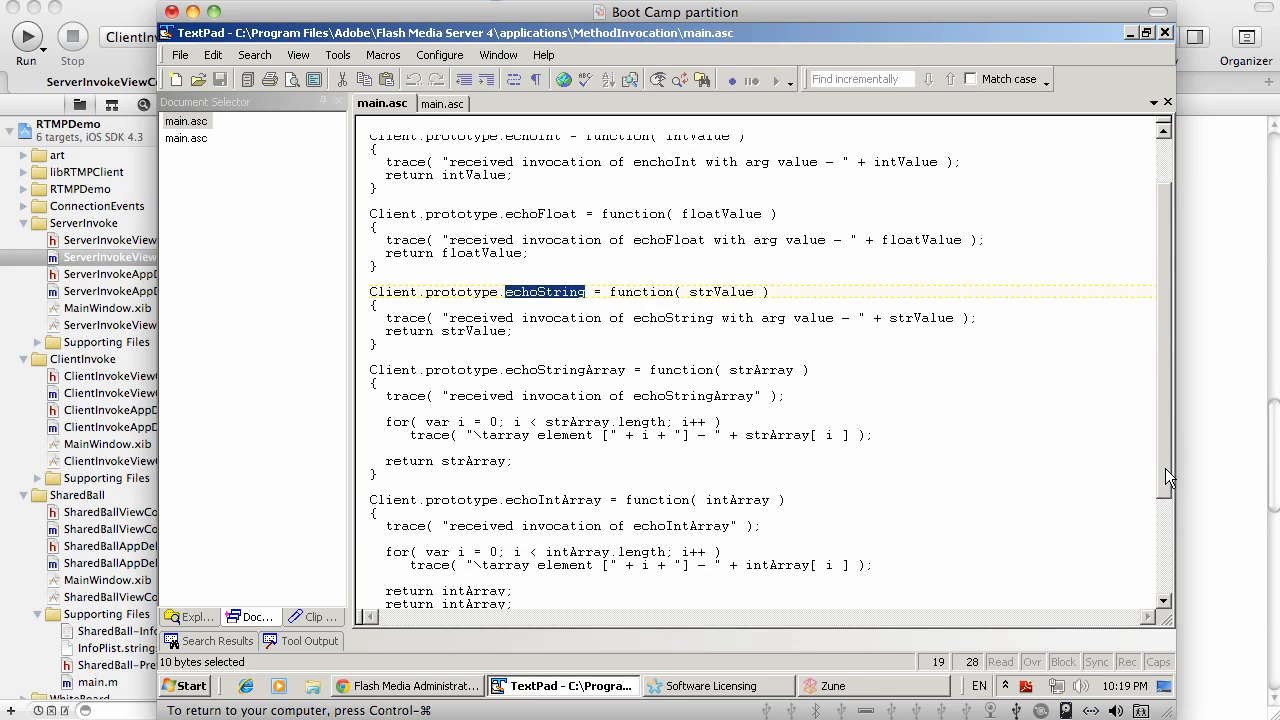
{"action": "double_click", "coordinate": [564, 343]}
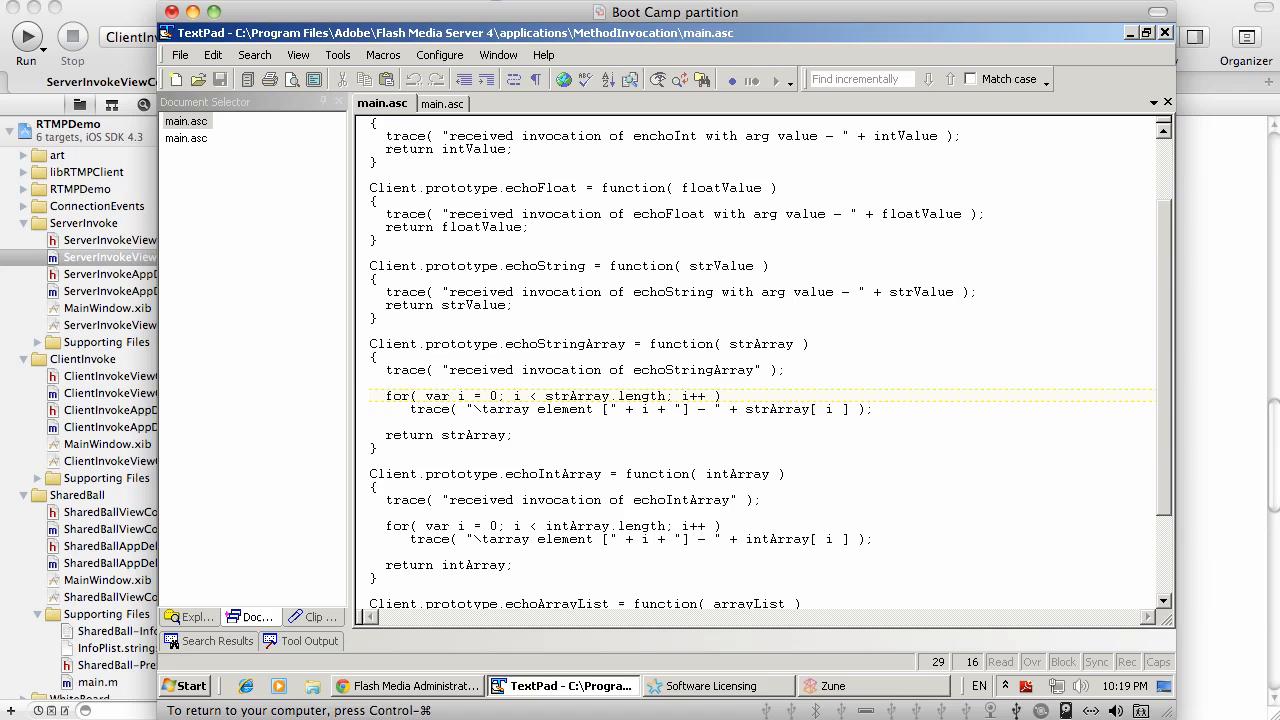
Step: Review echoString's strArray trace loop and return, and the echoArrayList handler, then return to the console
{"action": "left_click_drag", "start_coordinate": [386, 395], "coordinate": [872, 409]}
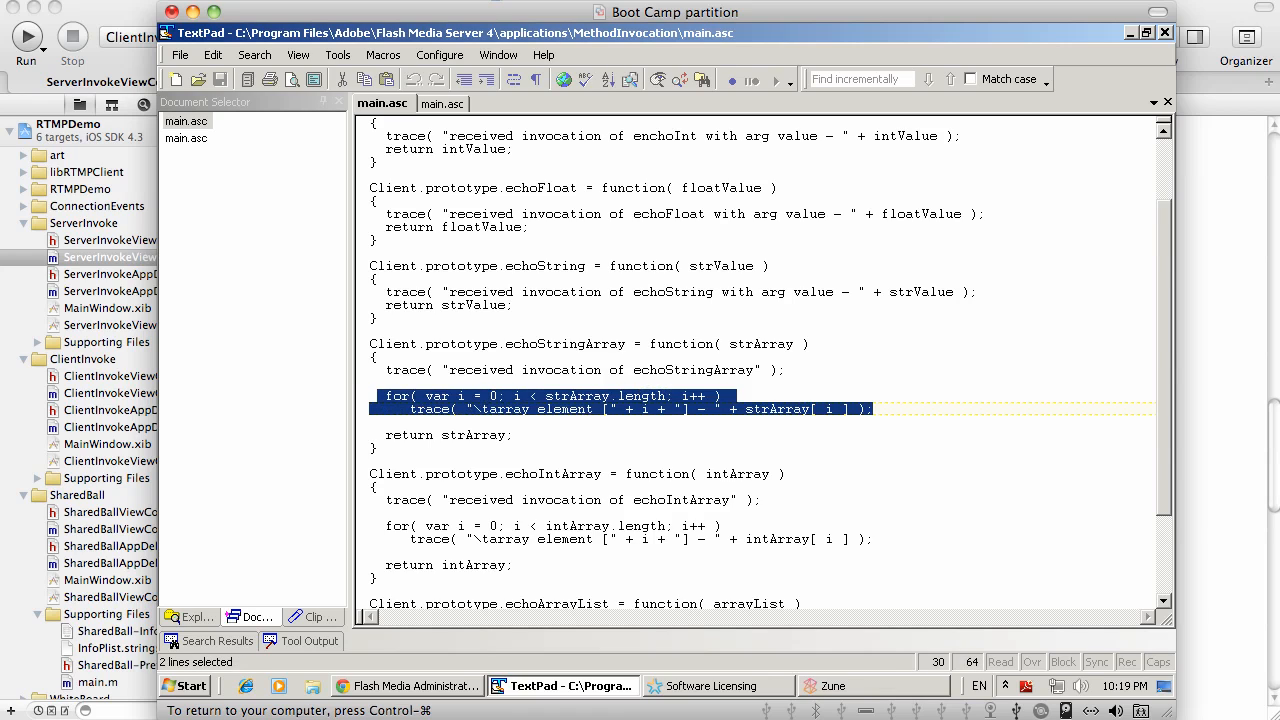
{"action": "double_click", "coordinate": [473, 435]}
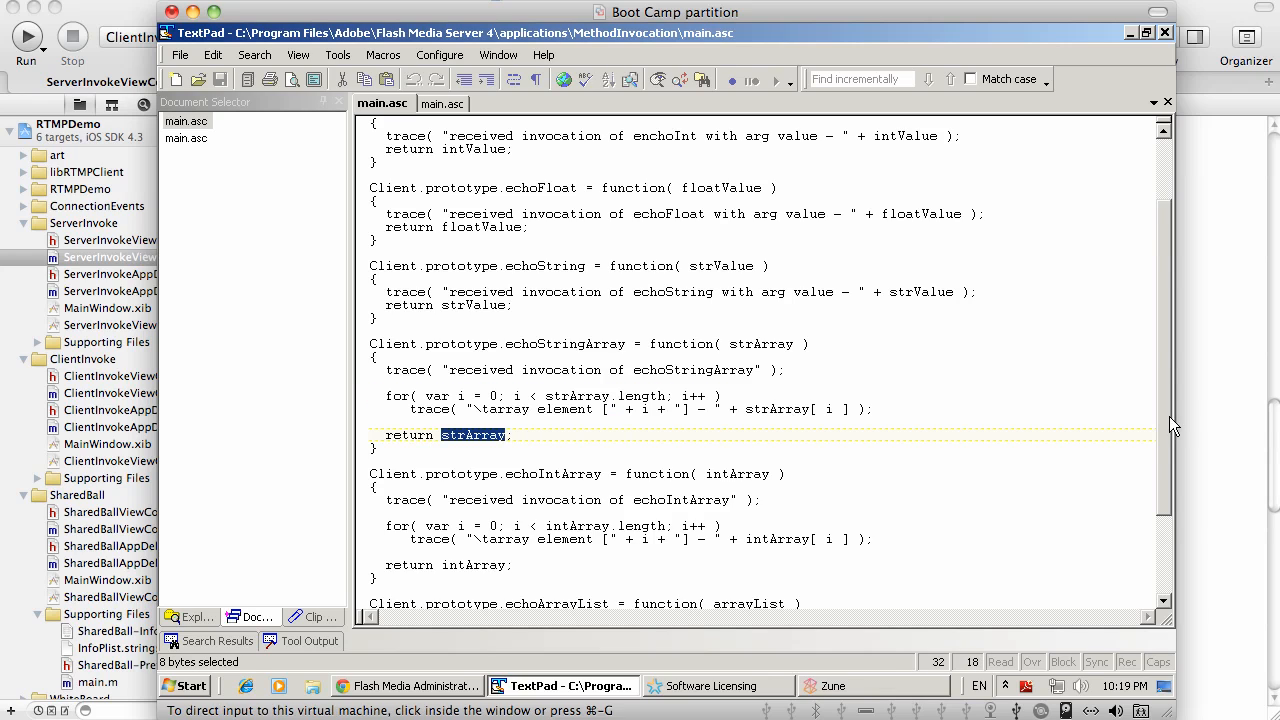
{"action": "scroll", "scroll_direction": "down", "scroll_amount": 3}
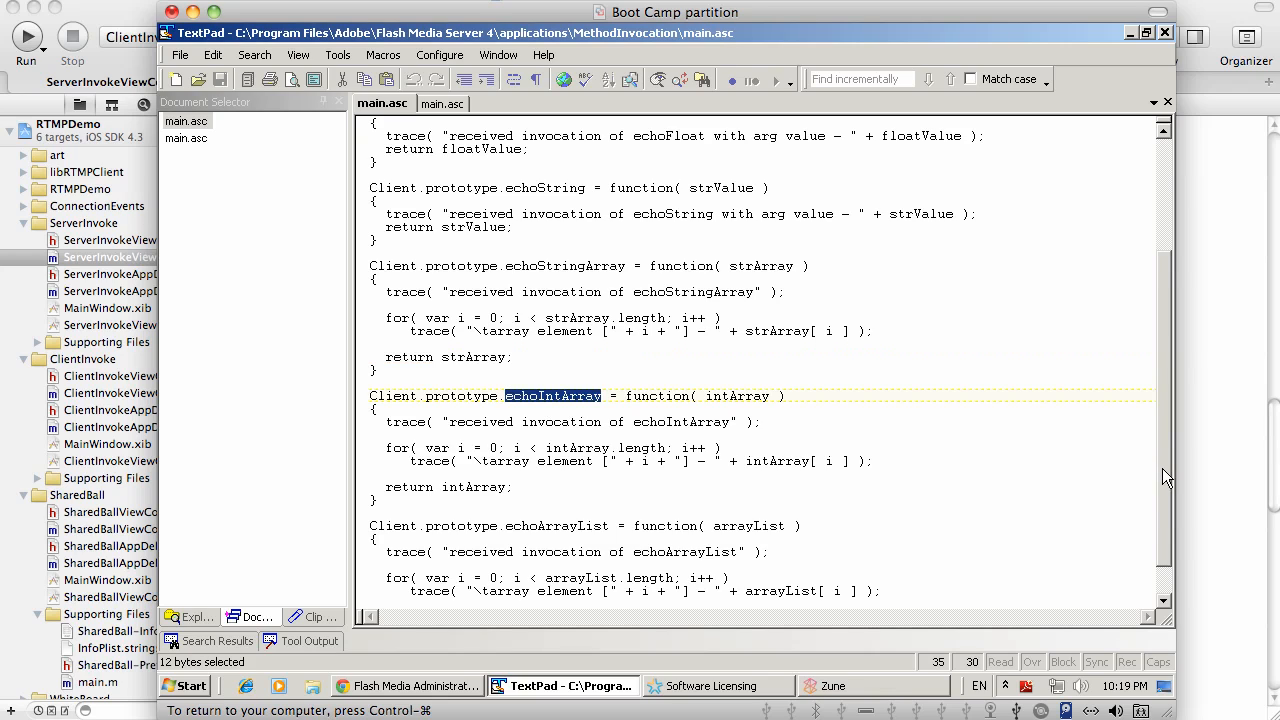
{"action": "double_click", "coordinate": [555, 487]}
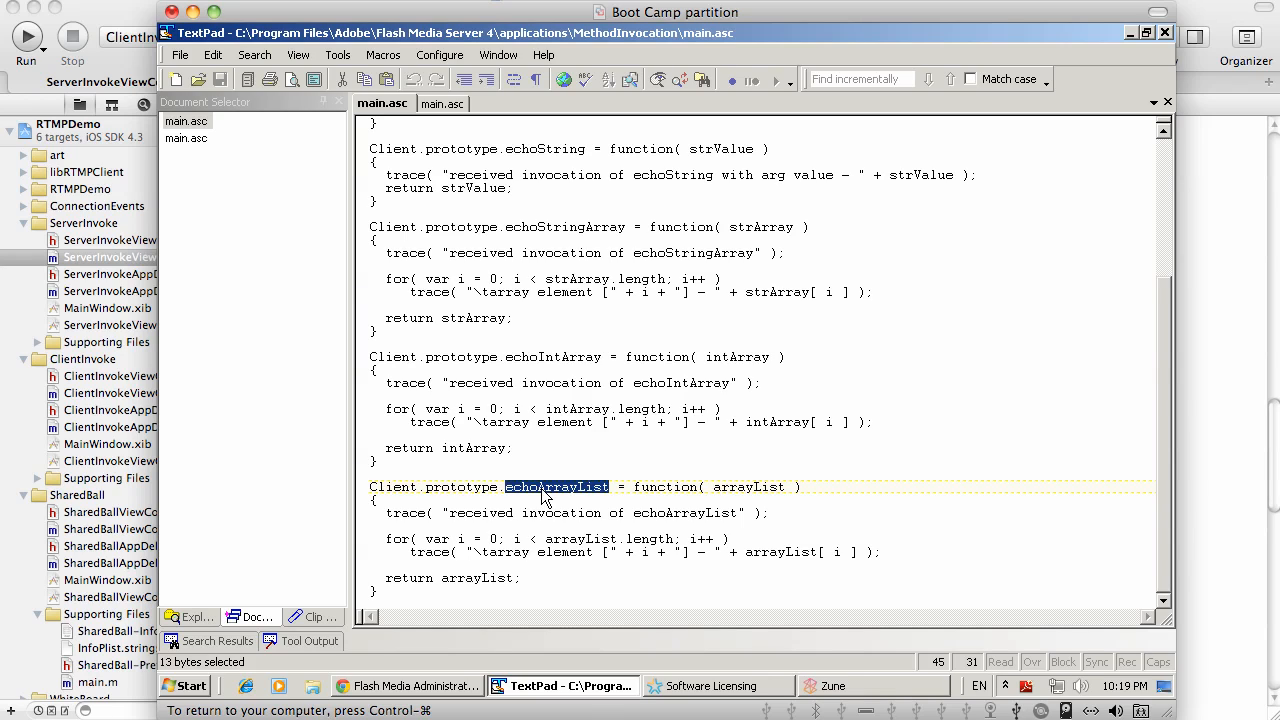
{"action": "mouse_move", "coordinate": [1051, 442]}
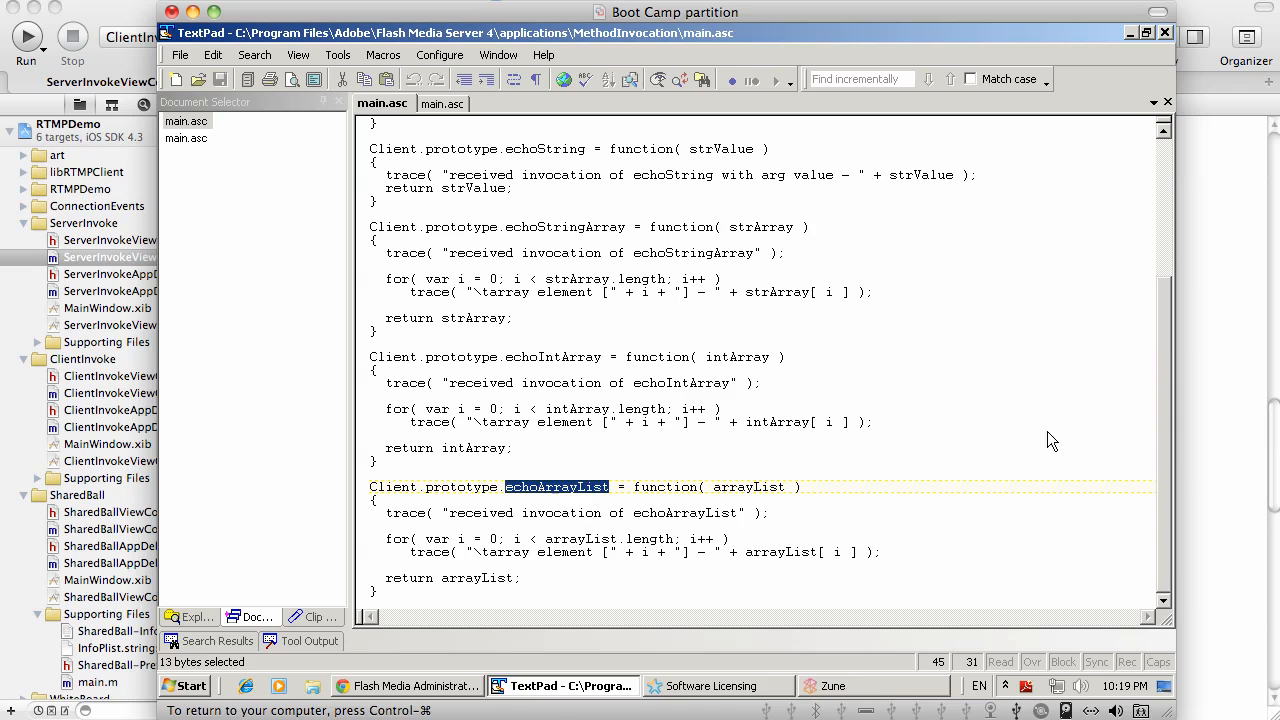
{"action": "scroll", "scroll_direction": "up", "scroll_amount": 3}
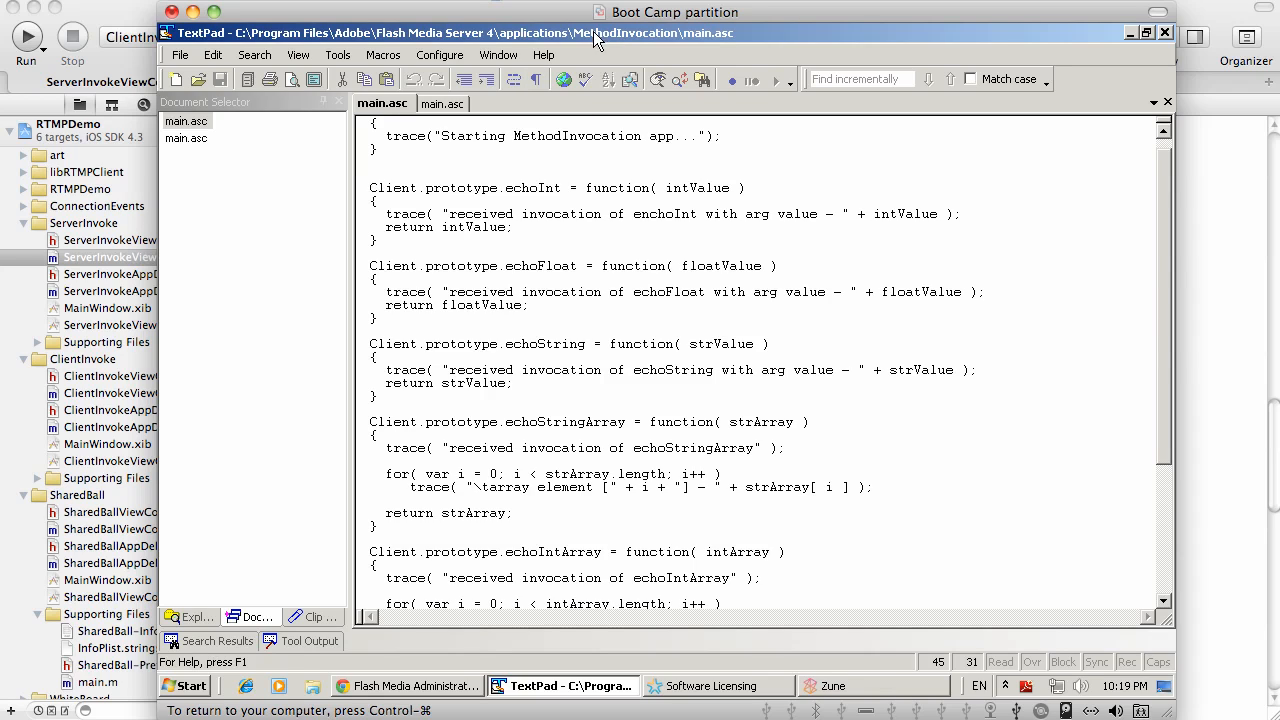
{"action": "mouse_move", "coordinate": [547, 48]}
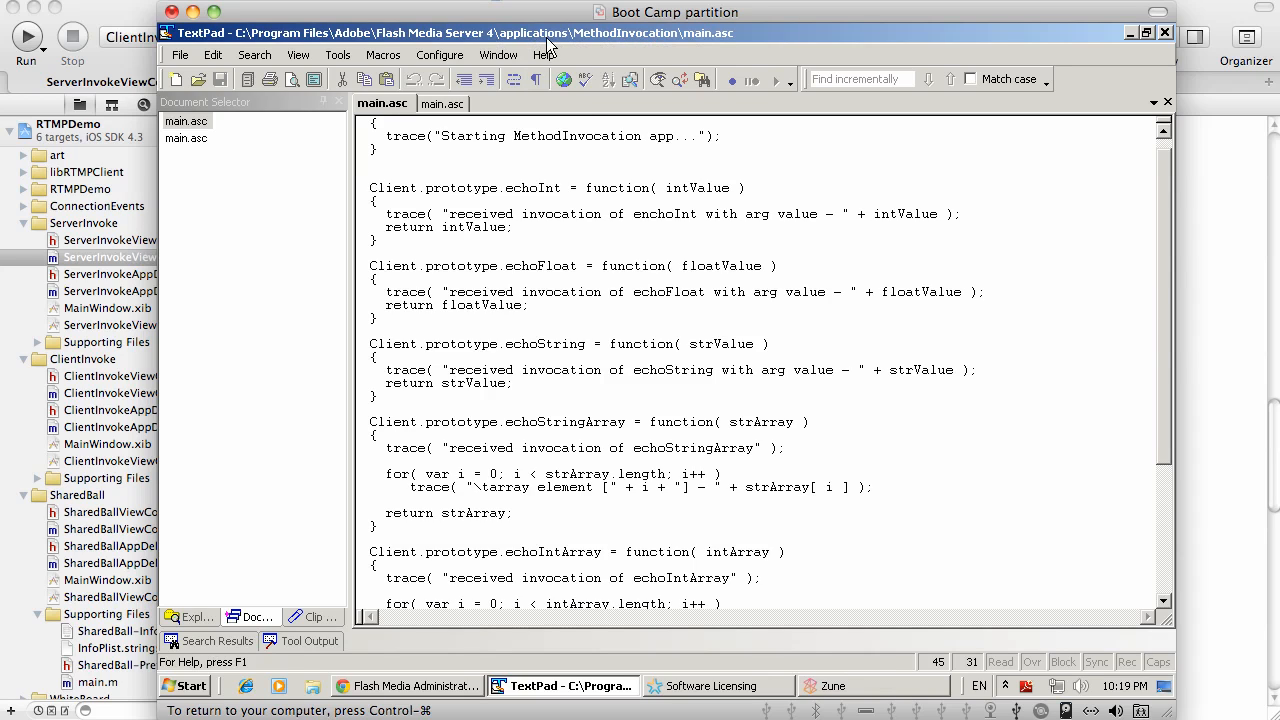
{"action": "mouse_move", "coordinate": [505, 48]}
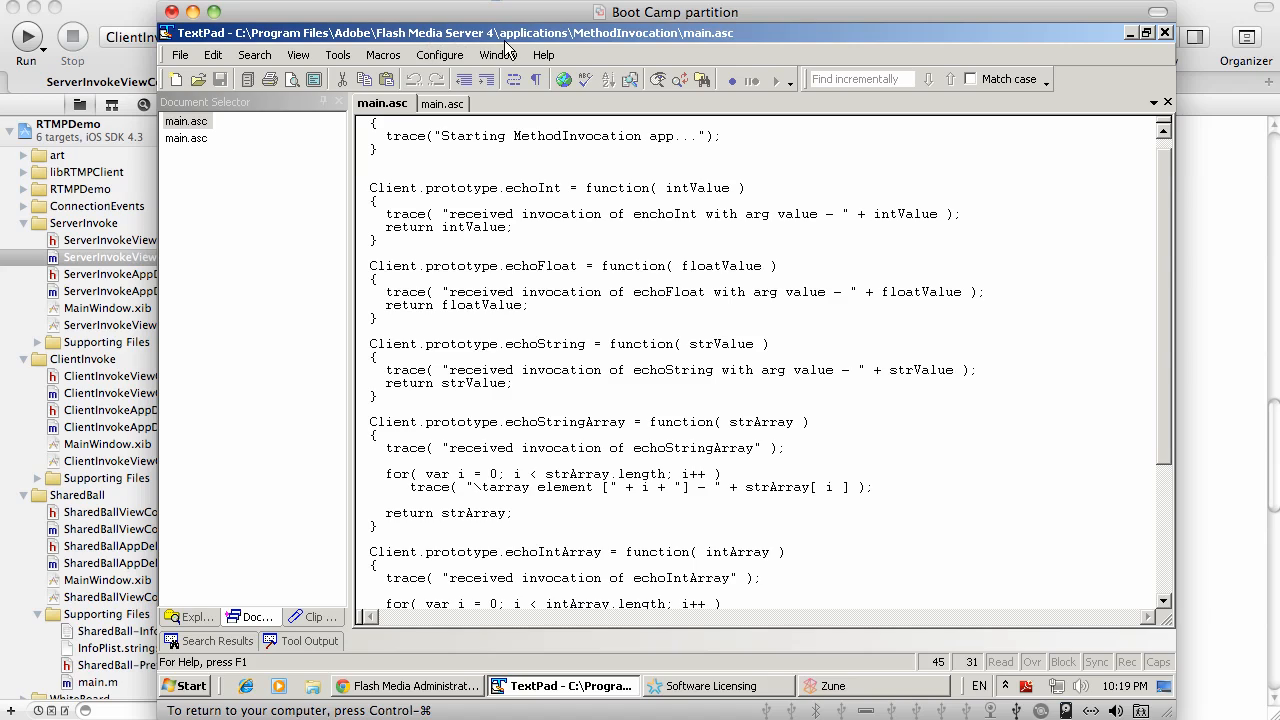
{"action": "mouse_move", "coordinate": [1172, 220]}
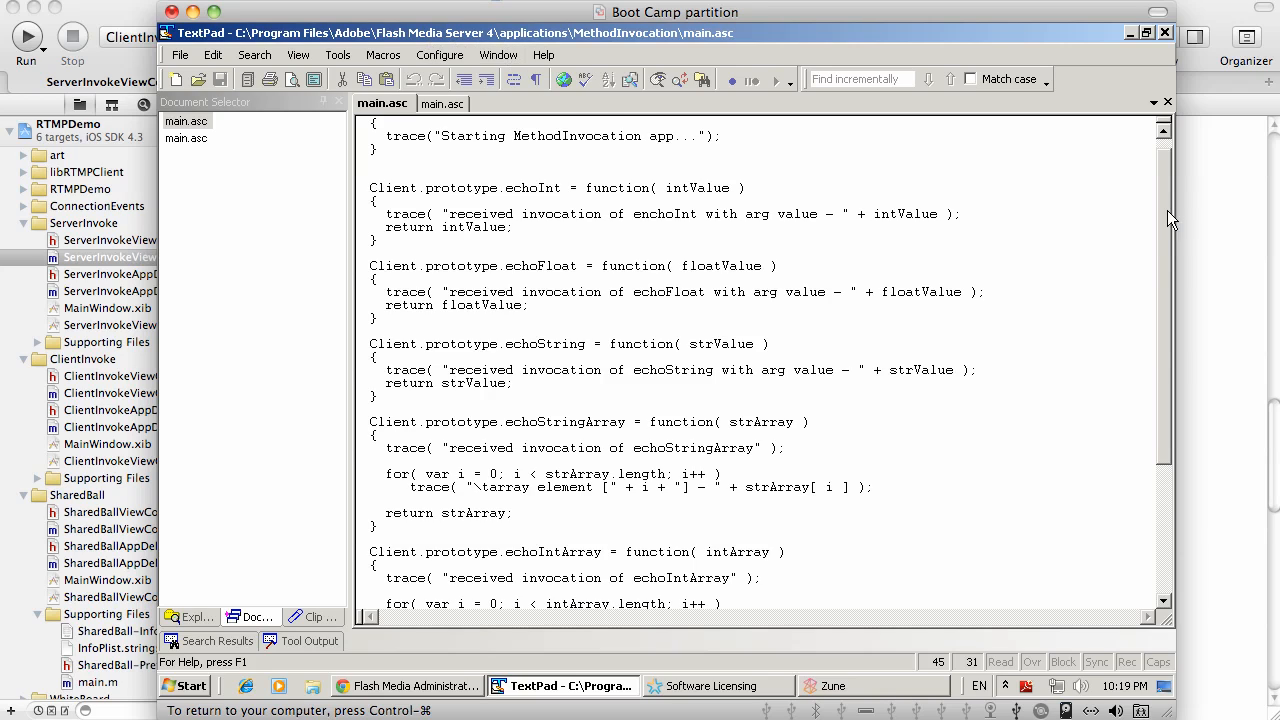
{"action": "scroll", "scroll_direction": "up", "scroll_amount": 3}
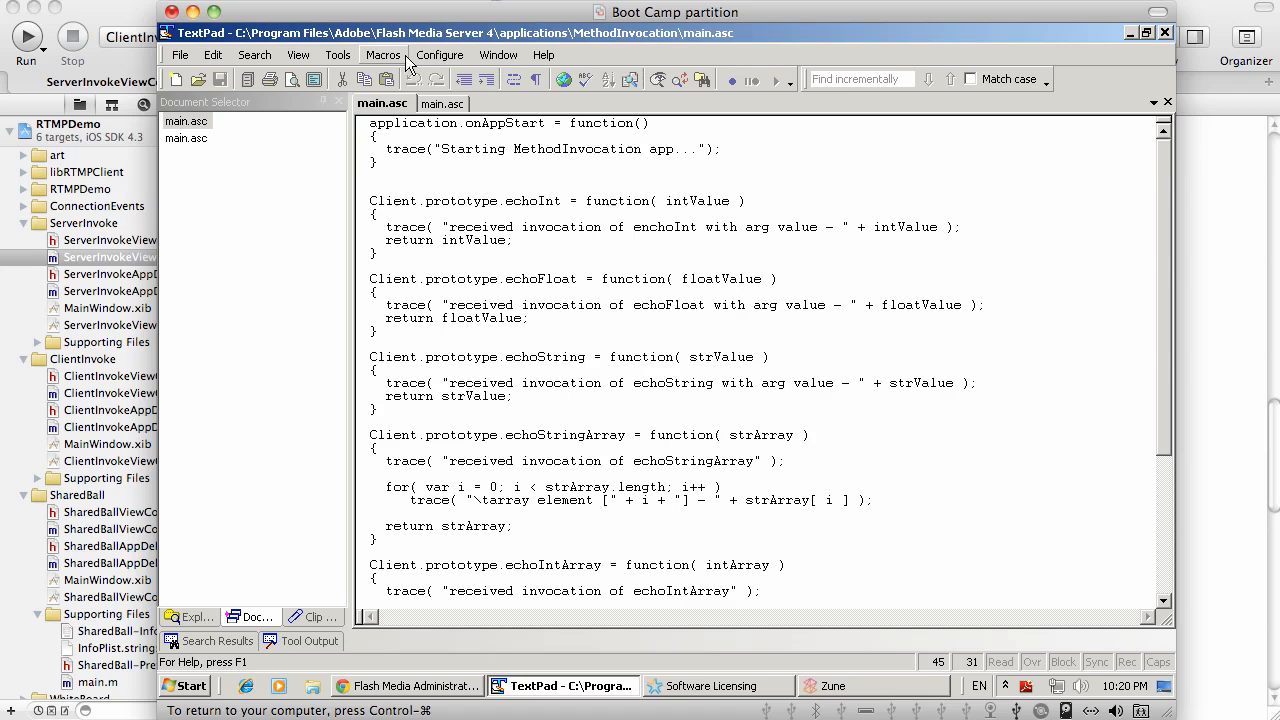
{"action": "left_click", "coordinate": [408, 685]}
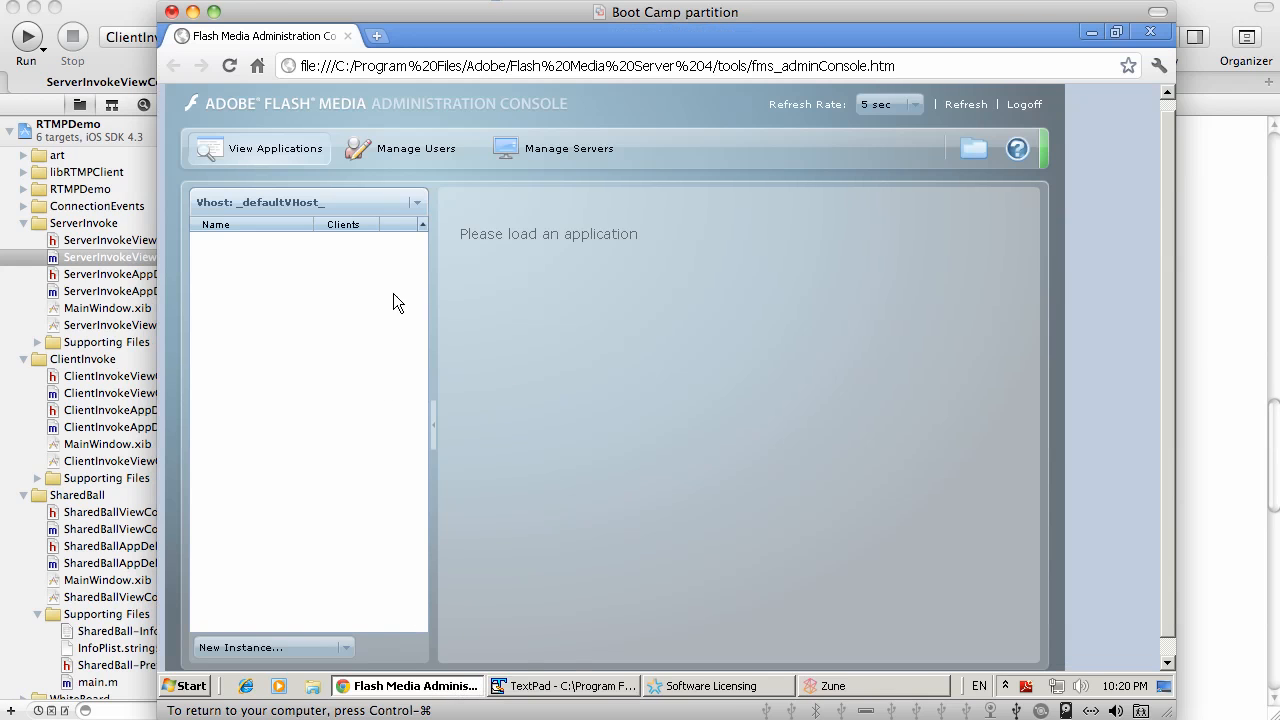
Step: Open the New Instance application list showing CallbackDemo, MethodInvocation, live, livepkgr, multicast and vod
{"action": "left_click", "coordinate": [345, 647]}
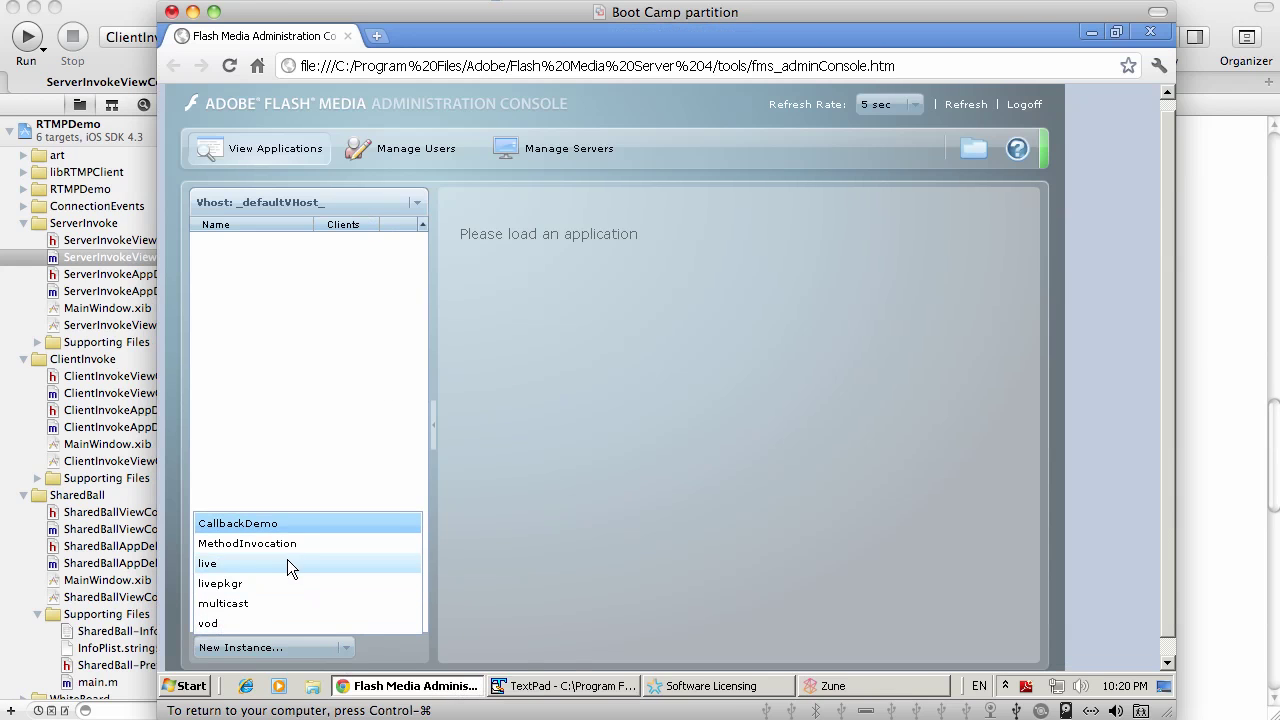
{"action": "mouse_move", "coordinate": [248, 543]}
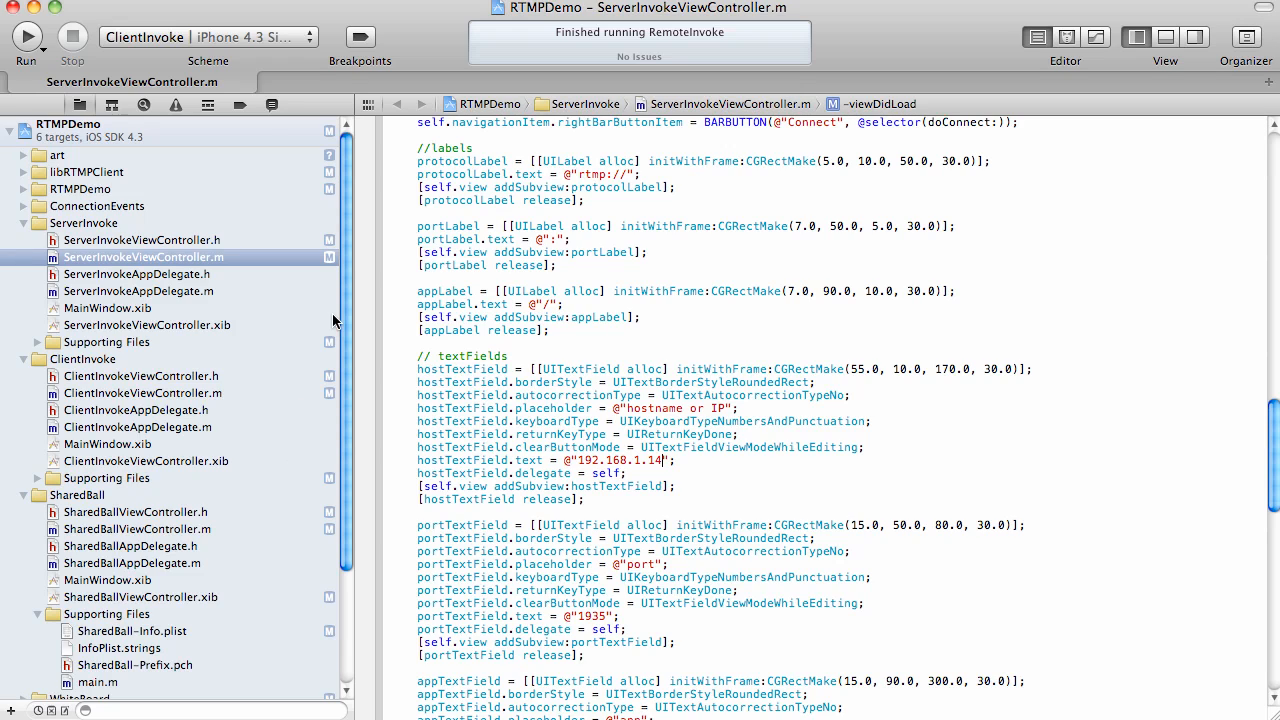
{"action": "mouse_move", "coordinate": [208, 64]}
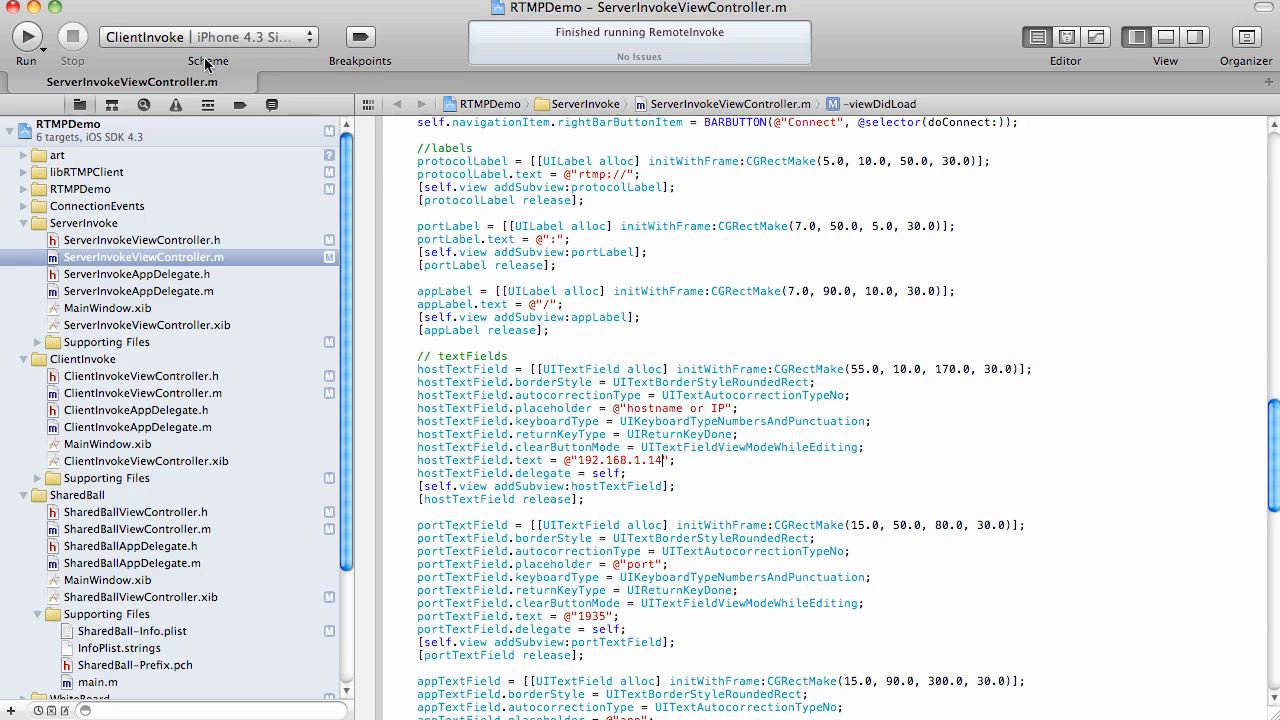
Step: Select the ClientInvoke scheme on iPhone 4.3 Simulator and run it
{"action": "left_click", "coordinate": [205, 37]}
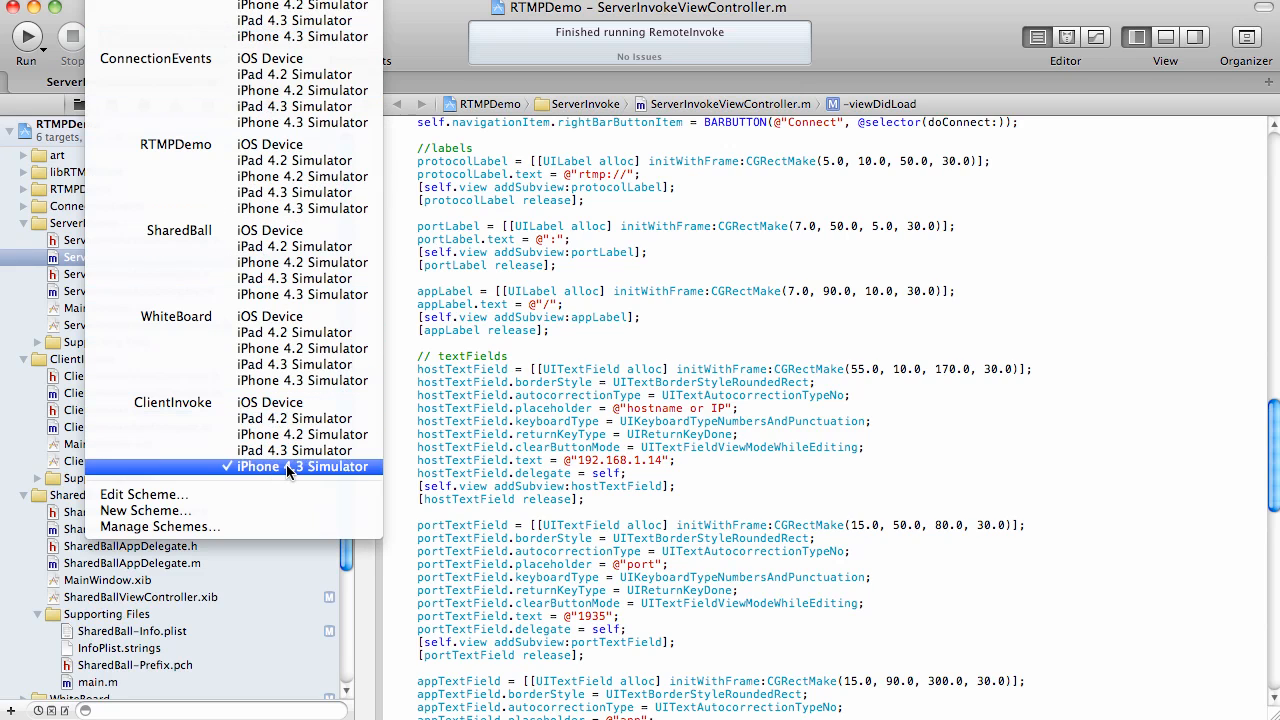
{"action": "left_click", "coordinate": [289, 466]}
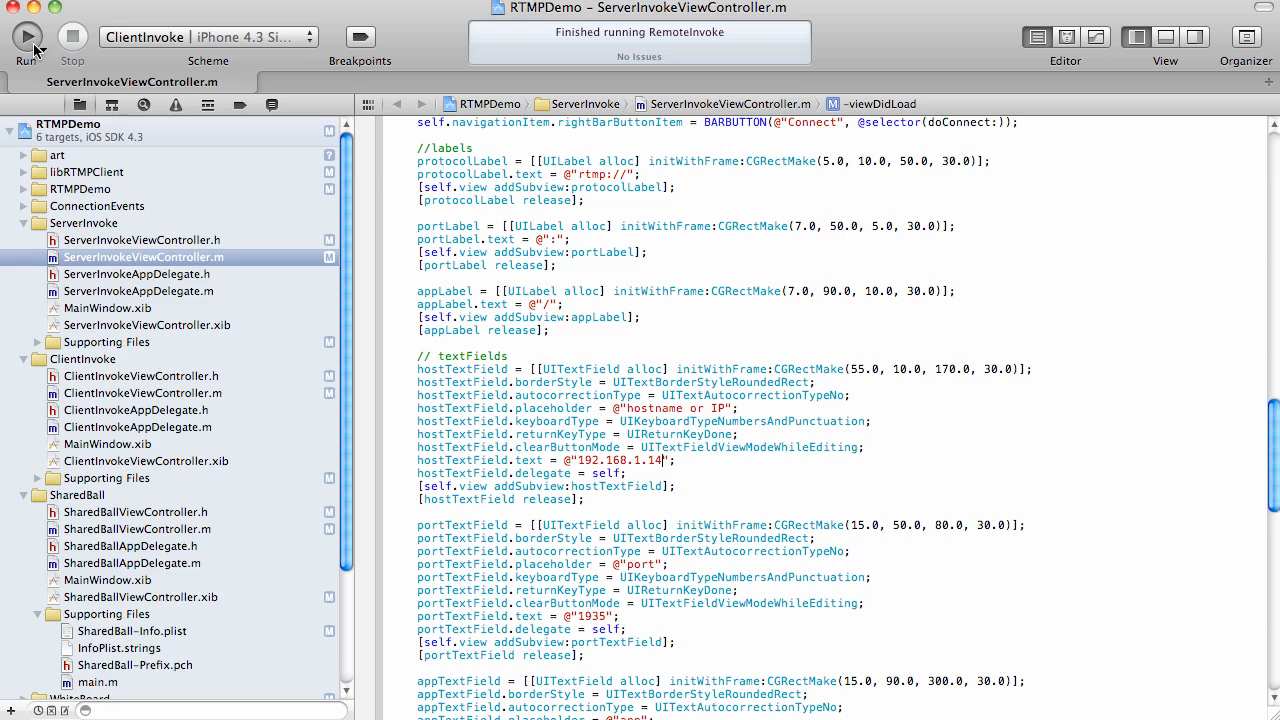
{"action": "left_click", "coordinate": [27, 37]}
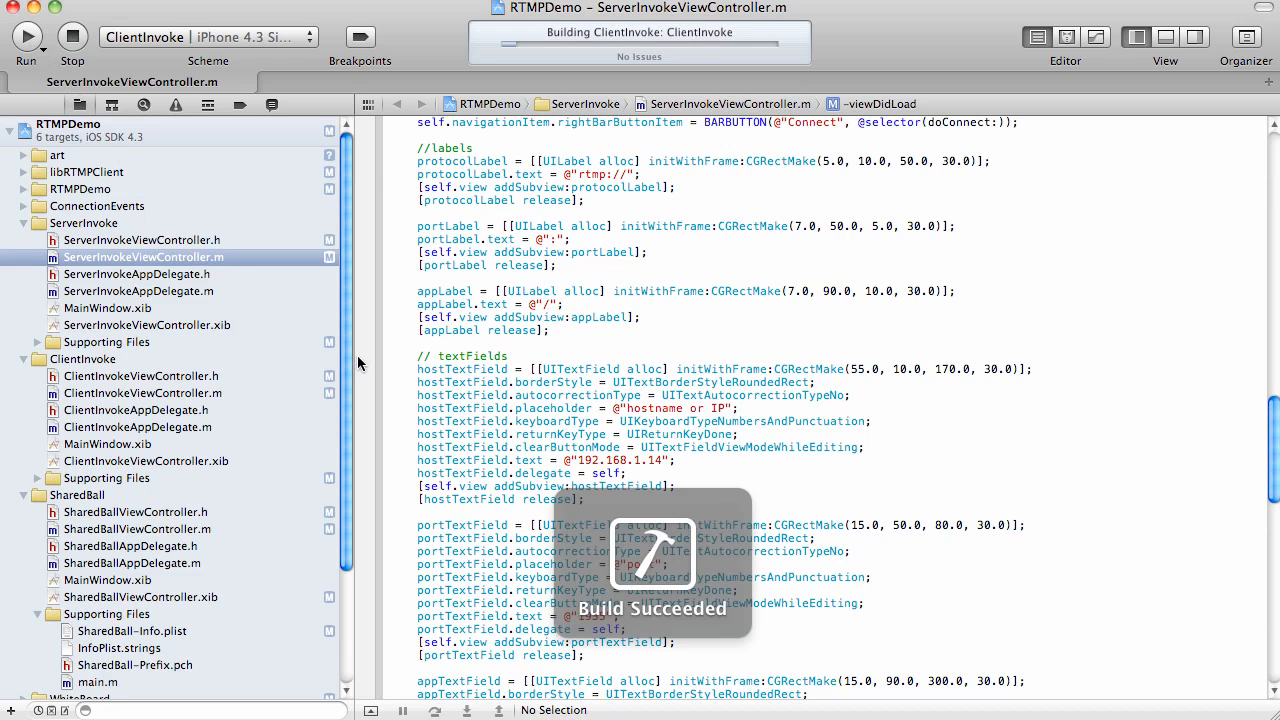
{"action": "left_click", "coordinate": [26, 37]}
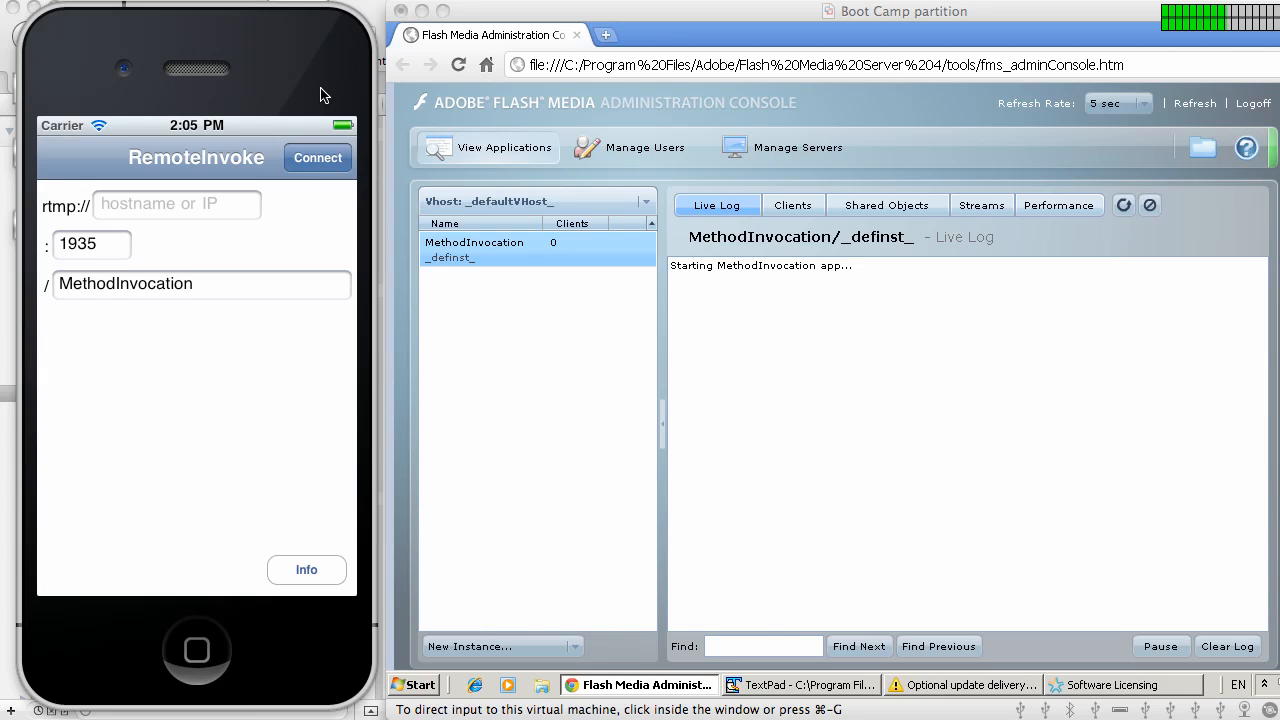
{"action": "mouse_move", "coordinate": [680, 35]}
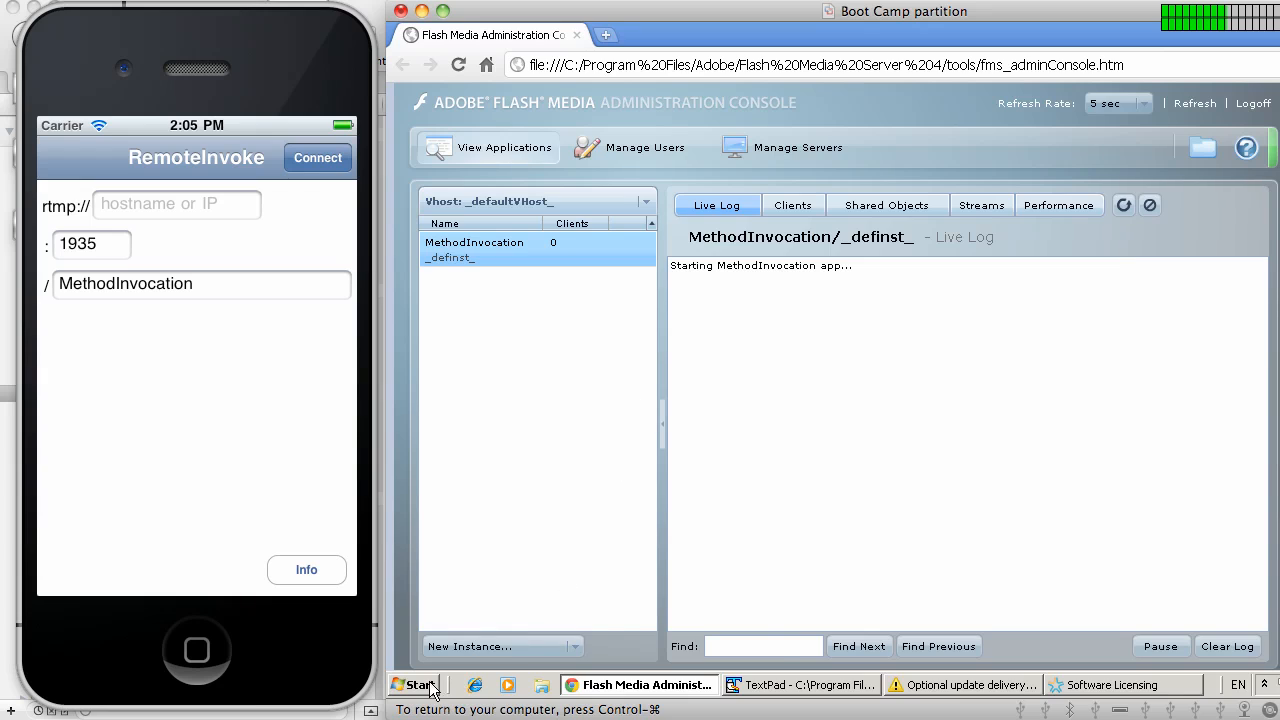
Step: Open the Windows Start menu beside the running RemoteInvoke app
{"action": "left_click", "coordinate": [415, 685]}
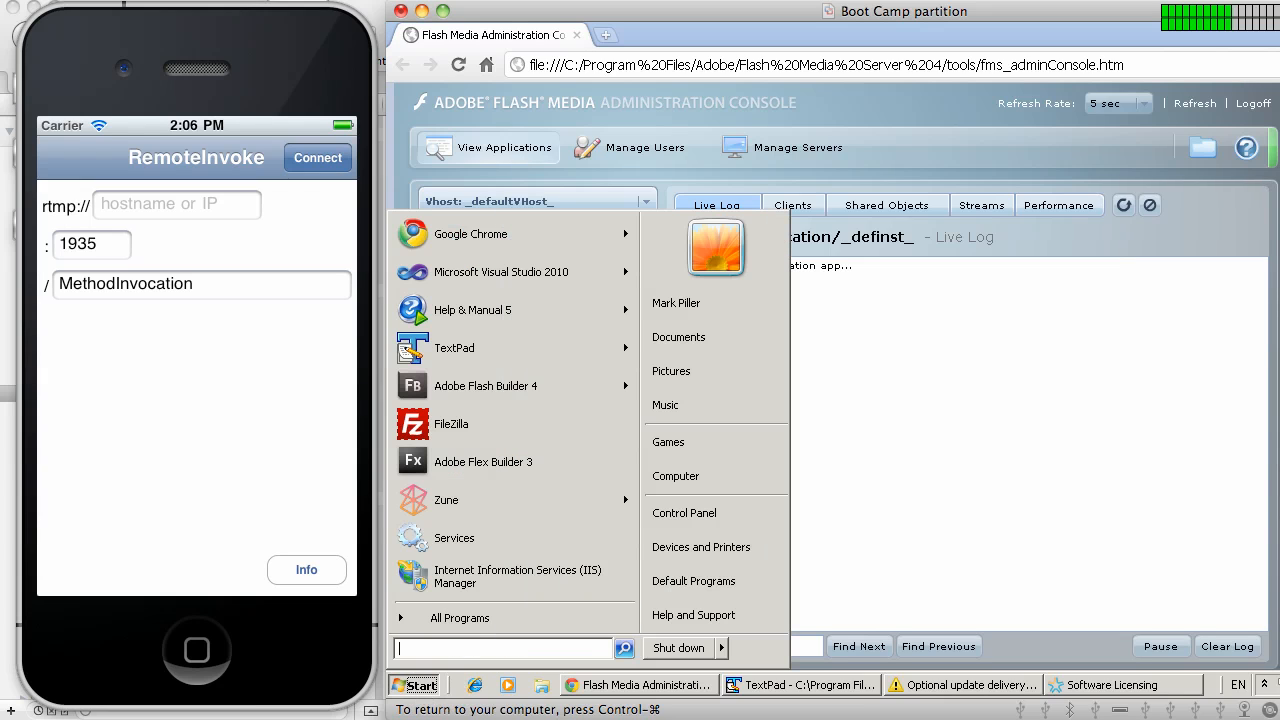
Step: Open Command Prompt and run ipconfig /all to find IPv4 address 10.0.1.11
{"action": "type", "text": "cmd"}
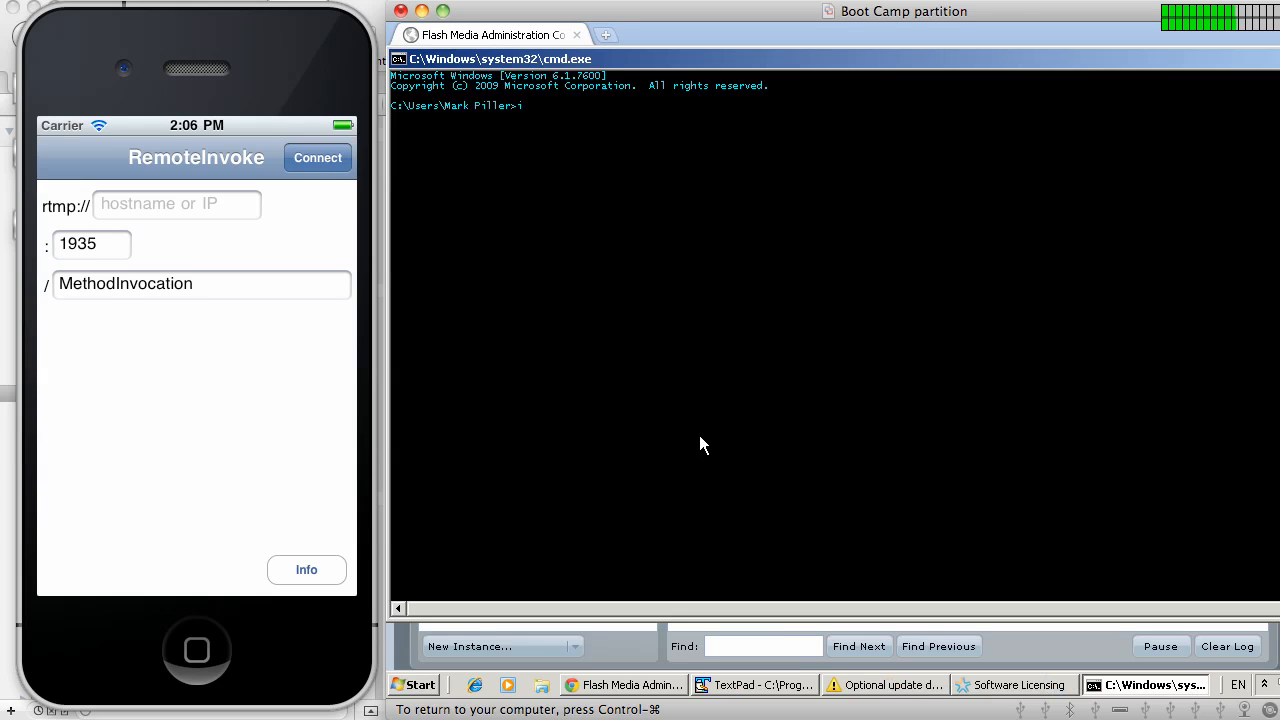
{"action": "type", "text": "pconfig /all"}
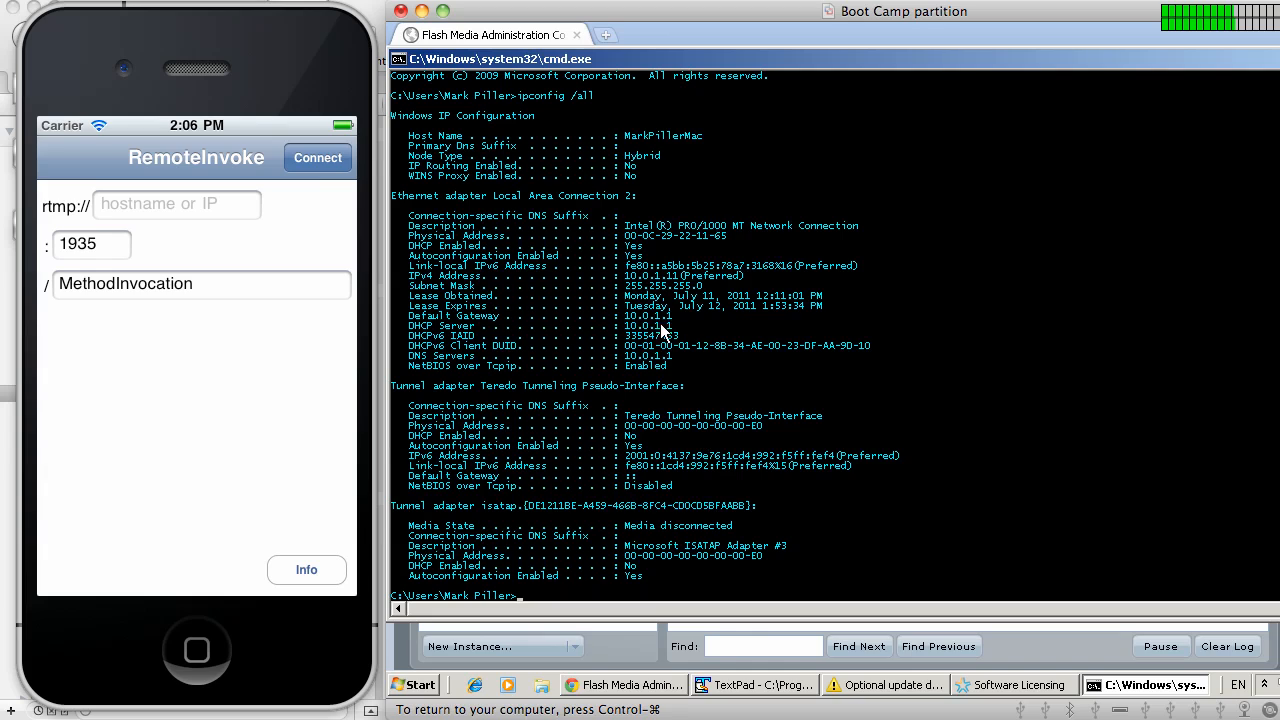
{"action": "mouse_move", "coordinate": [653, 285]}
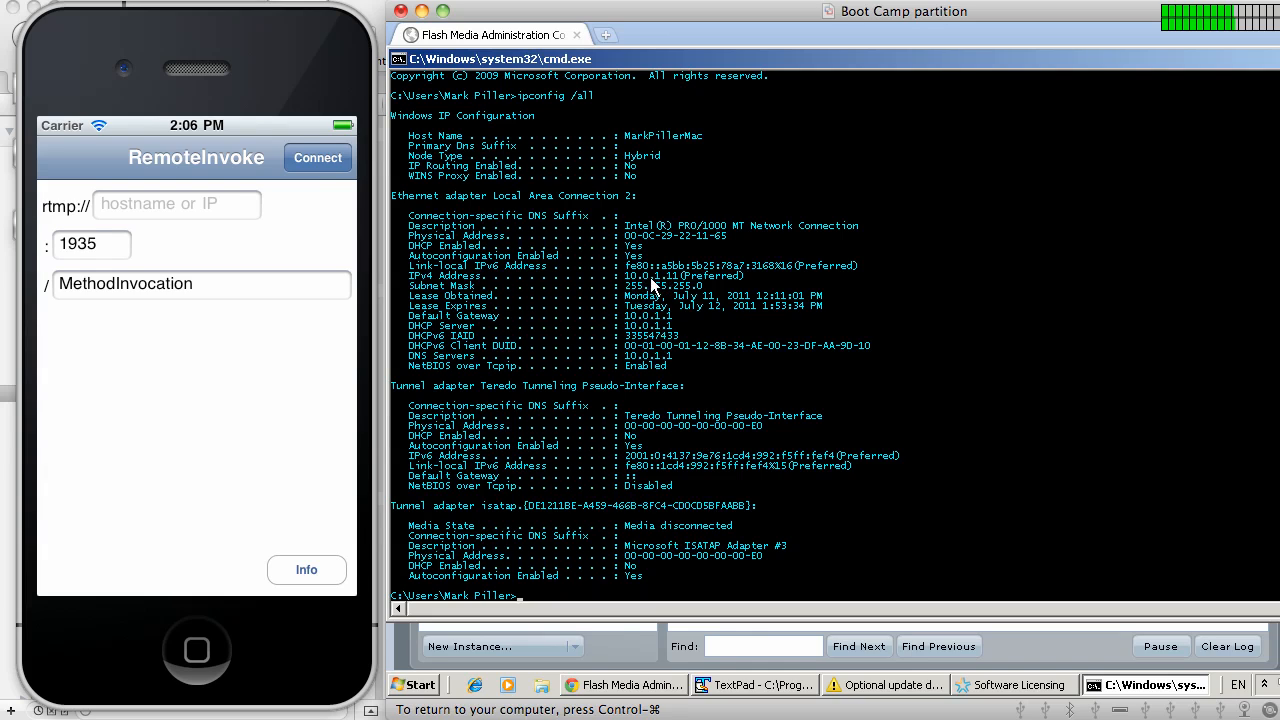
{"action": "left_click", "coordinate": [176, 204]}
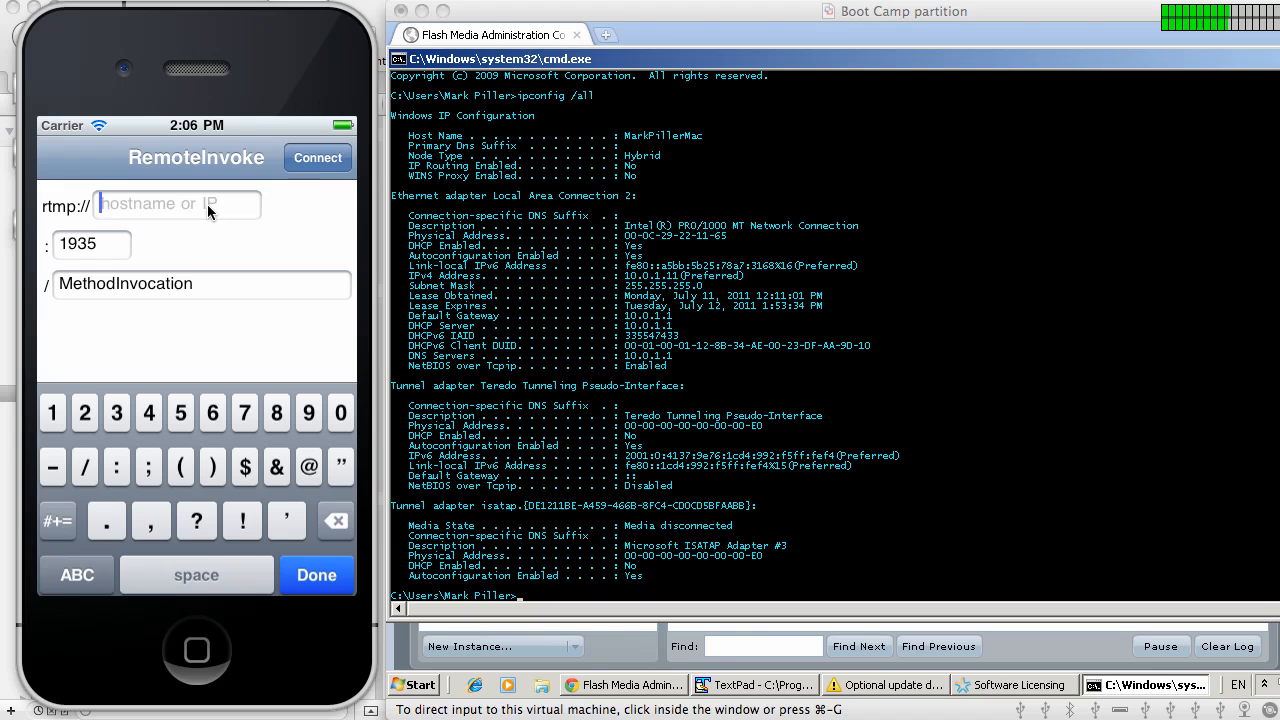
Step: Connect RemoteInvoke to 10.0.1.11:1935/MethodInvocation and dismiss the keyboard
{"action": "left_click", "coordinate": [317, 157]}
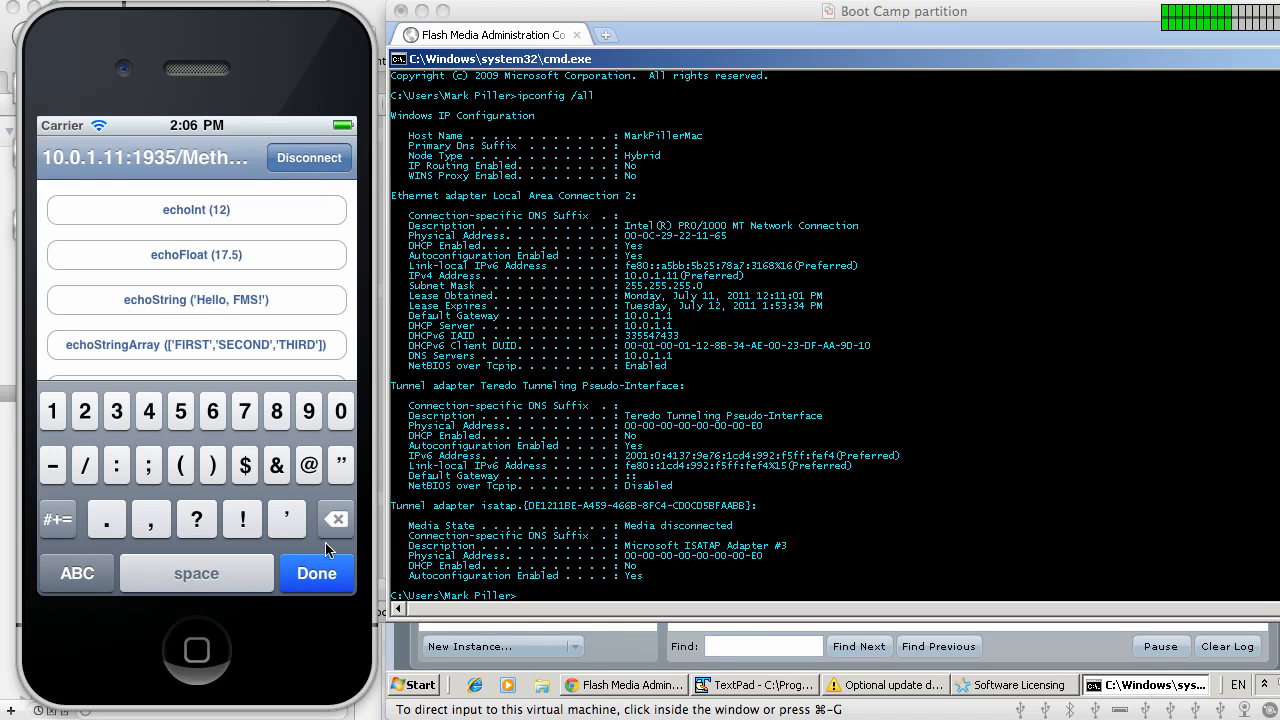
{"action": "left_click", "coordinate": [316, 573]}
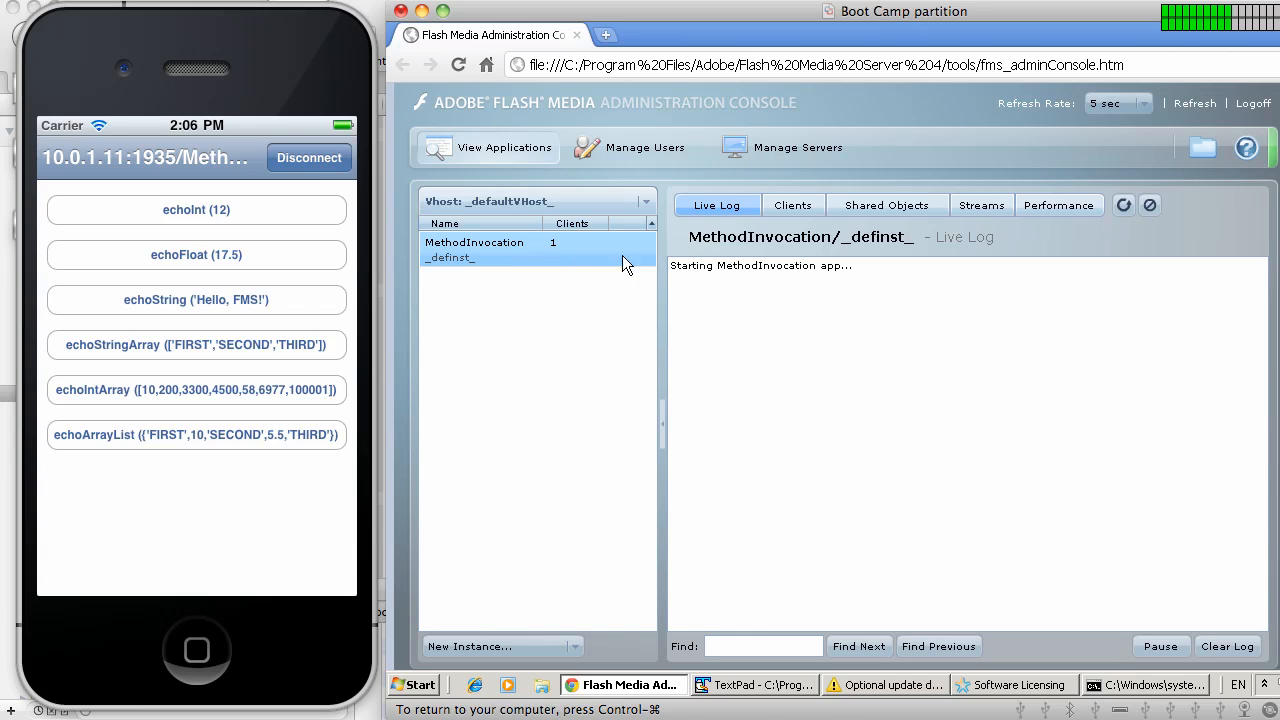
{"action": "mouse_move", "coordinate": [278, 211]}
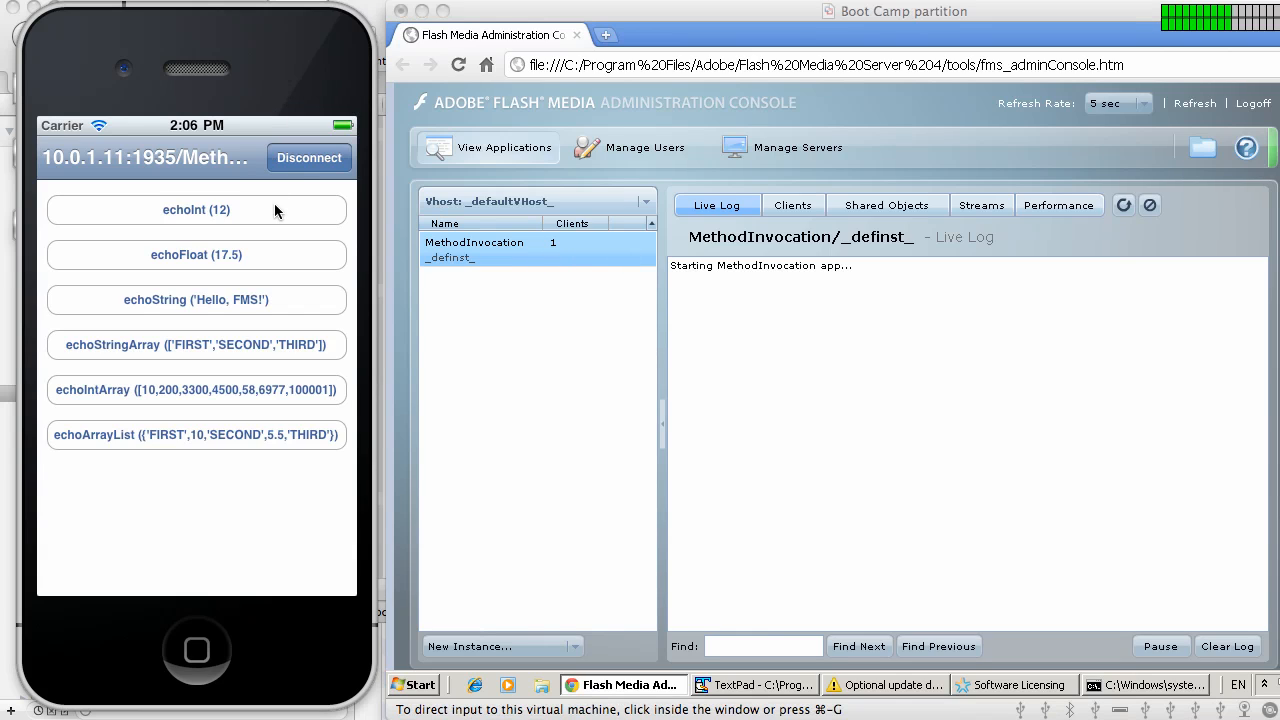
Step: Call echoInt with 12, dismiss the result alert, and bring main.asc forward in TextPad
{"action": "left_click", "coordinate": [196, 209]}
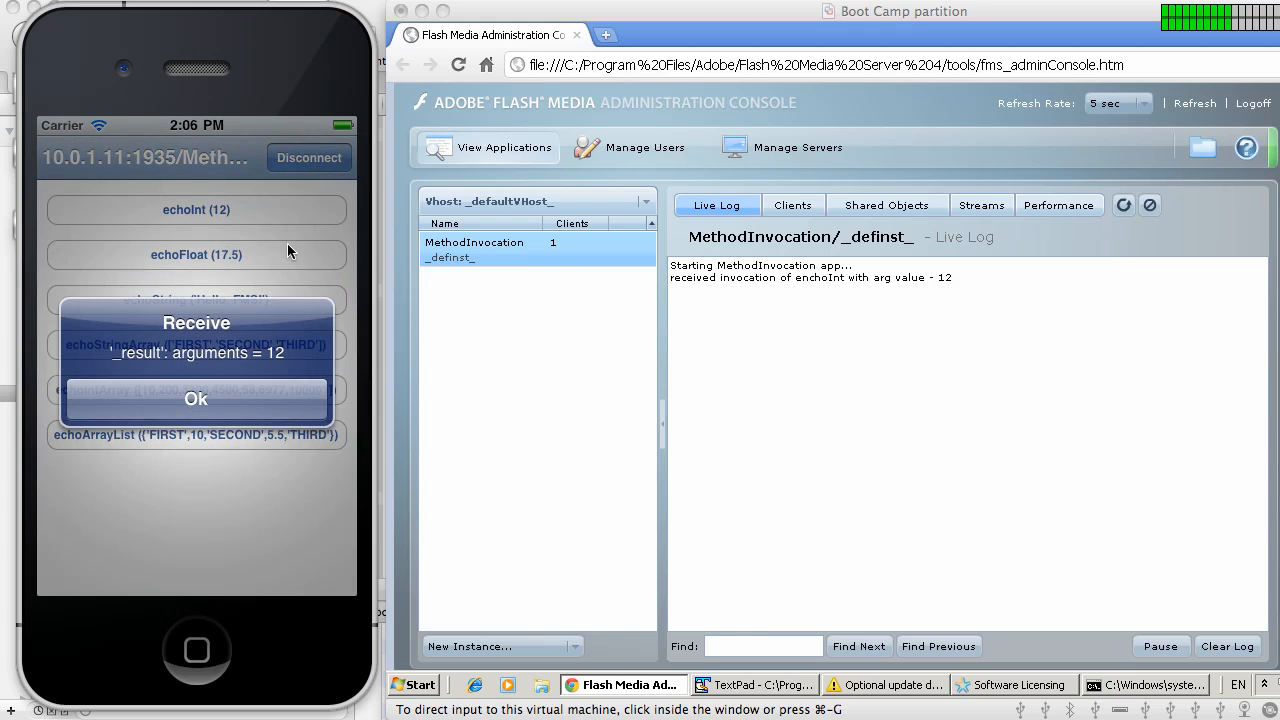
{"action": "mouse_move", "coordinate": [551, 447]}
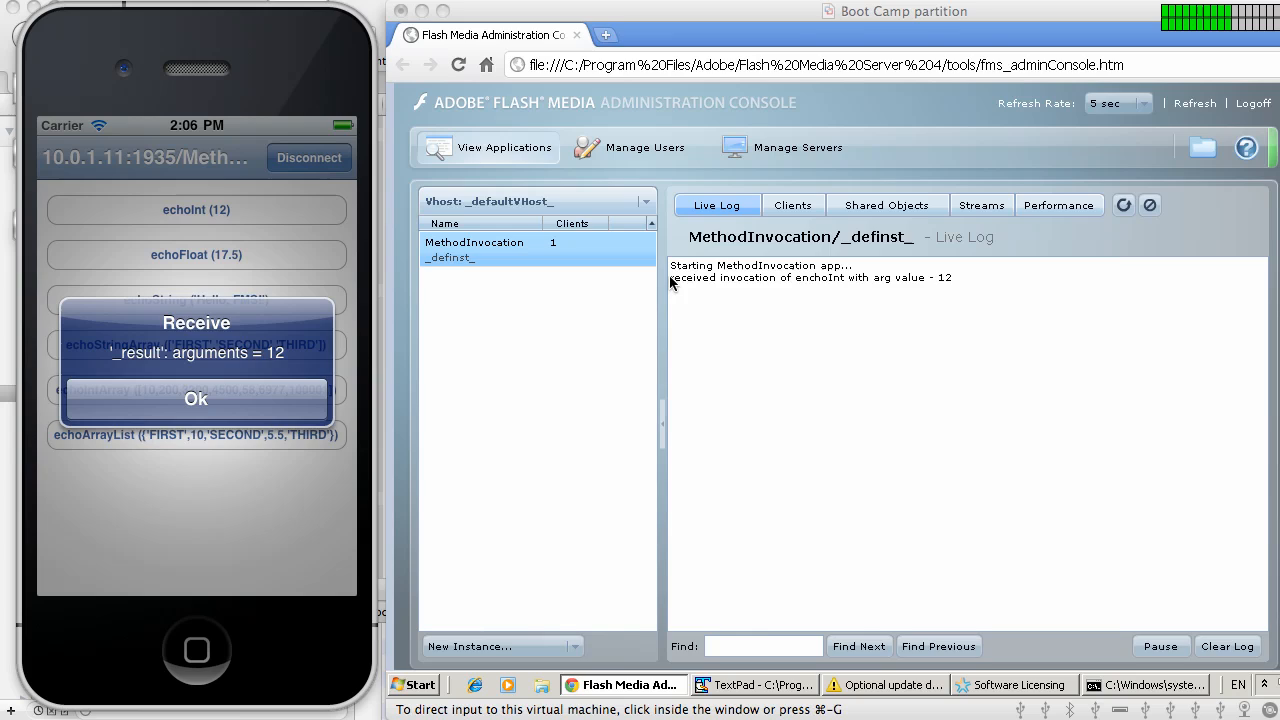
{"action": "mouse_move", "coordinate": [680, 280]}
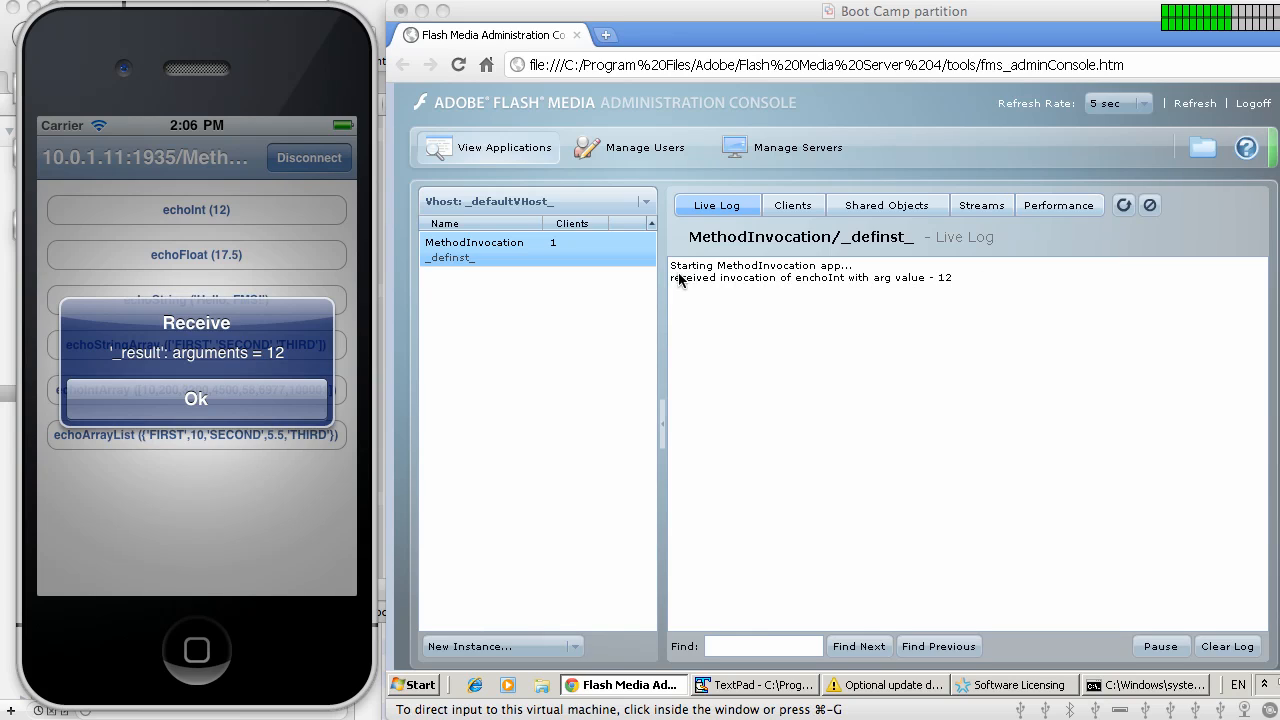
{"action": "mouse_move", "coordinate": [984, 291]}
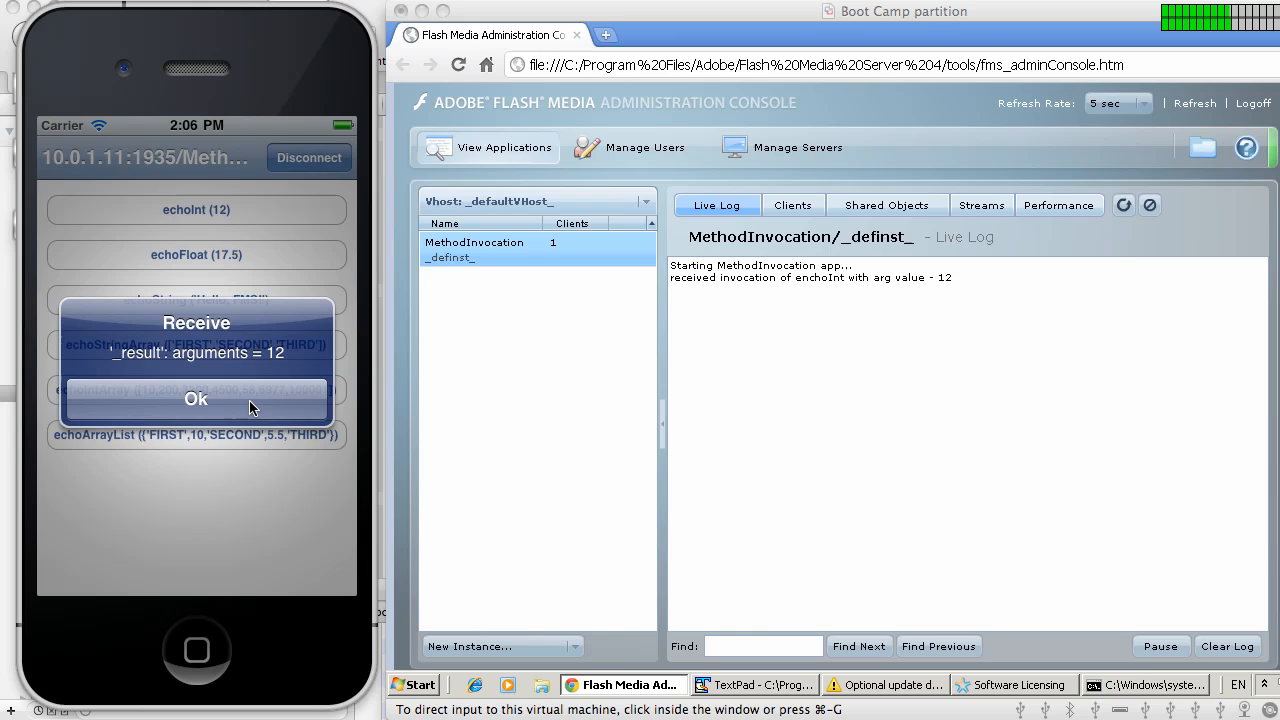
{"action": "left_click", "coordinate": [196, 398]}
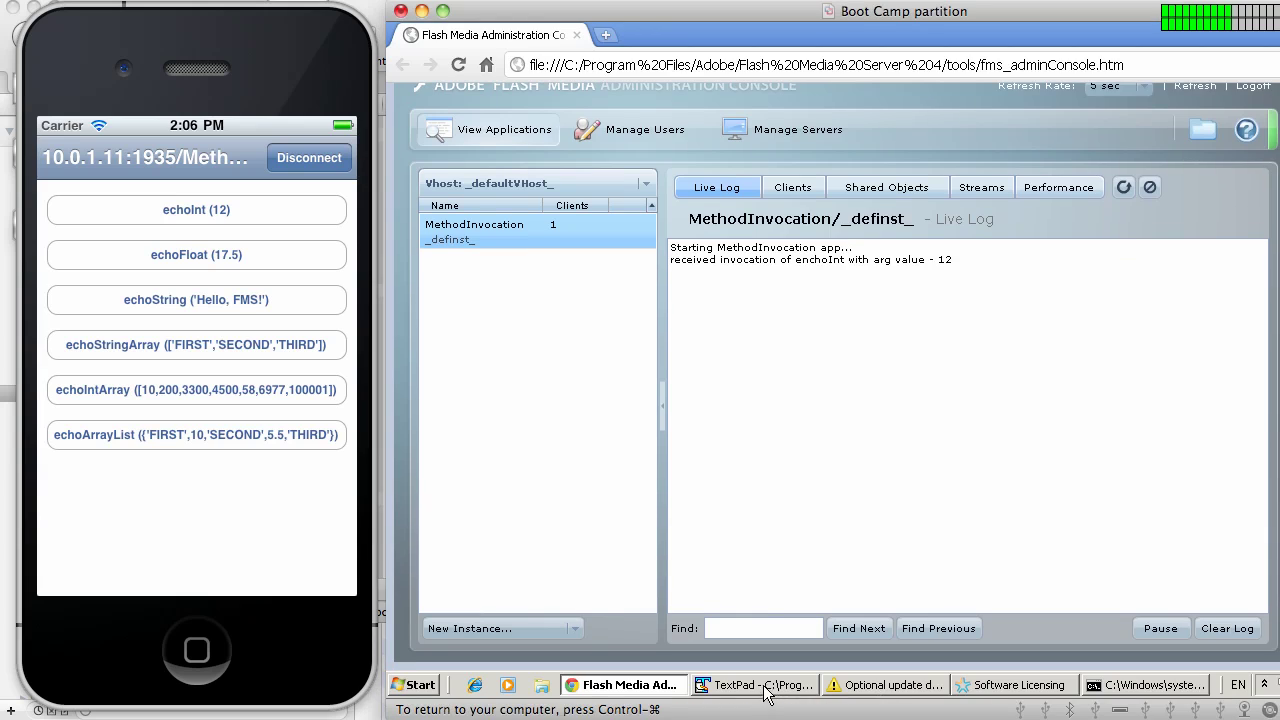
{"action": "left_click", "coordinate": [753, 685]}
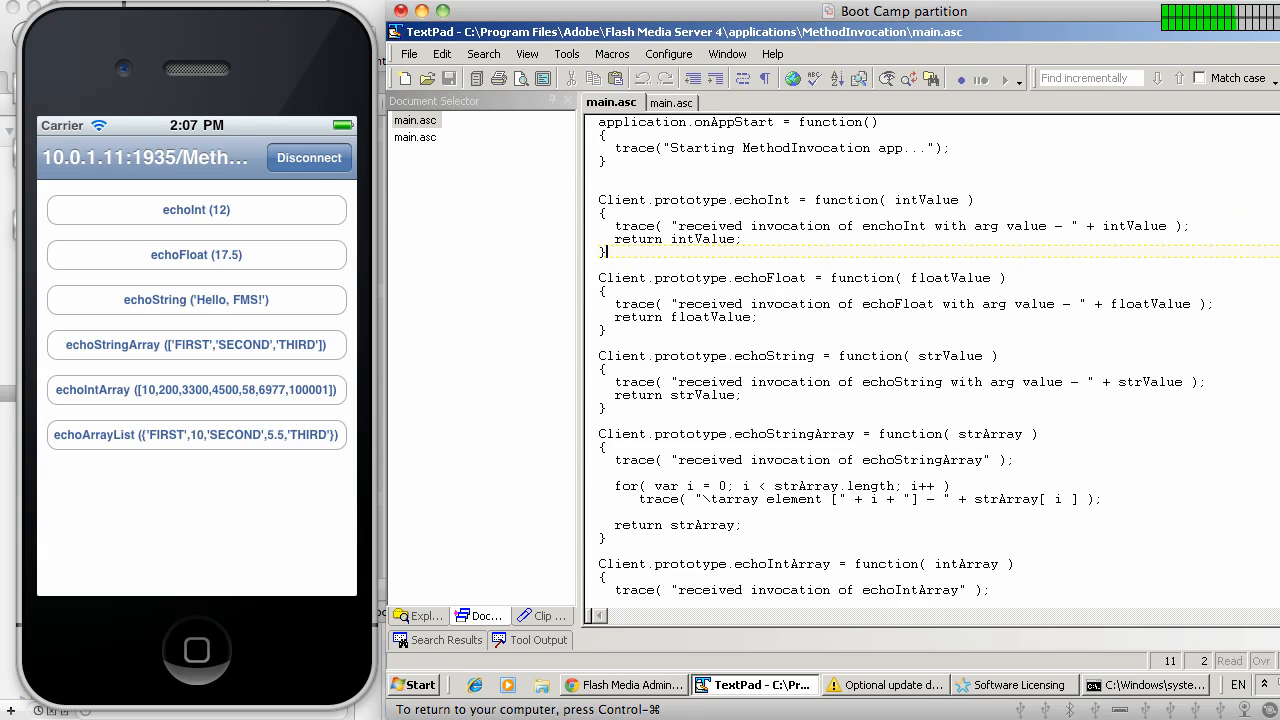
Step: Review main.asc's echoInt trace, then return to the administration console's live log
{"action": "left_click", "coordinate": [610, 250]}
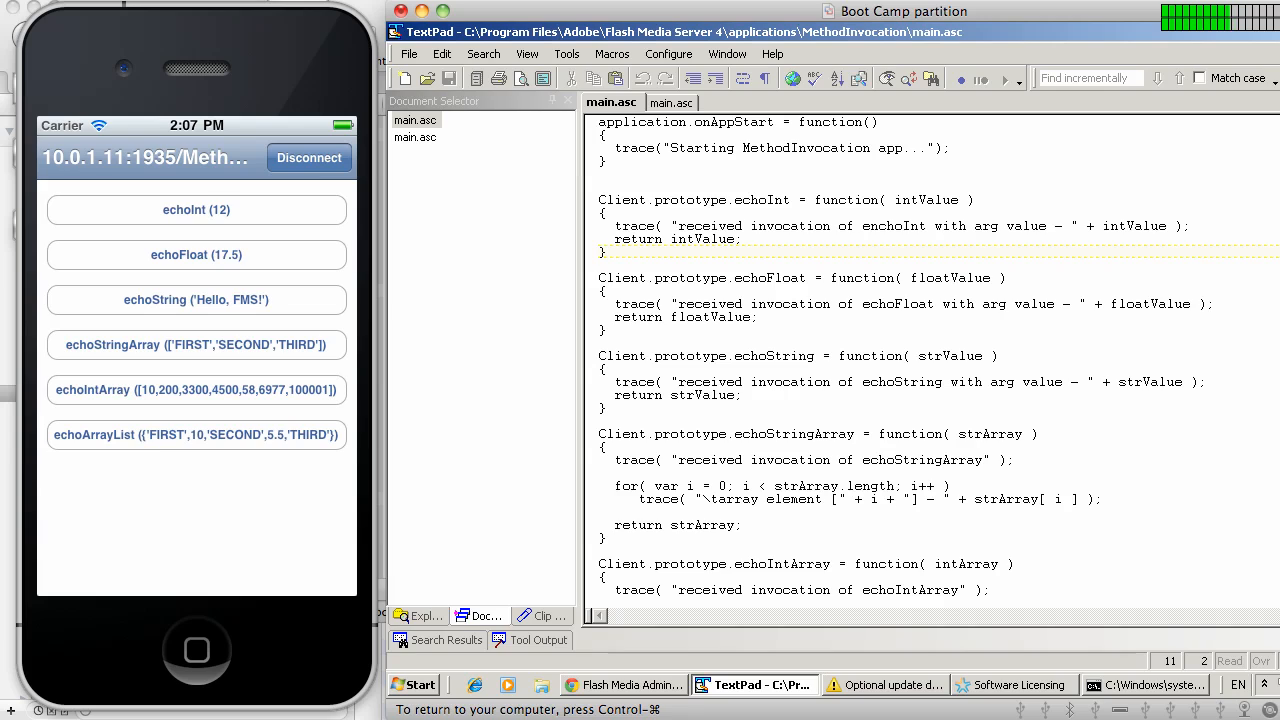
{"action": "mouse_move", "coordinate": [703, 665]}
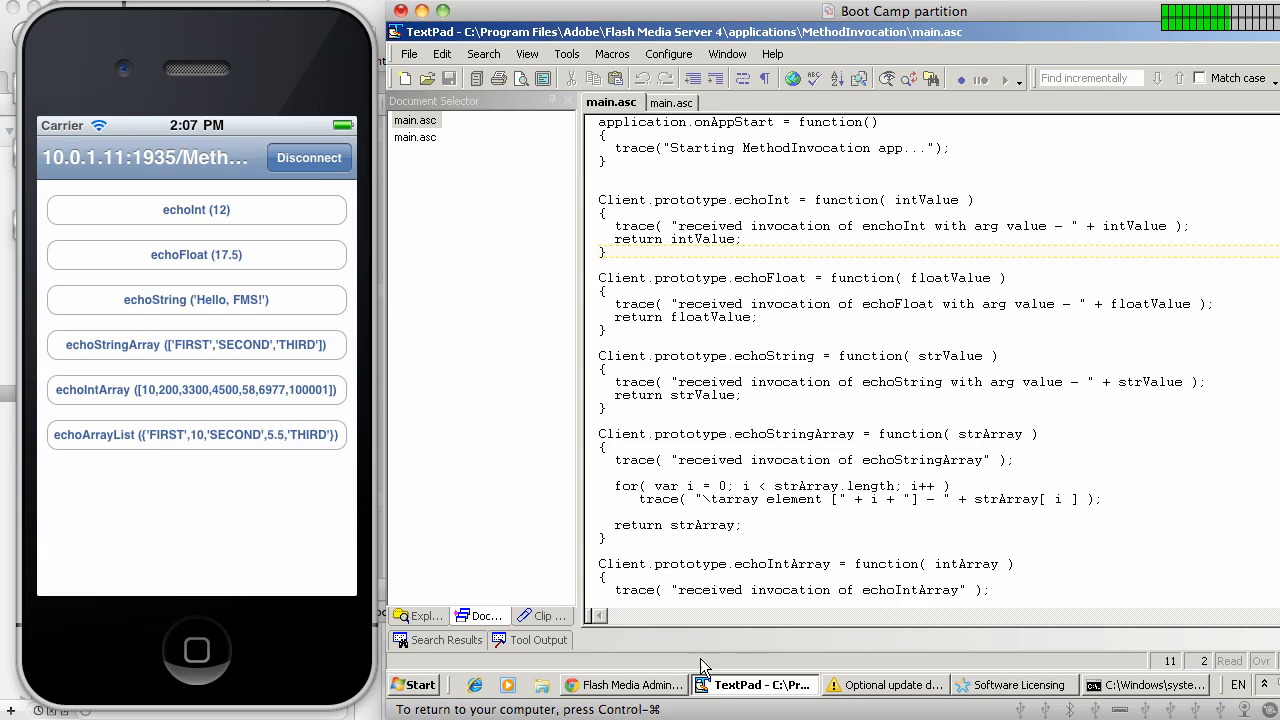
{"action": "left_click", "coordinate": [623, 685]}
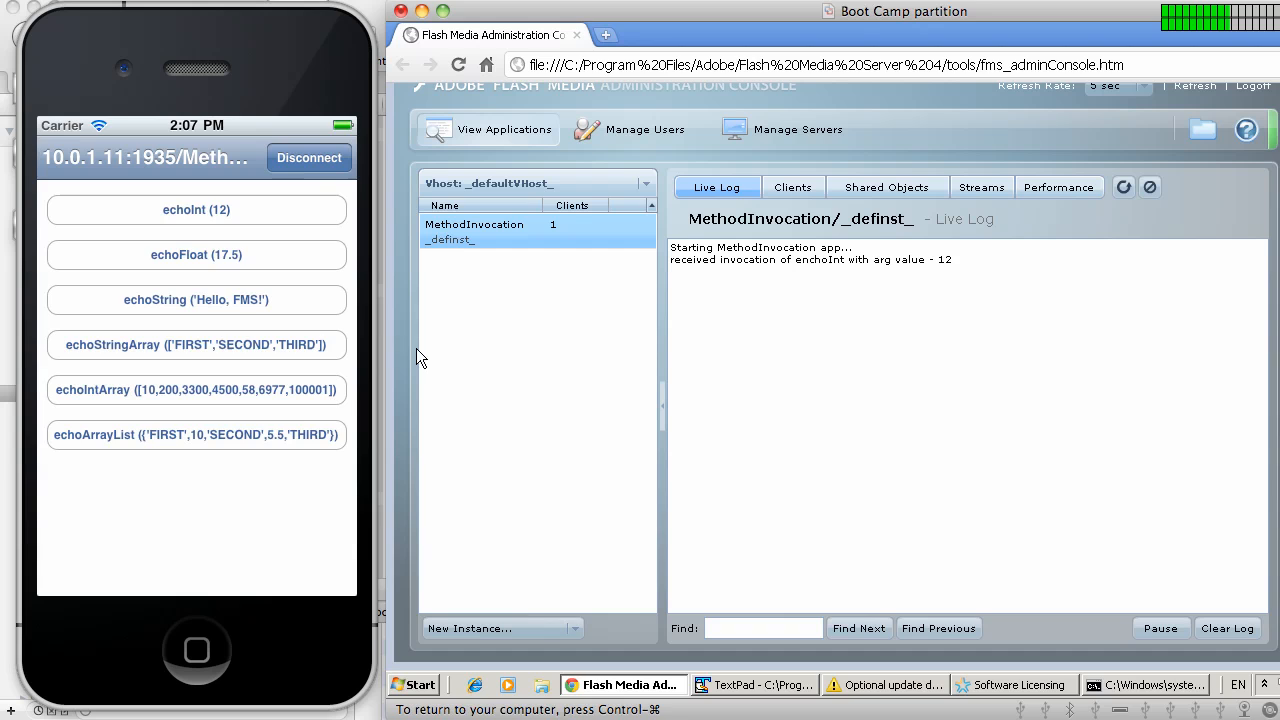
Step: Invoke echoFloat, echoString, the integer array and the mixed array list, dismissing result alerts
{"action": "left_click", "coordinate": [196, 254]}
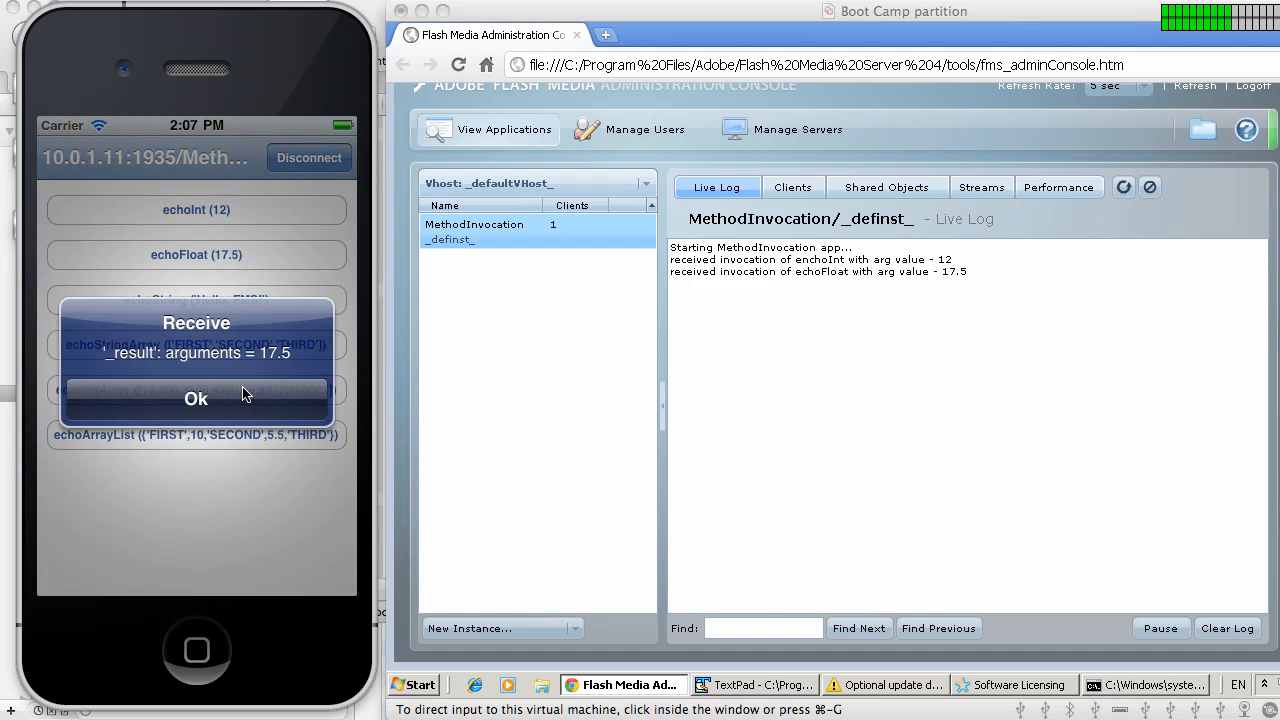
{"action": "left_click", "coordinate": [196, 398]}
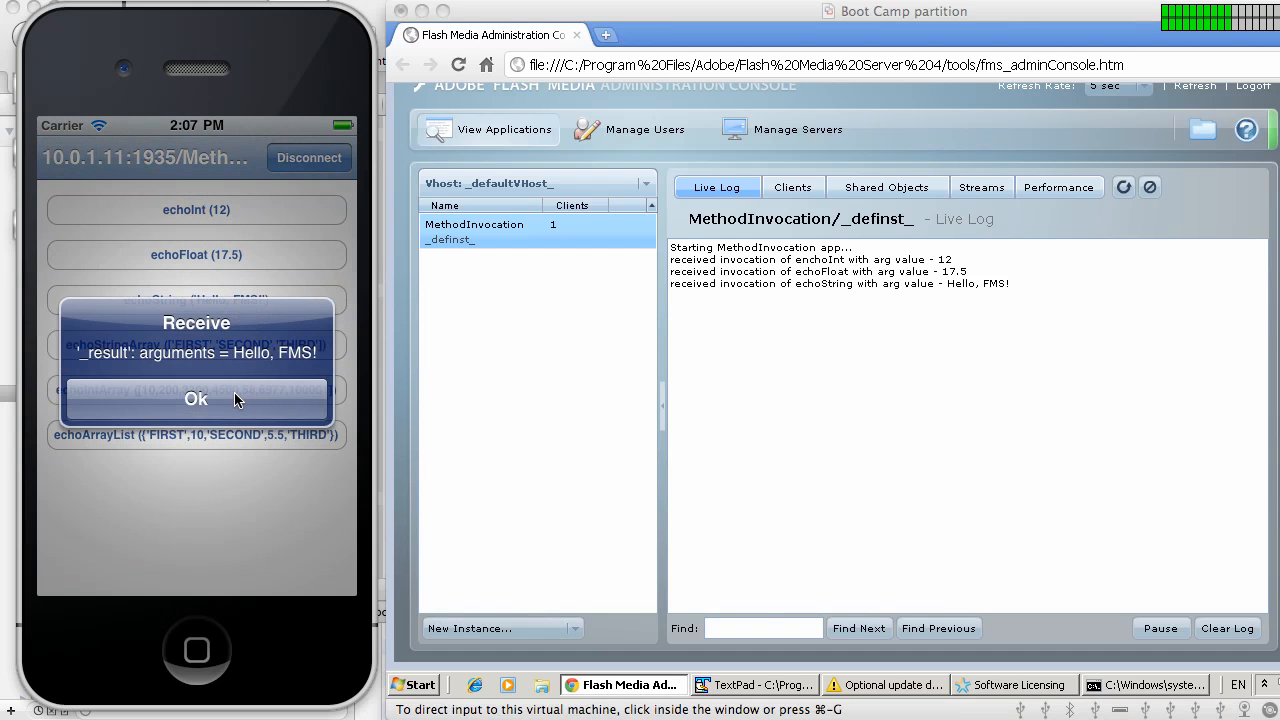
{"action": "left_click", "coordinate": [196, 398]}
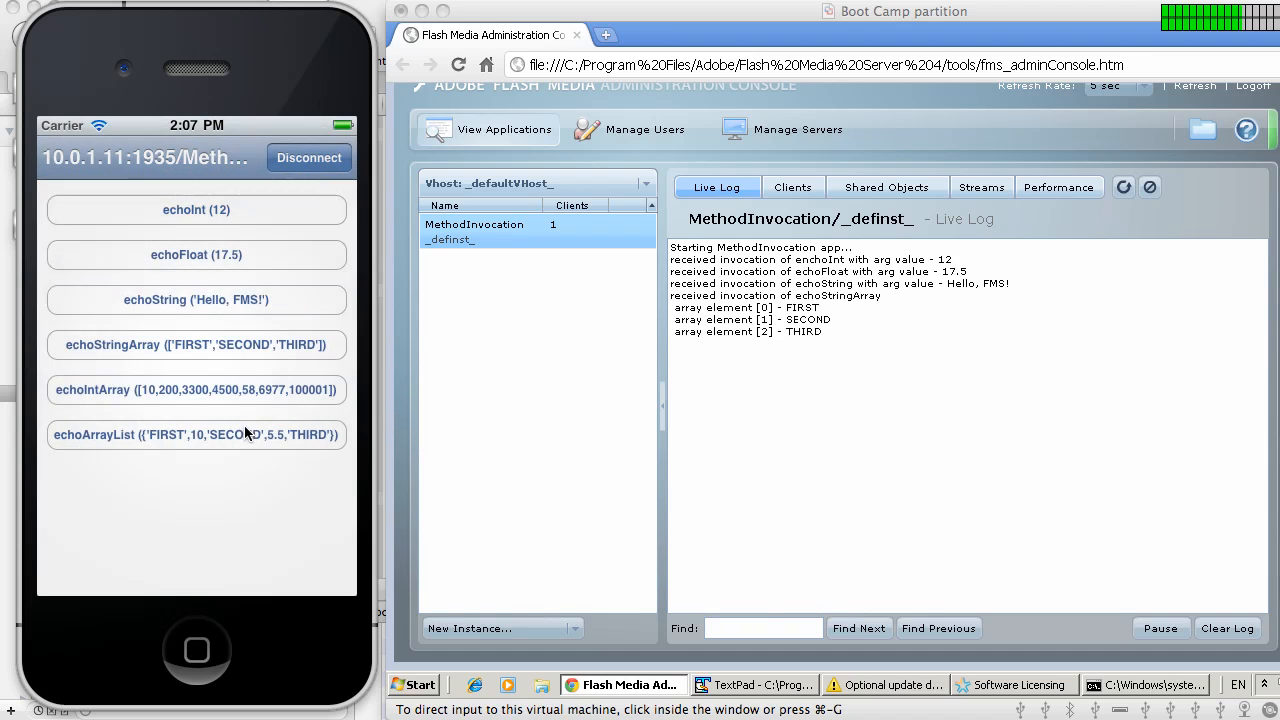
{"action": "left_click", "coordinate": [196, 389]}
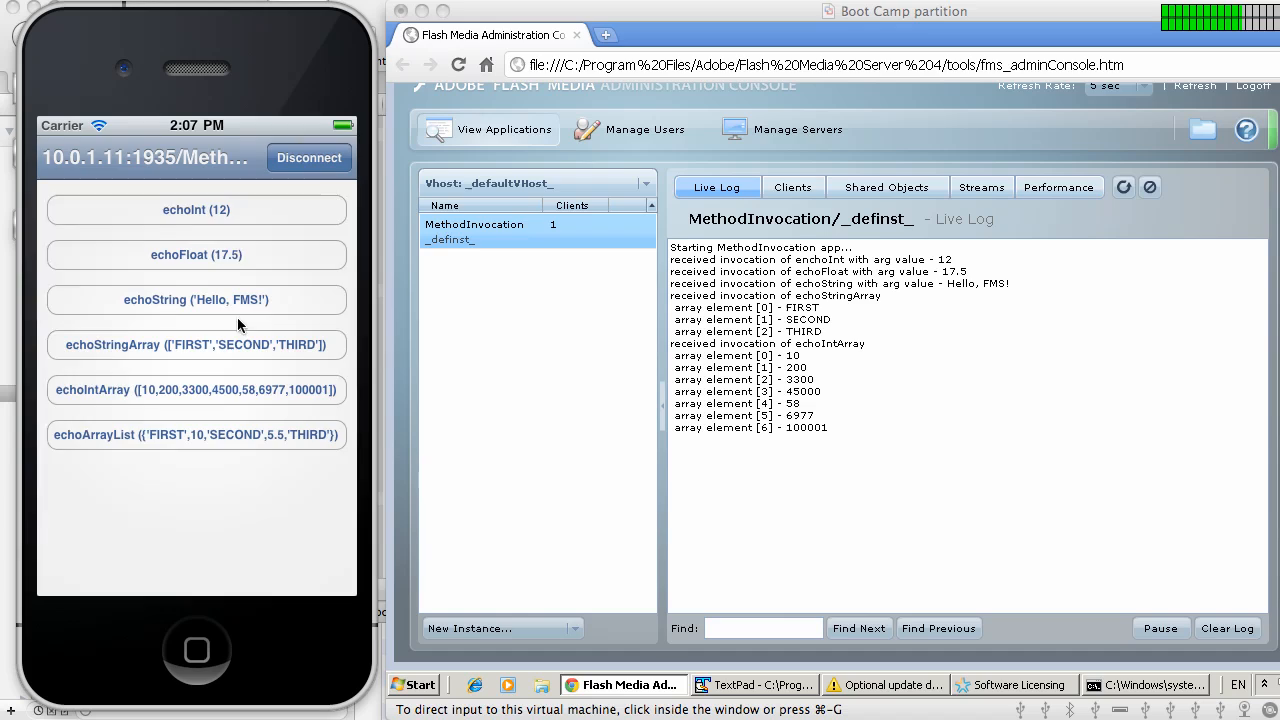
{"action": "mouse_move", "coordinate": [238, 456]}
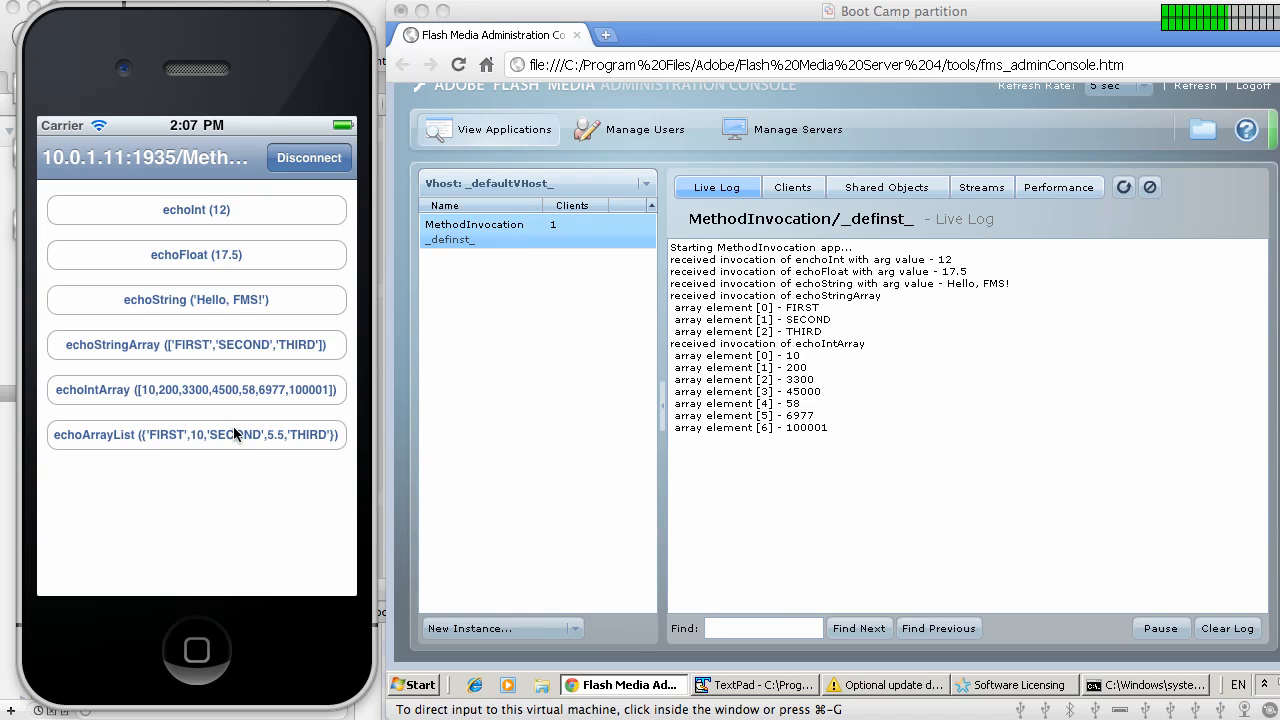
{"action": "left_click", "coordinate": [196, 434]}
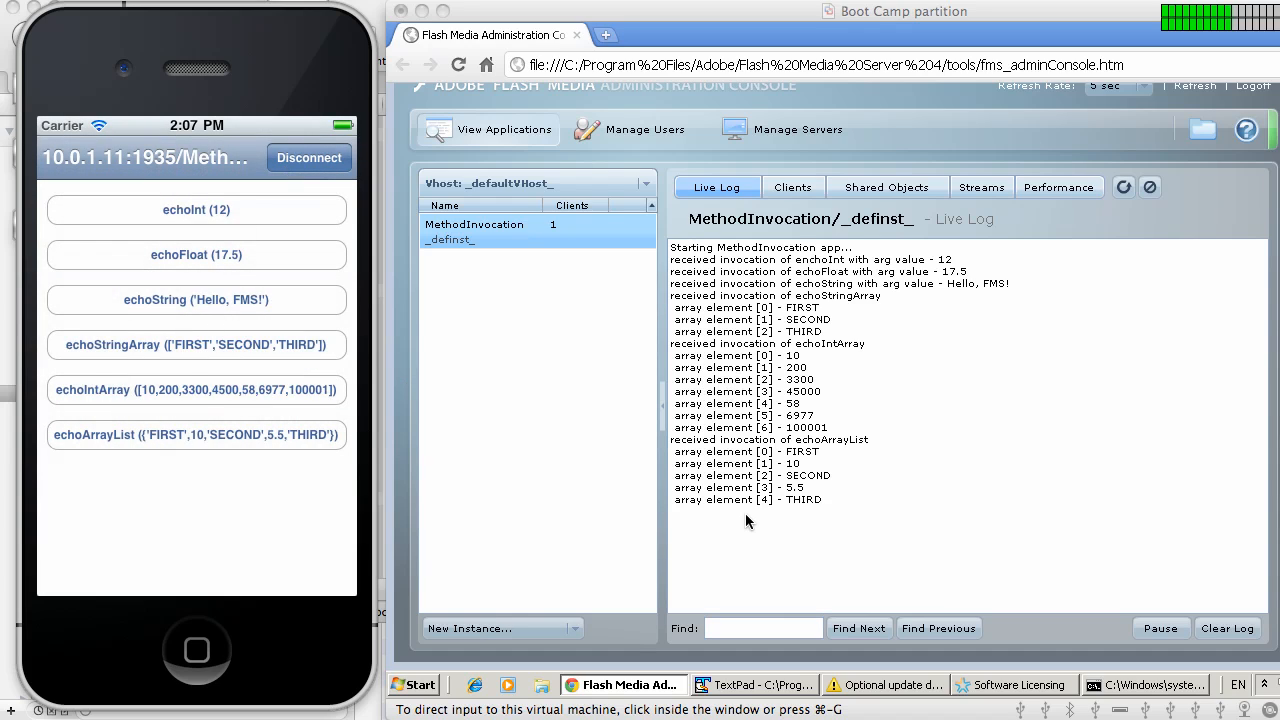
{"action": "mouse_move", "coordinate": [935, 352]}
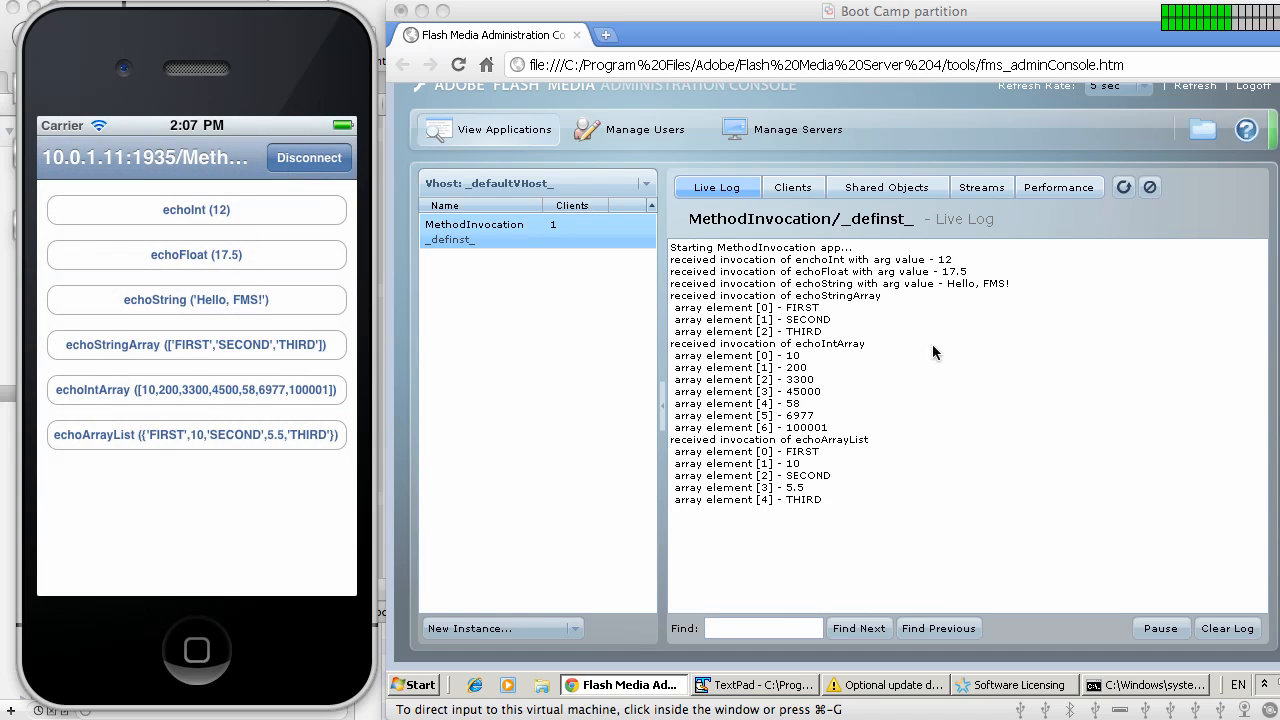
{"action": "mouse_move", "coordinate": [825, 387]}
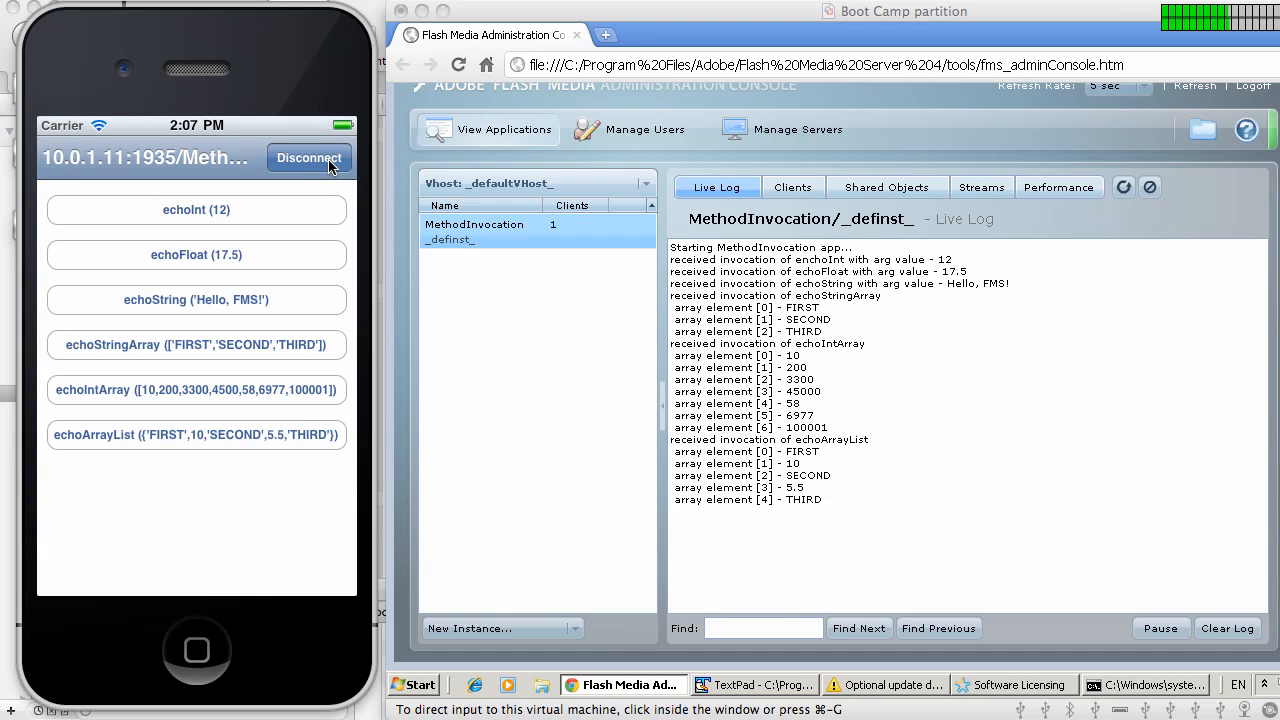
{"action": "mouse_move", "coordinate": [1270, 164]}
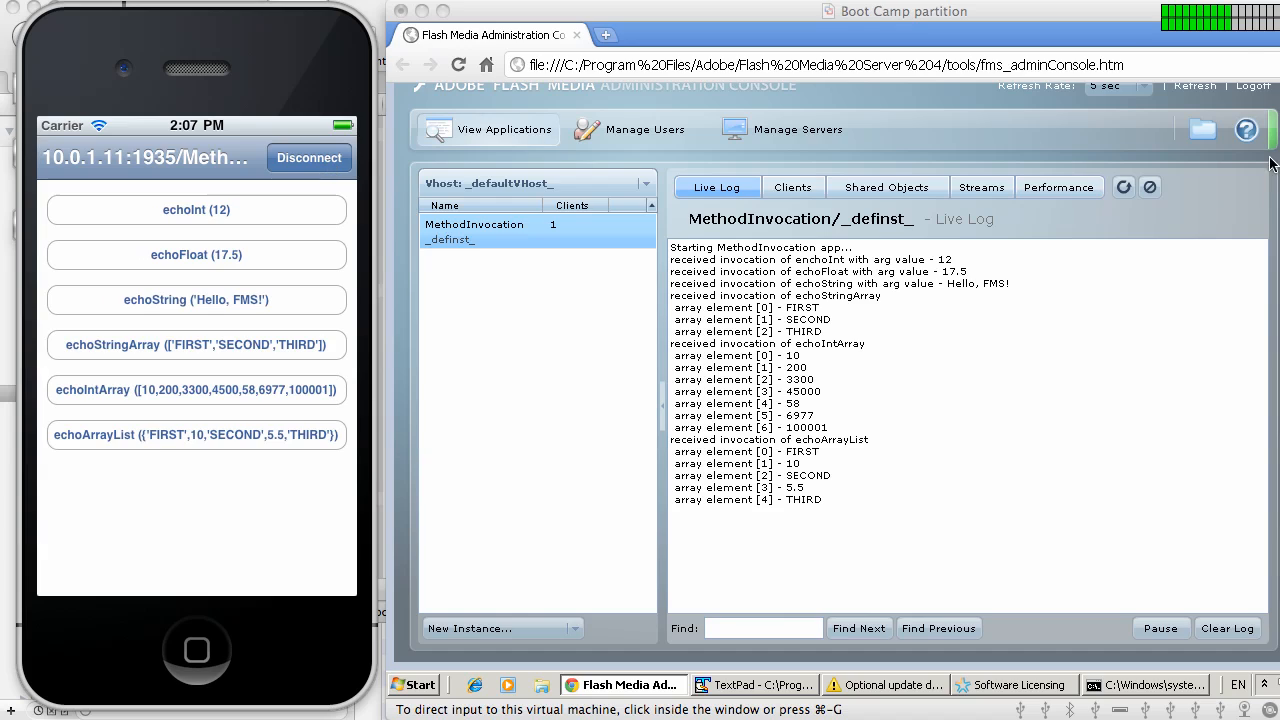
{"action": "mouse_move", "coordinate": [865, 388]}
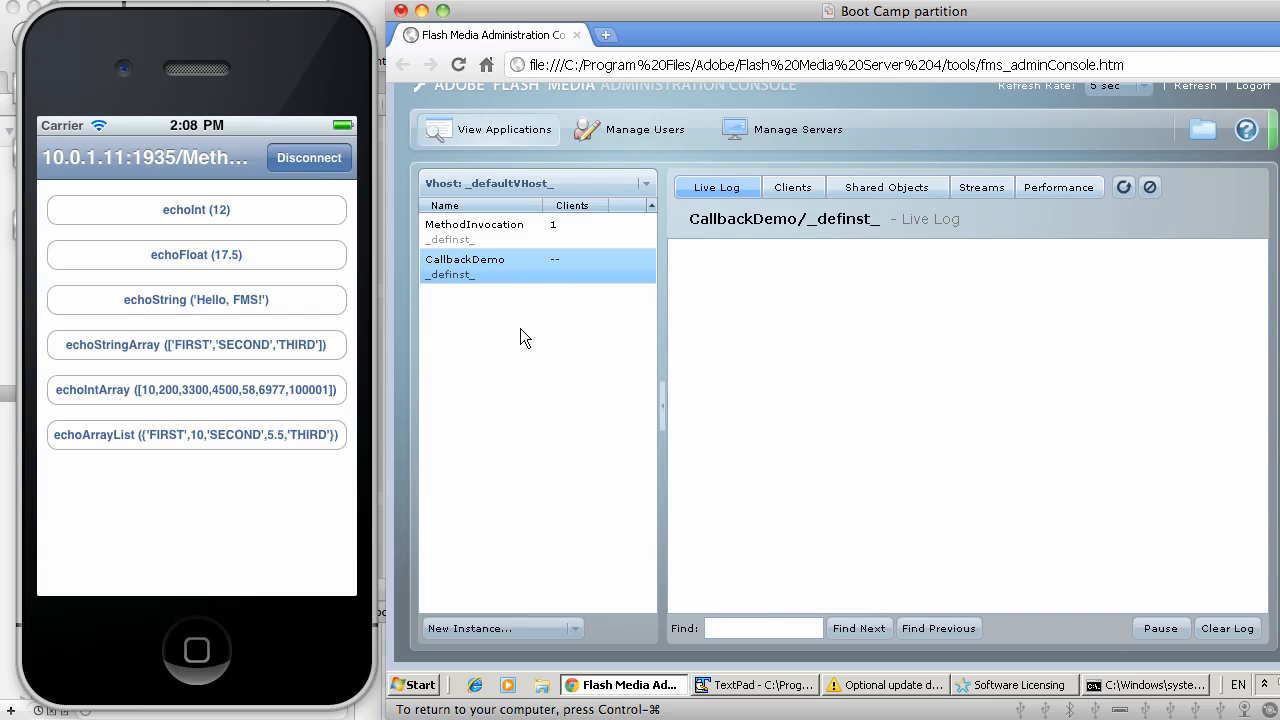
Step: Disconnect the simulator's RemoteInvoke app from the MethodInvocation server
{"action": "left_click", "coordinate": [308, 157]}
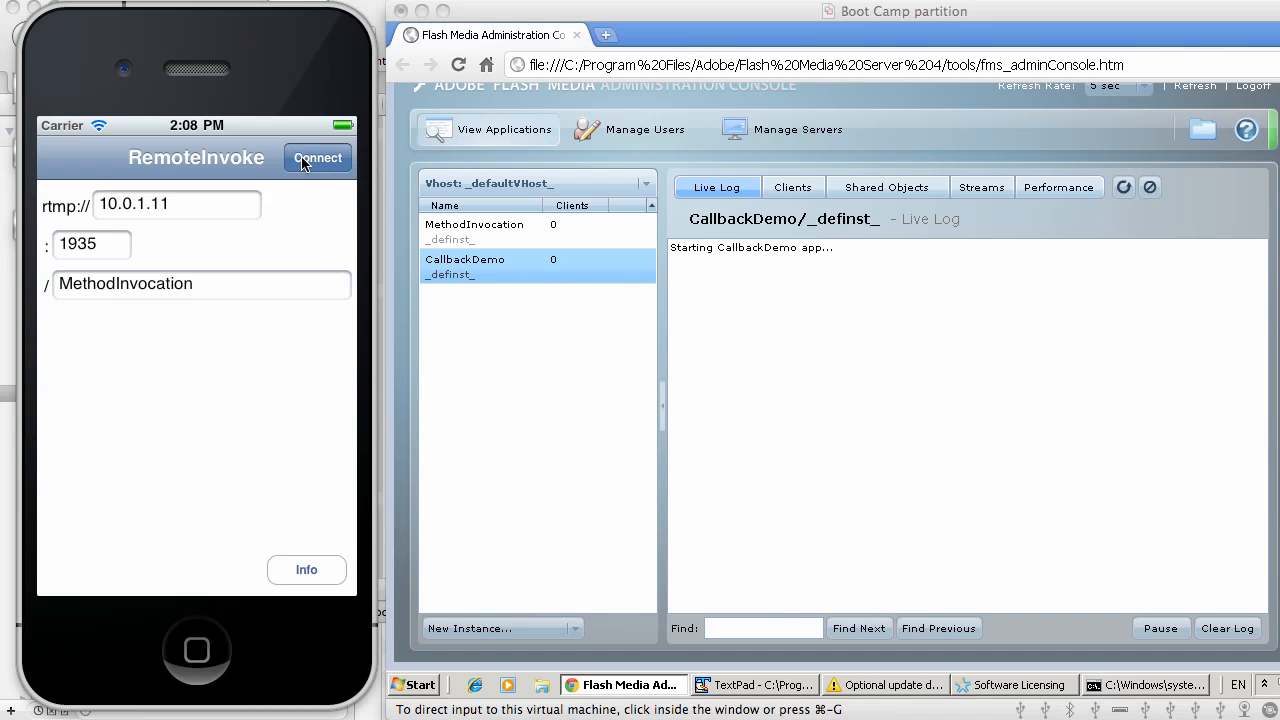
{"action": "mouse_move", "coordinate": [375, 17]}
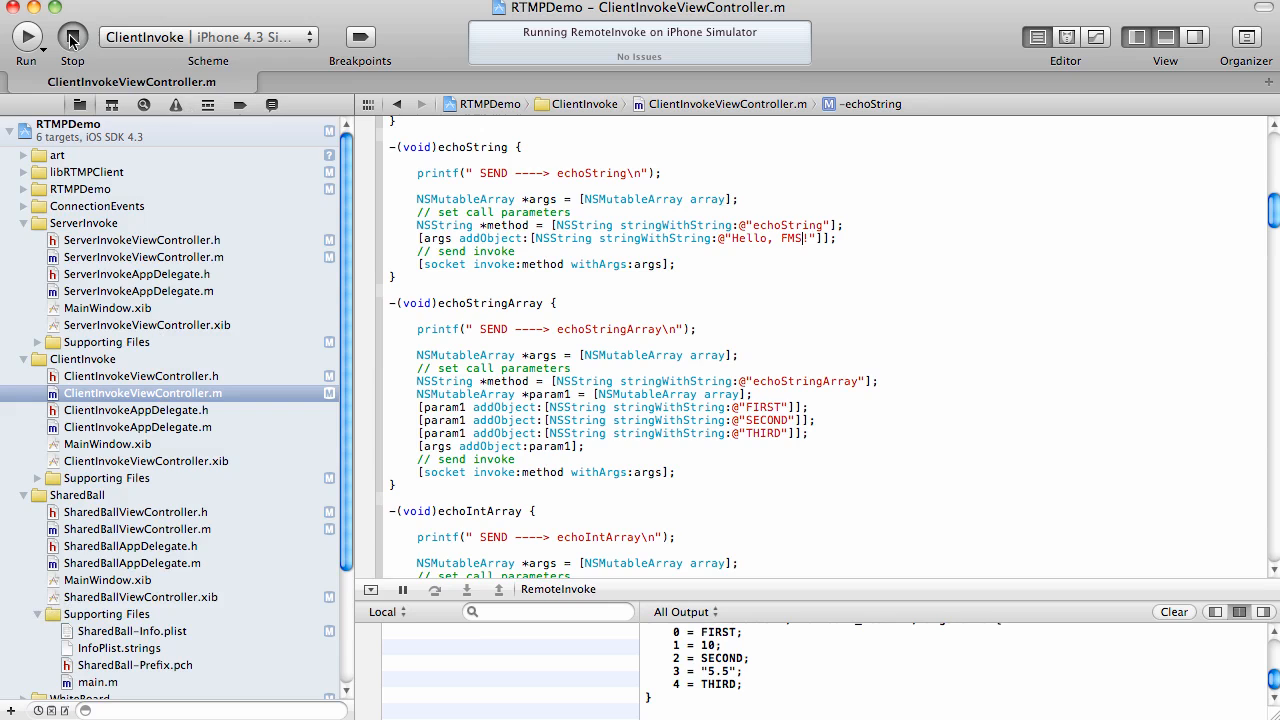
Step: Stop RemoteInvoke, run ServerInvoke in the simulator, and bring up the ipconfig output
{"action": "left_click", "coordinate": [72, 37]}
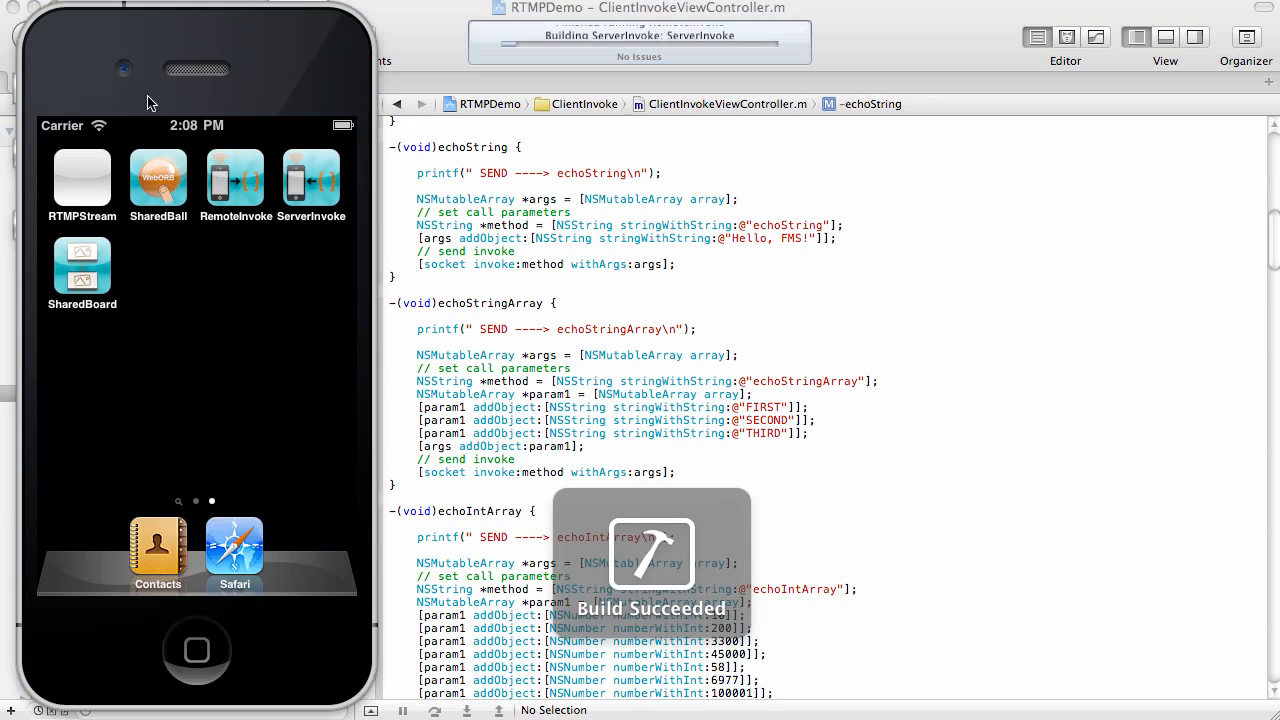
{"action": "left_click", "coordinate": [311, 177]}
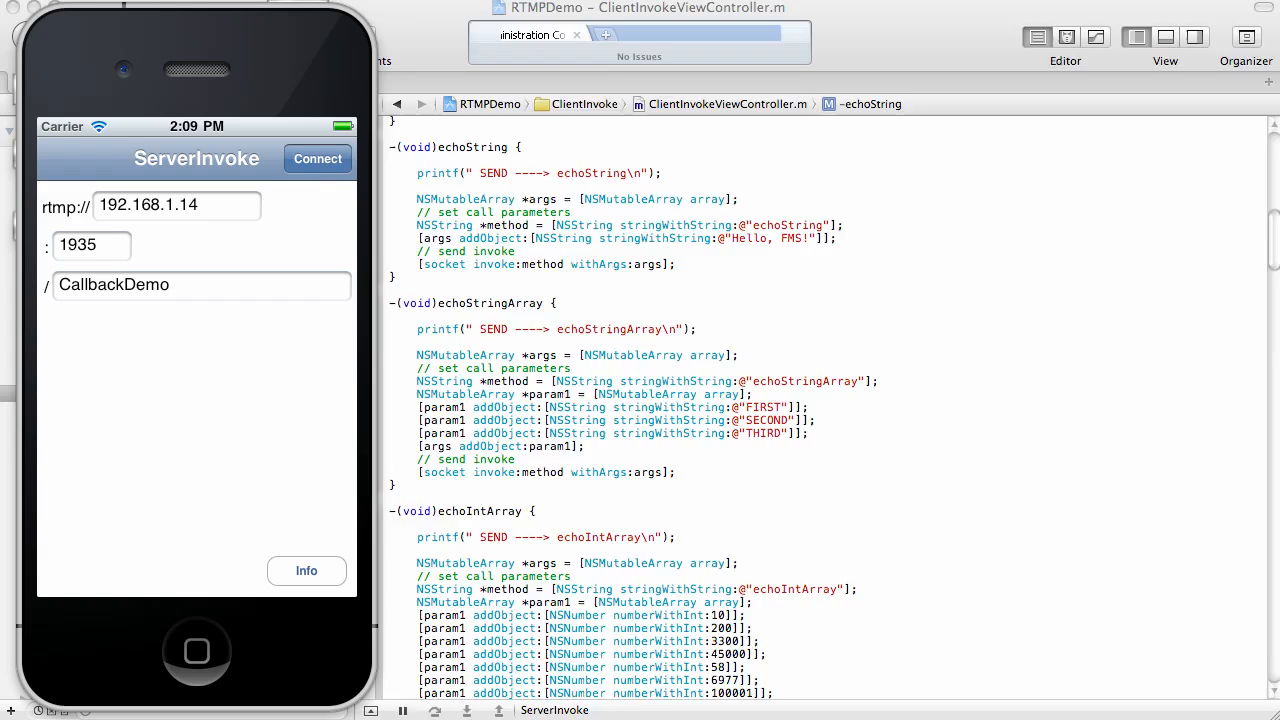
{"action": "left_click", "coordinate": [1150, 685]}
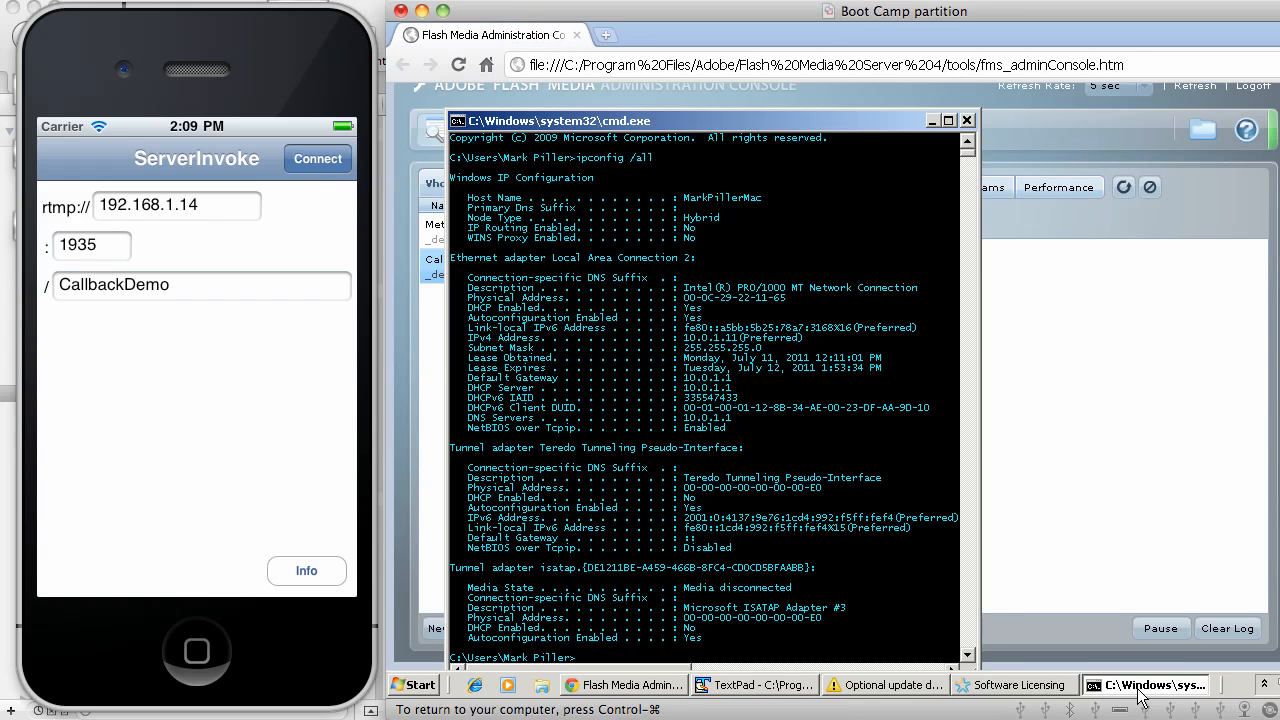
Step: Connect ServerInvoke to CallbackDemo at host 10.0.1.11 and check the server's connect log
{"action": "left_click", "coordinate": [150, 205]}
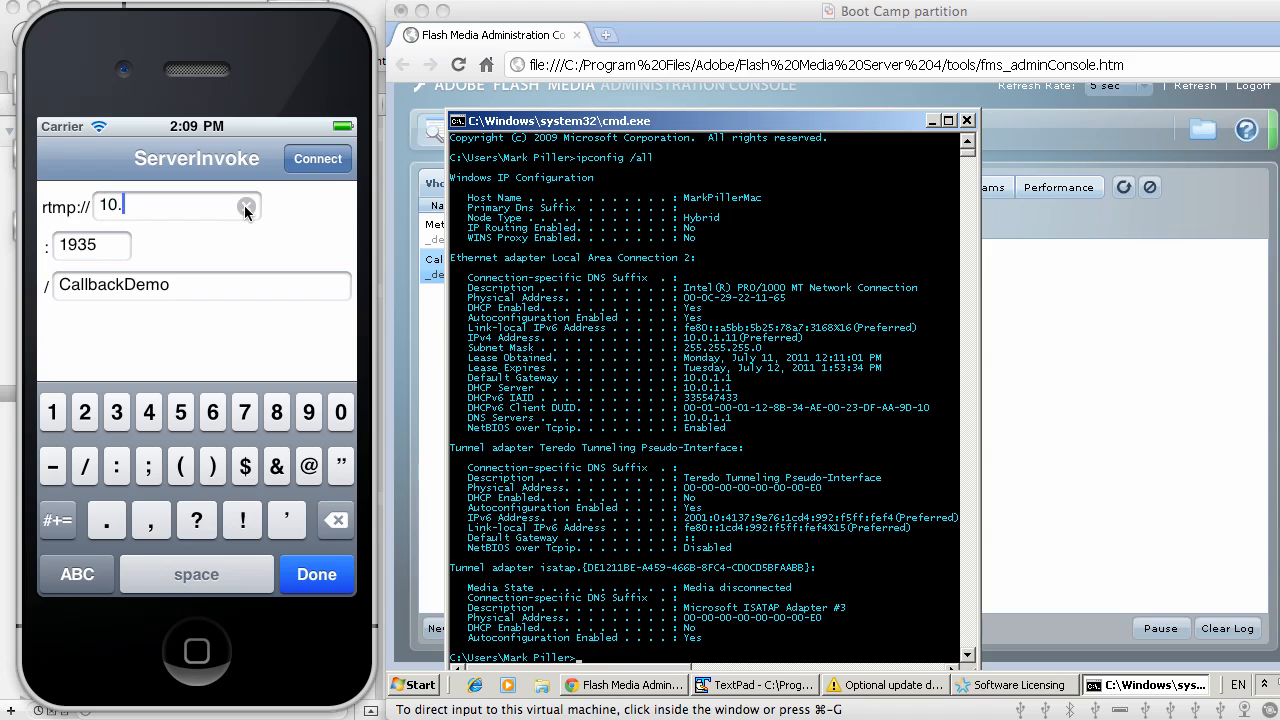
{"action": "type", "text": "0.1.1"}
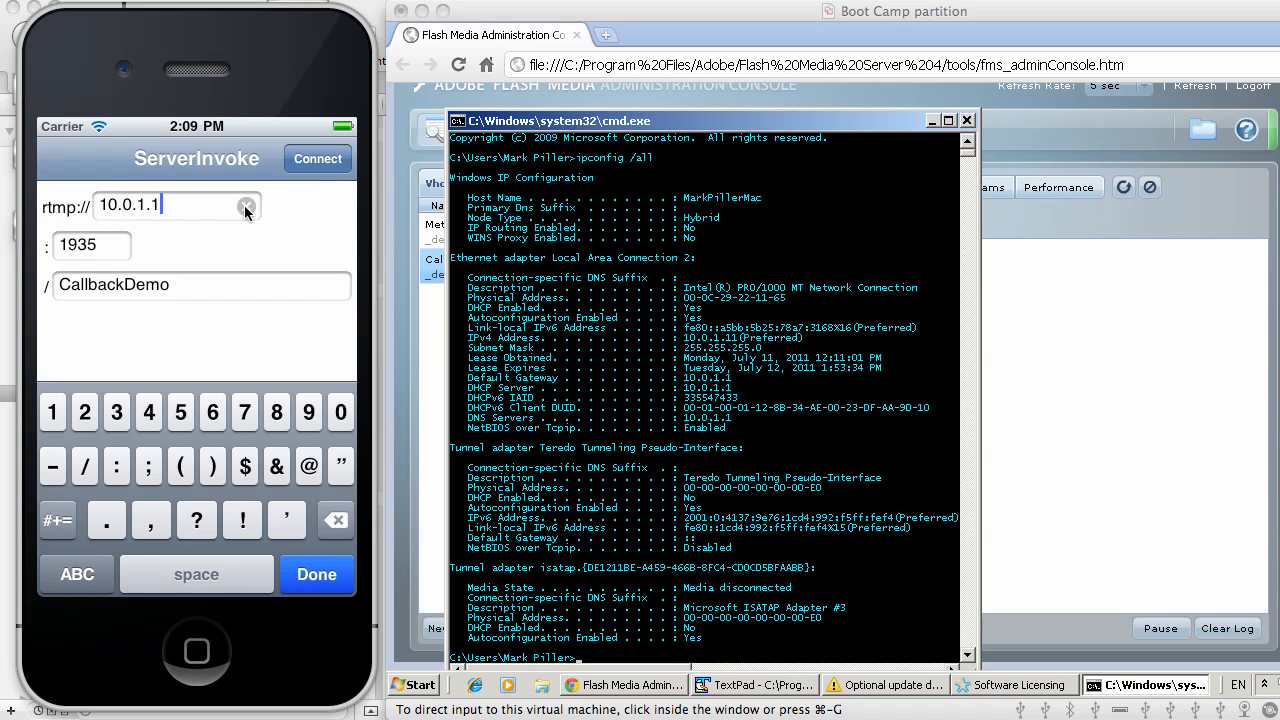
{"action": "left_click", "coordinate": [317, 158]}
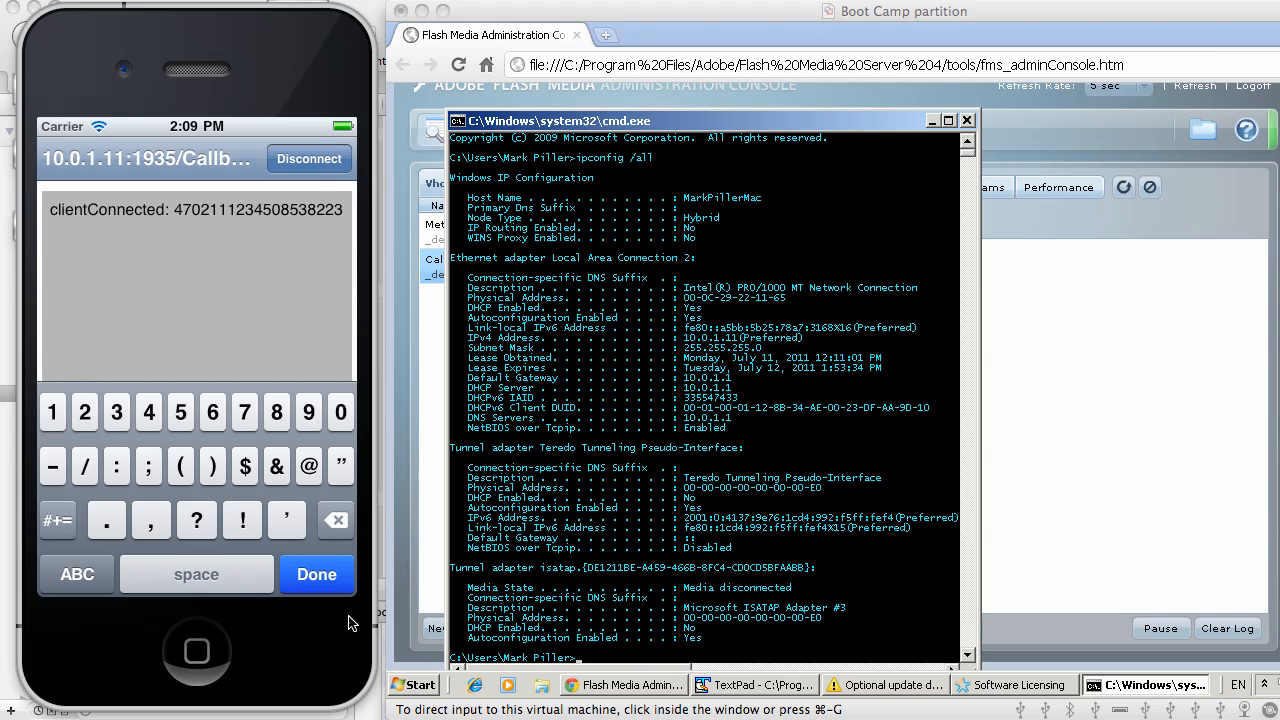
{"action": "left_click", "coordinate": [316, 574]}
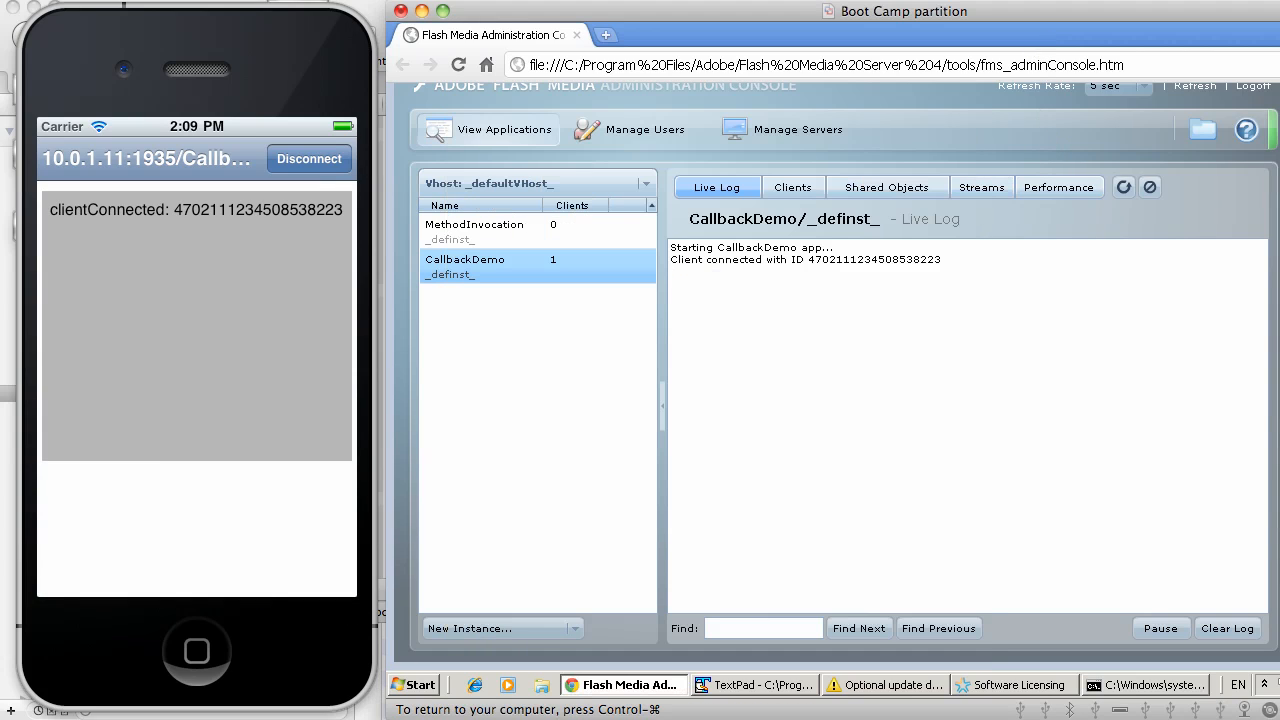
{"action": "mouse_move", "coordinate": [755, 668]}
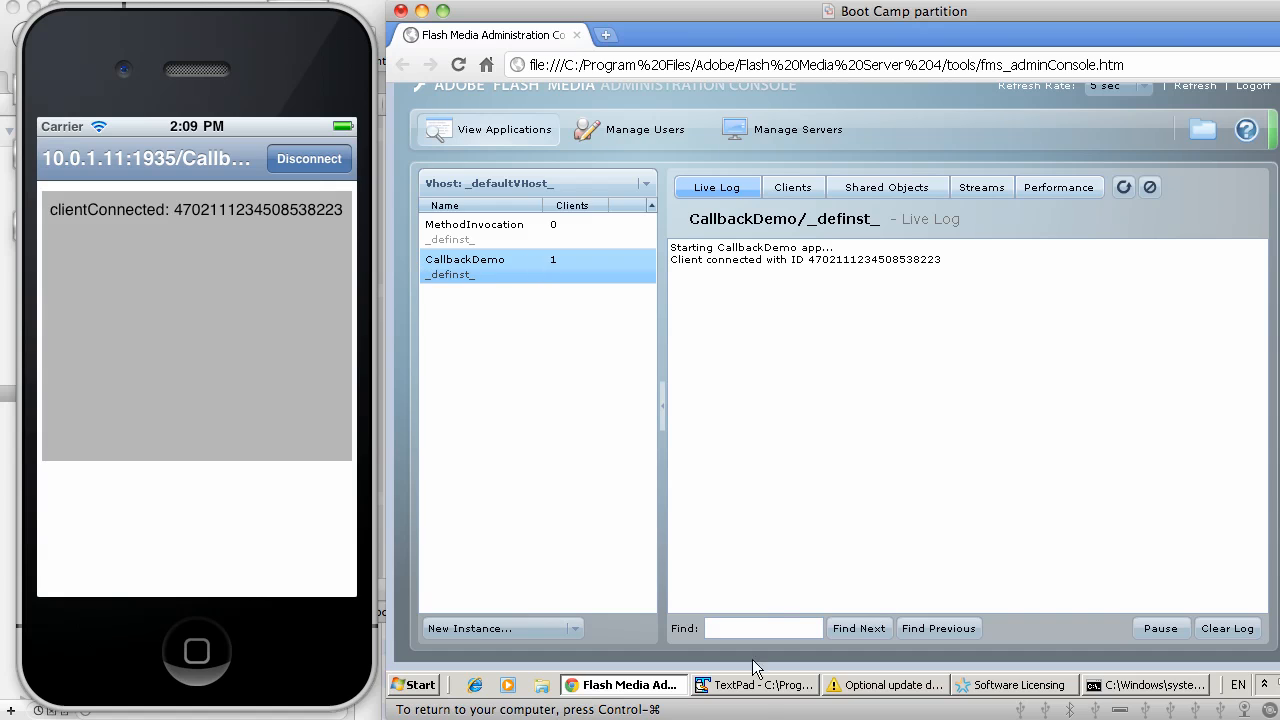
{"action": "left_click", "coordinate": [752, 684]}
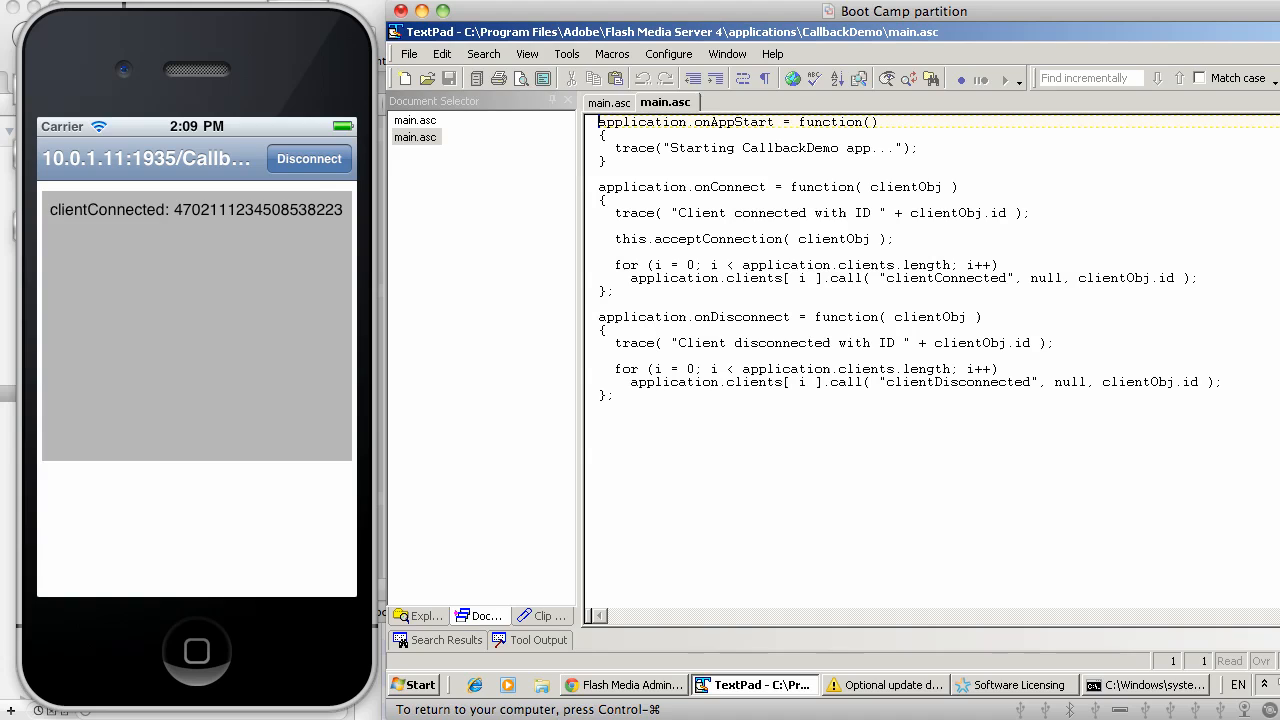
Step: Highlight the onConnect handler code and its client callback calls in main.asc
{"action": "left_click_drag", "start_coordinate": [598, 186], "coordinate": [610, 290]}
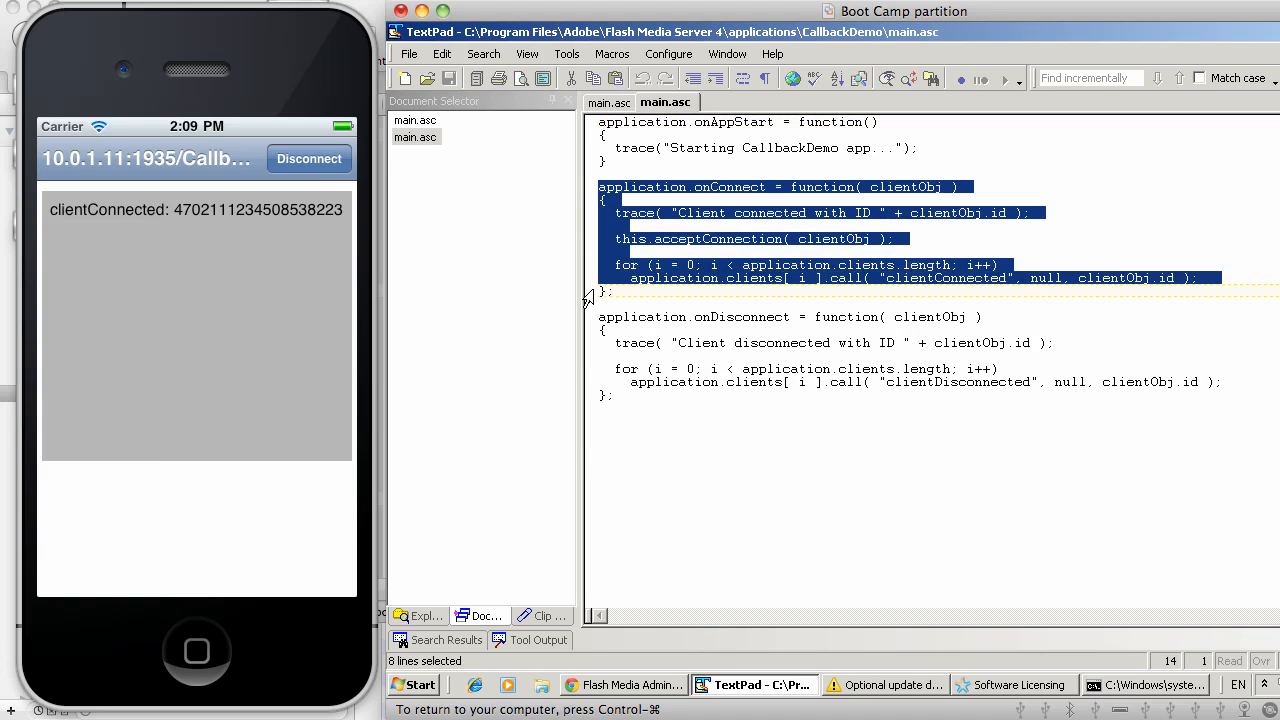
{"action": "left_click", "coordinate": [612, 291]}
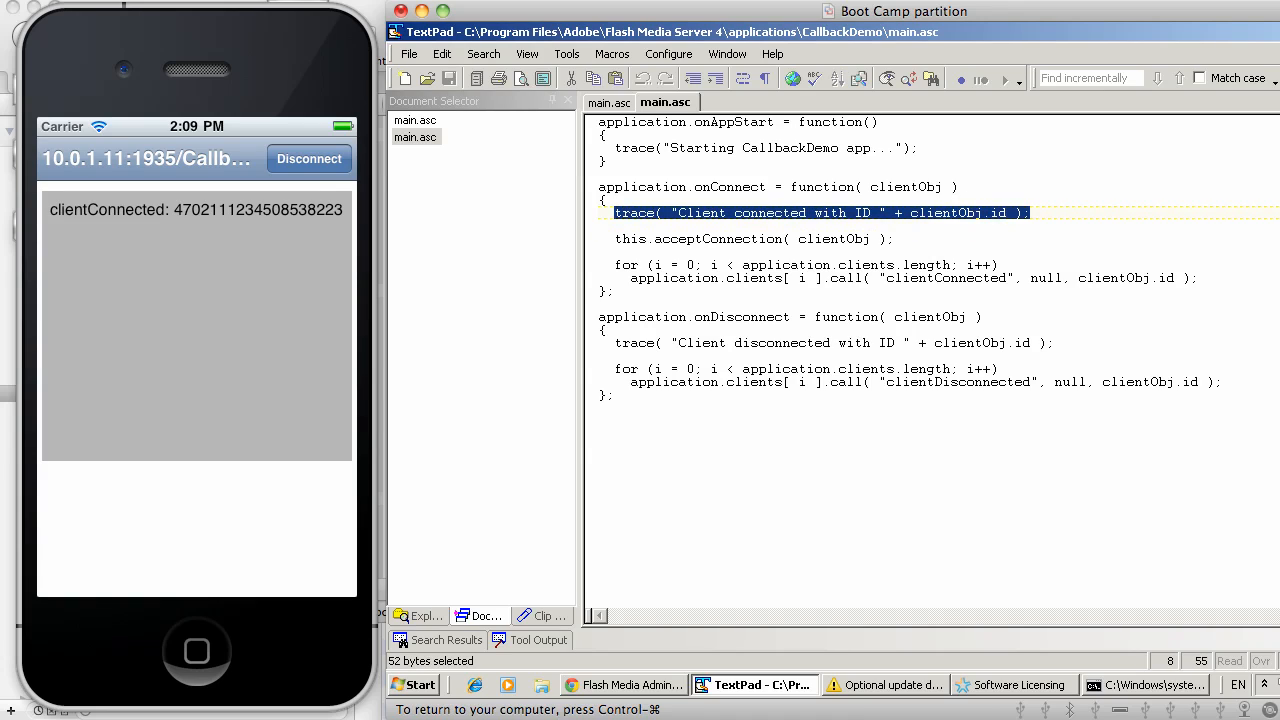
{"action": "mouse_move", "coordinate": [1025, 221]}
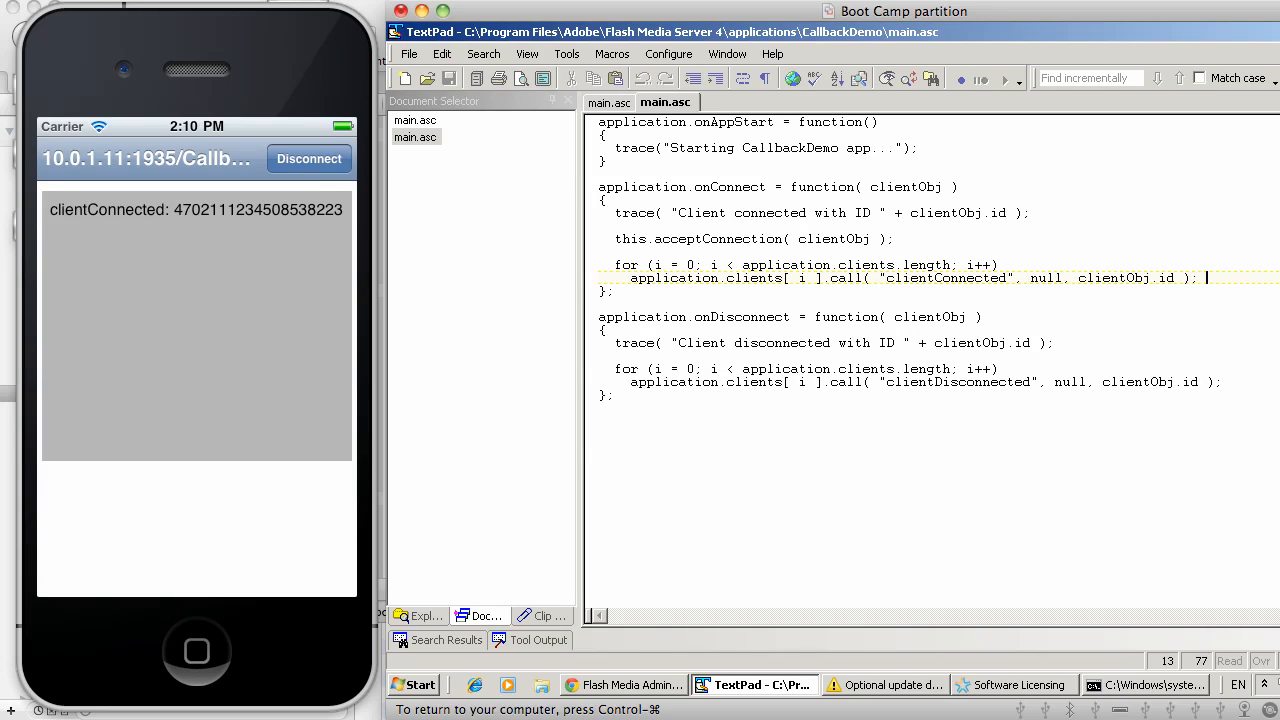
{"action": "double_click", "coordinate": [945, 278]}
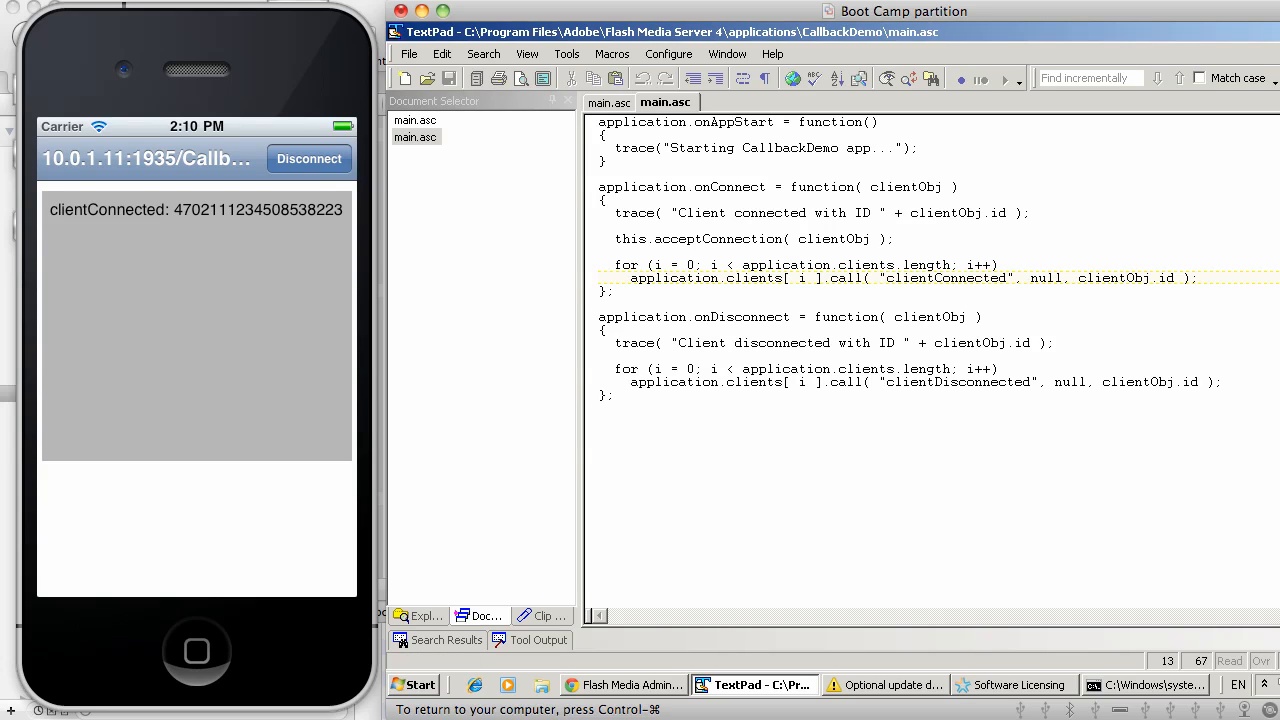
{"action": "double_click", "coordinate": [1125, 278]}
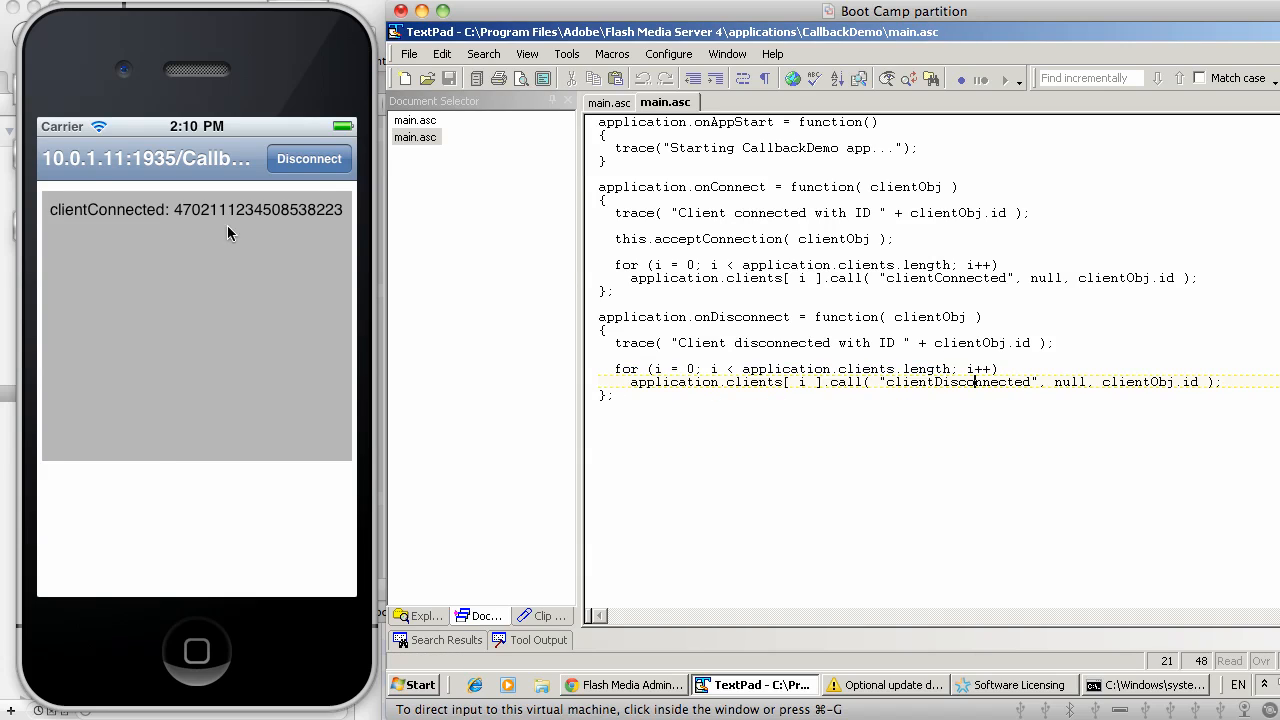
{"action": "mouse_move", "coordinate": [118, 231]}
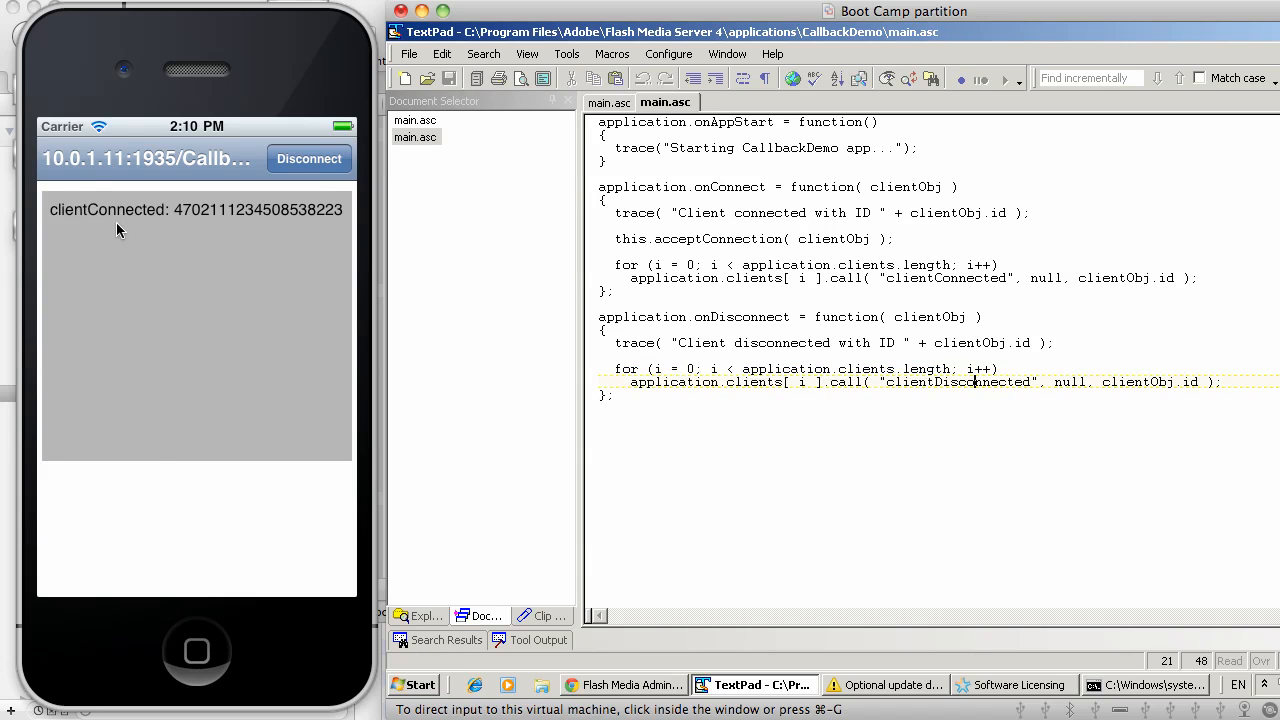
{"action": "mouse_move", "coordinate": [103, 222]}
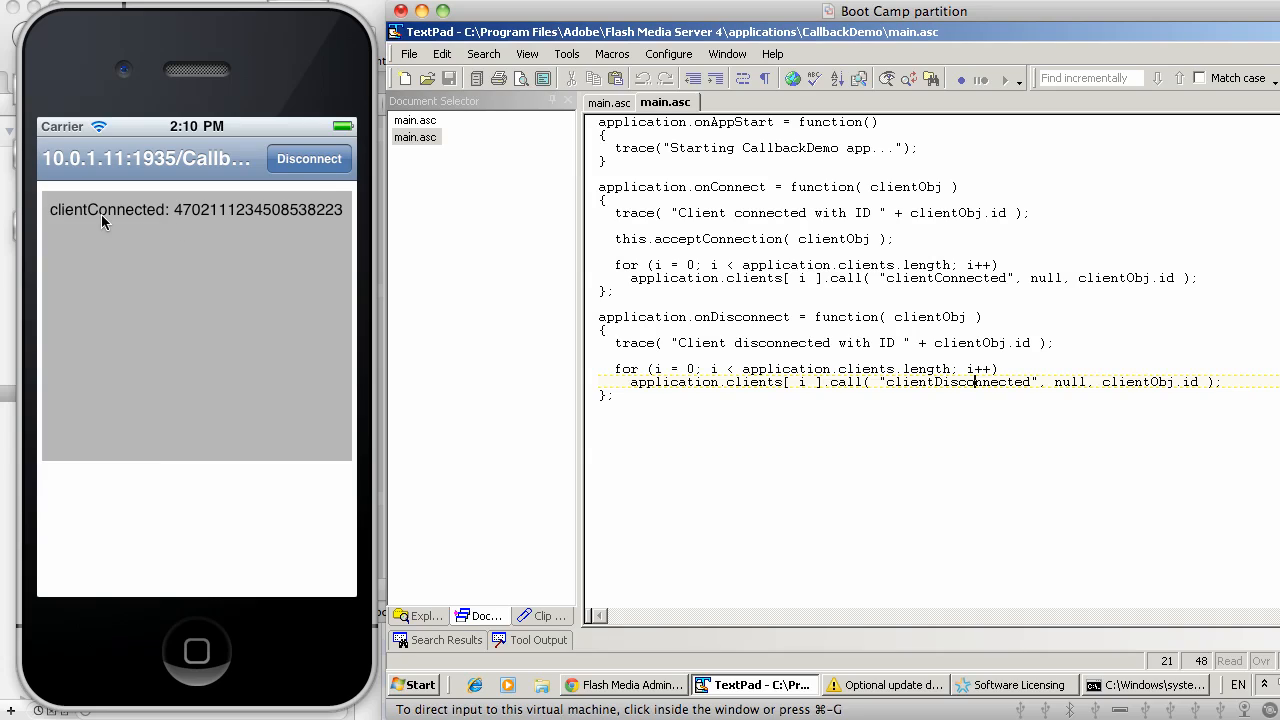
{"action": "mouse_move", "coordinate": [163, 227]}
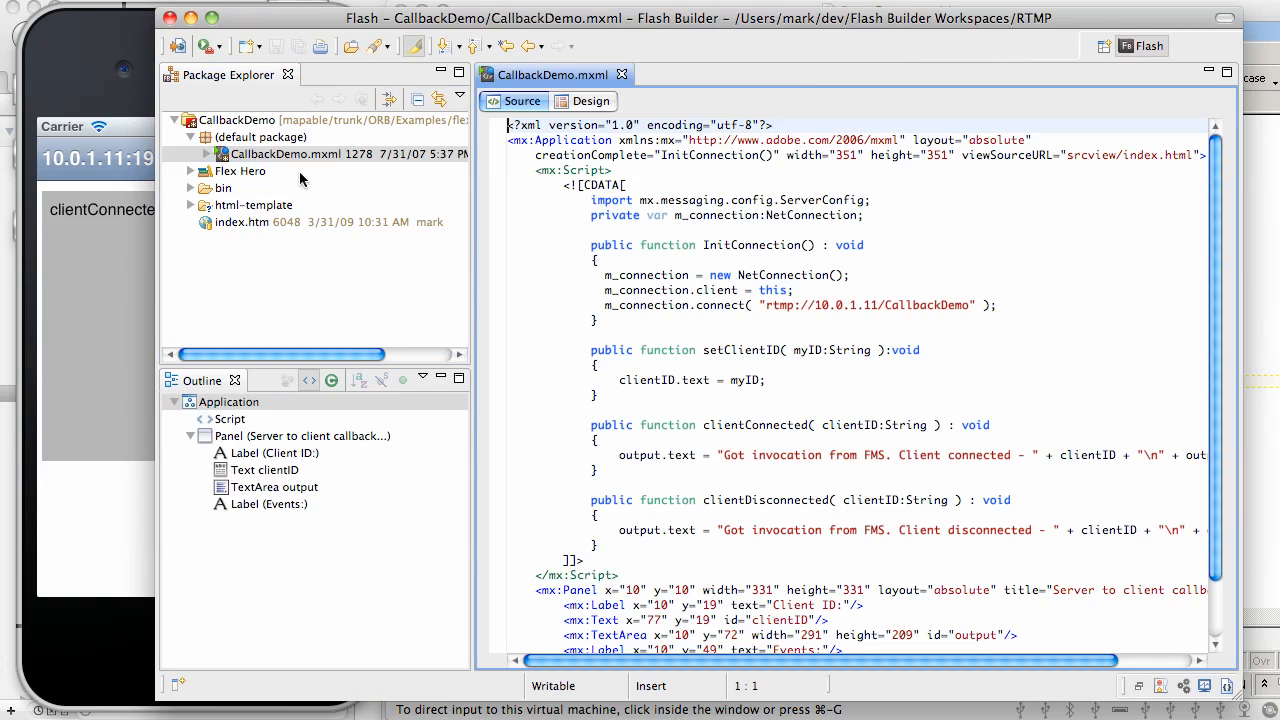
Step: Walk through CallbackDemo.mxml's InitConnection and clientConnected/clientDisconnected functions
{"action": "scroll", "scroll_direction": "up", "scroll_amount": 3}
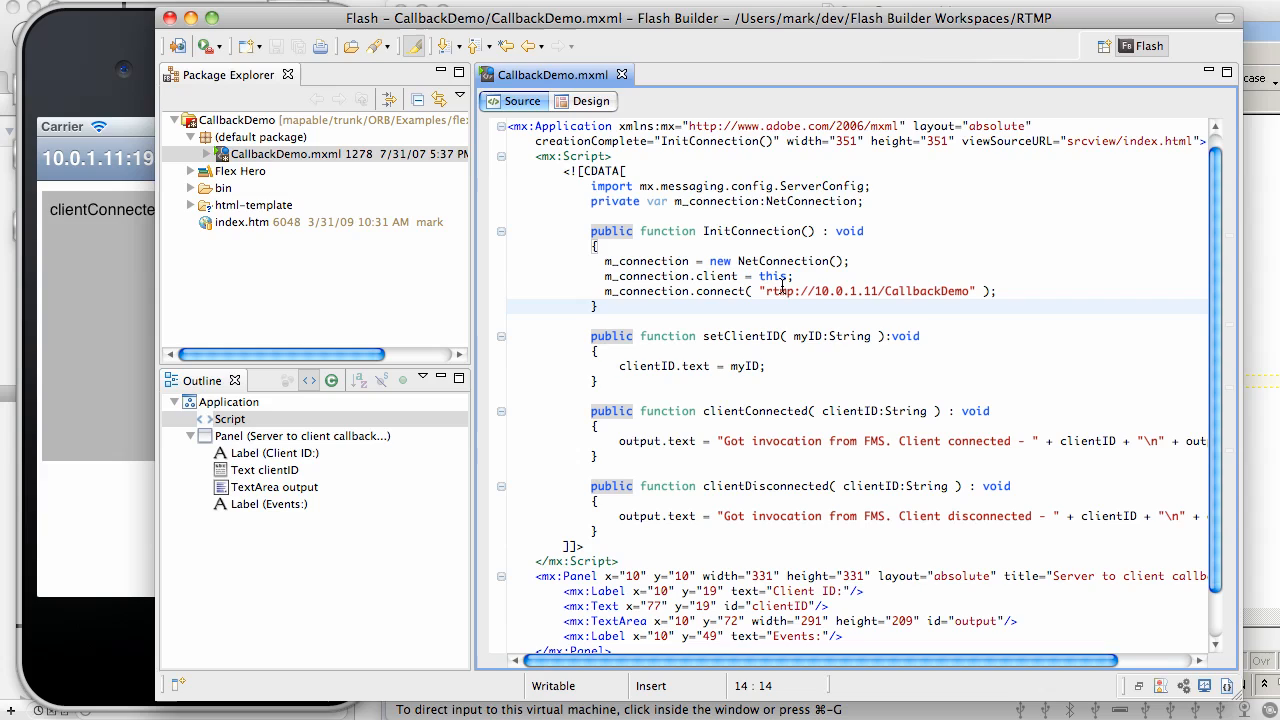
{"action": "left_click", "coordinate": [708, 276]}
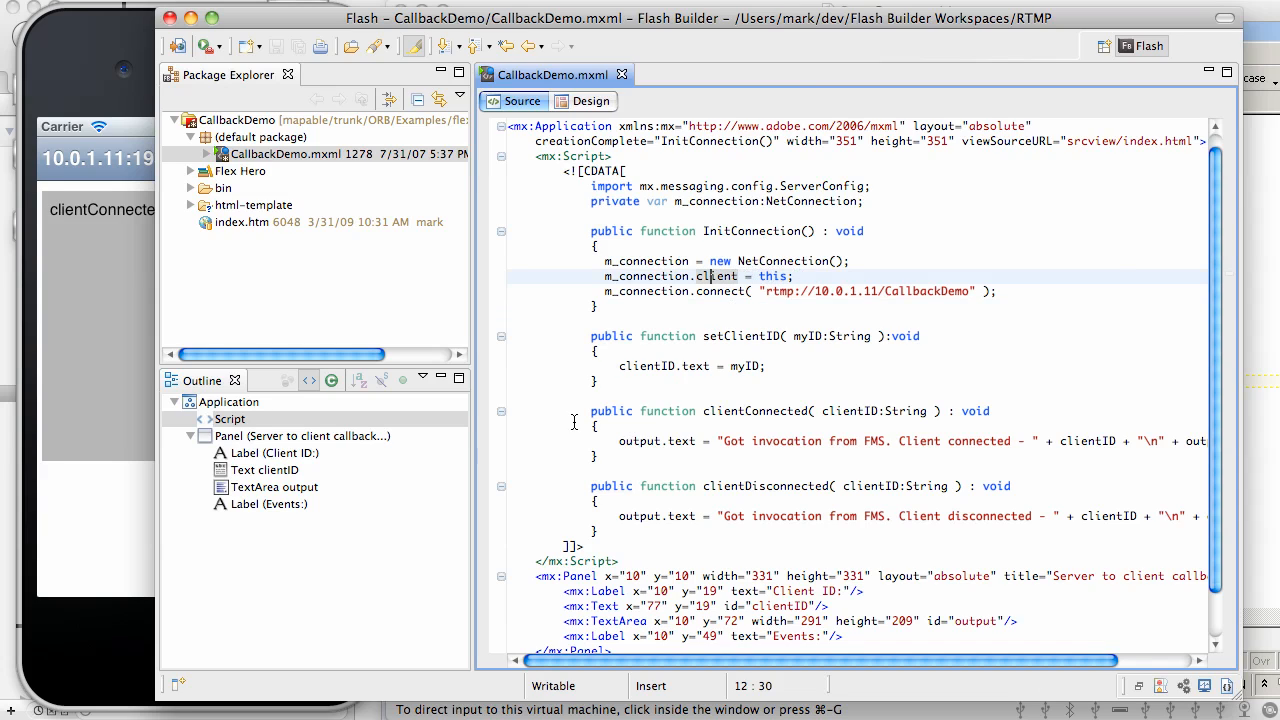
{"action": "left_click", "coordinate": [648, 530]}
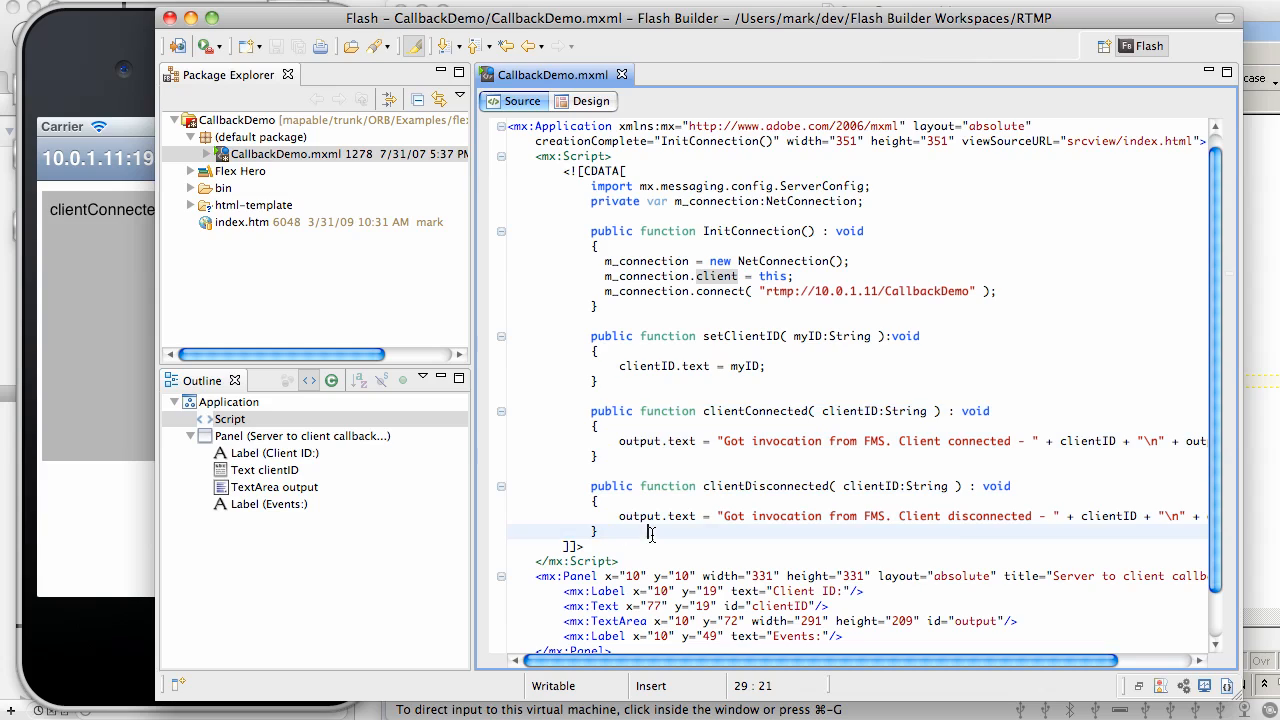
{"action": "mouse_move", "coordinate": [750, 460]}
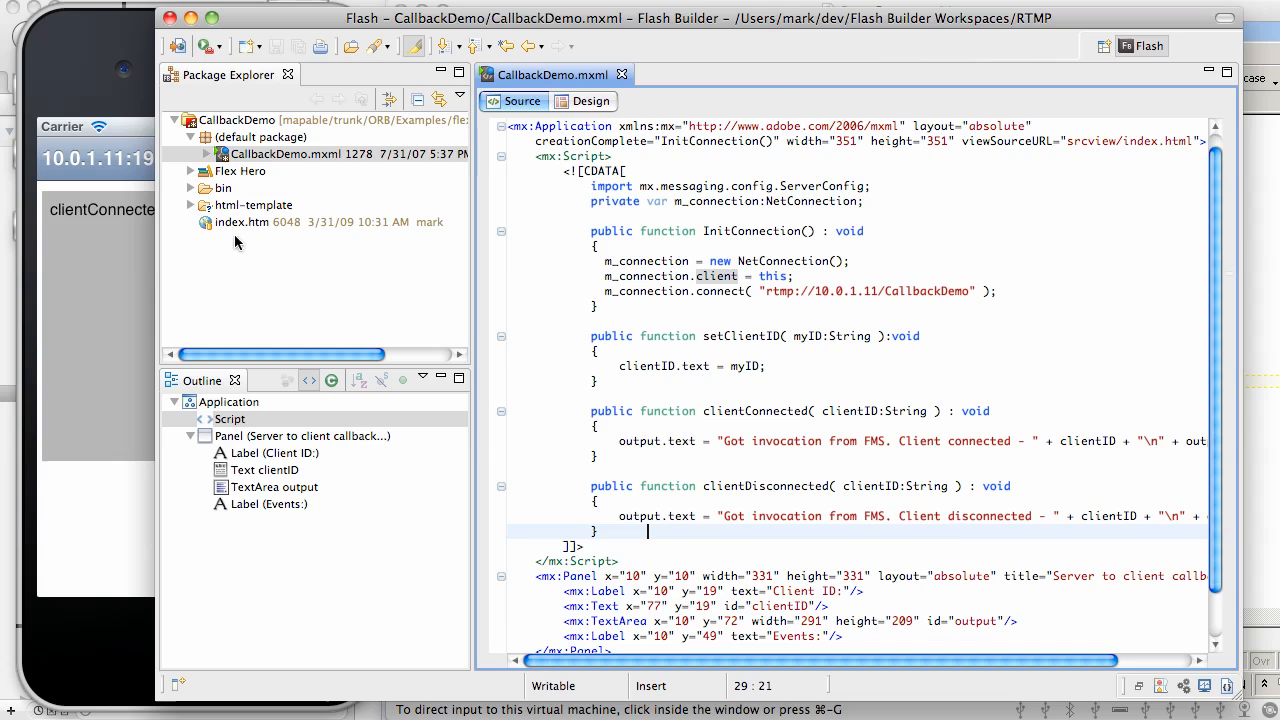
{"action": "mouse_move", "coordinate": [98, 220]}
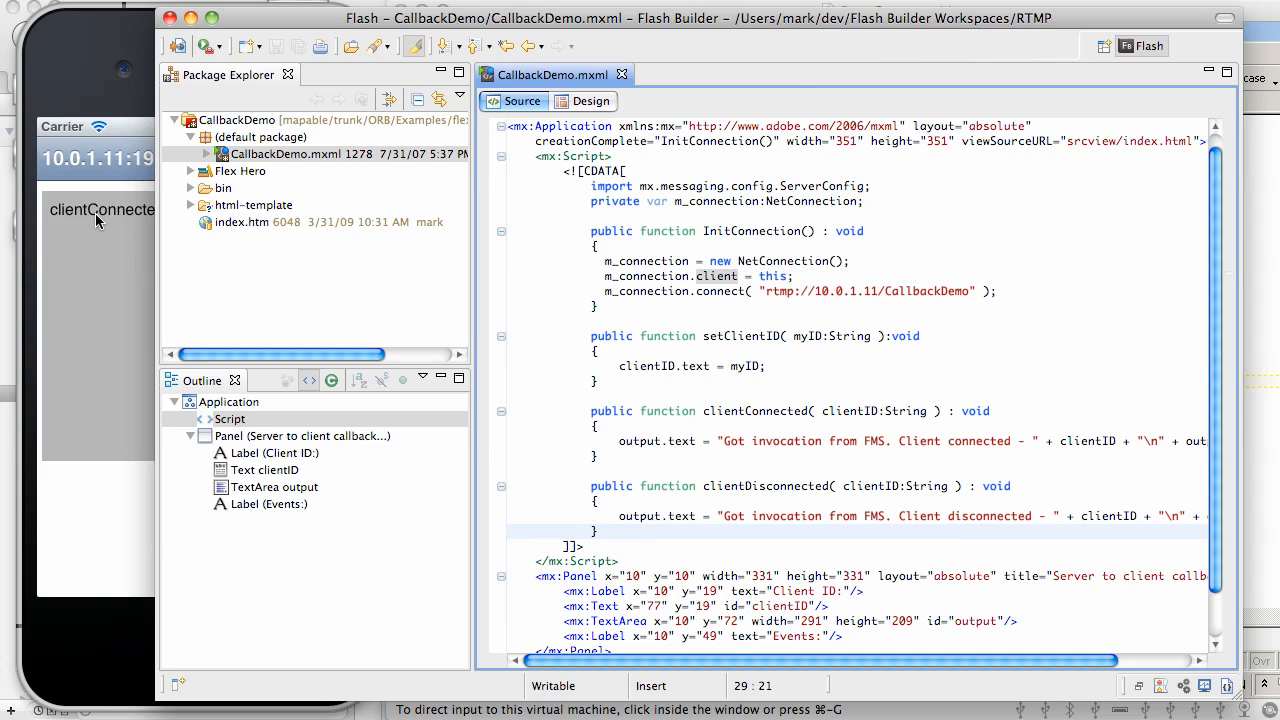
{"action": "left_click", "coordinate": [648, 531]}
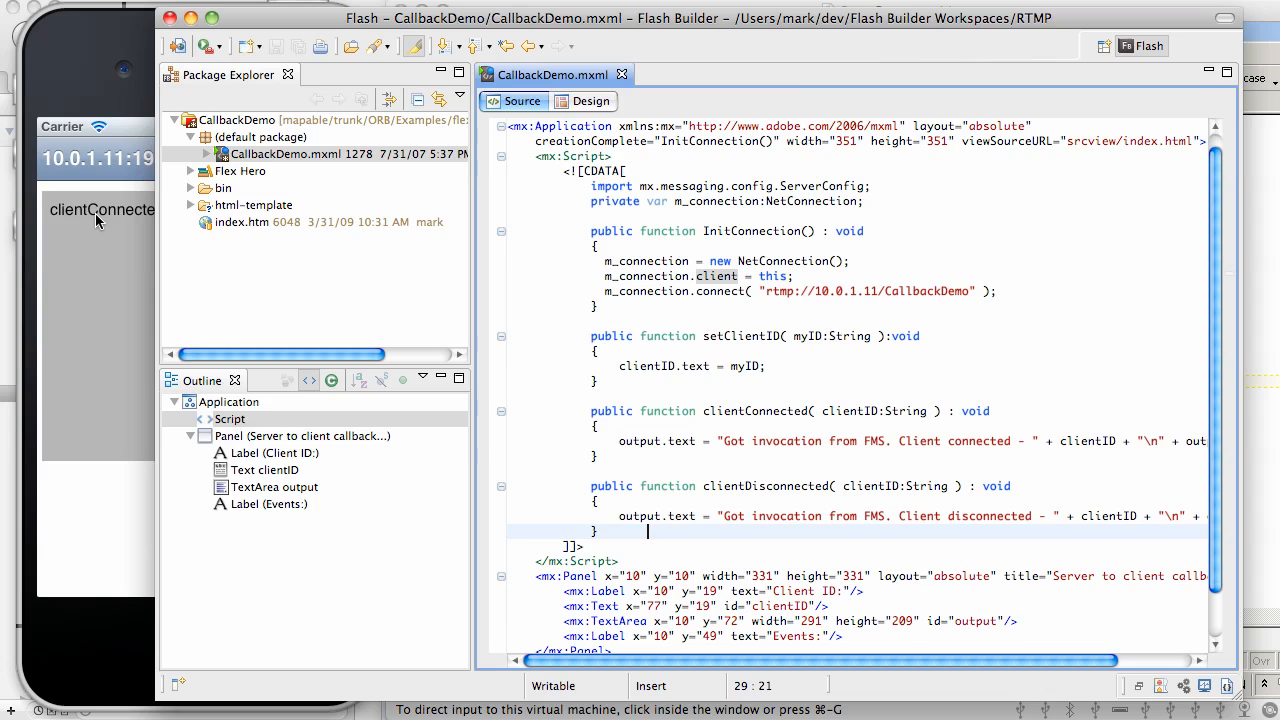
Step: Open the context menu for CallbackDemo.mxml in Package Explorer
{"action": "right_click", "coordinate": [250, 153]}
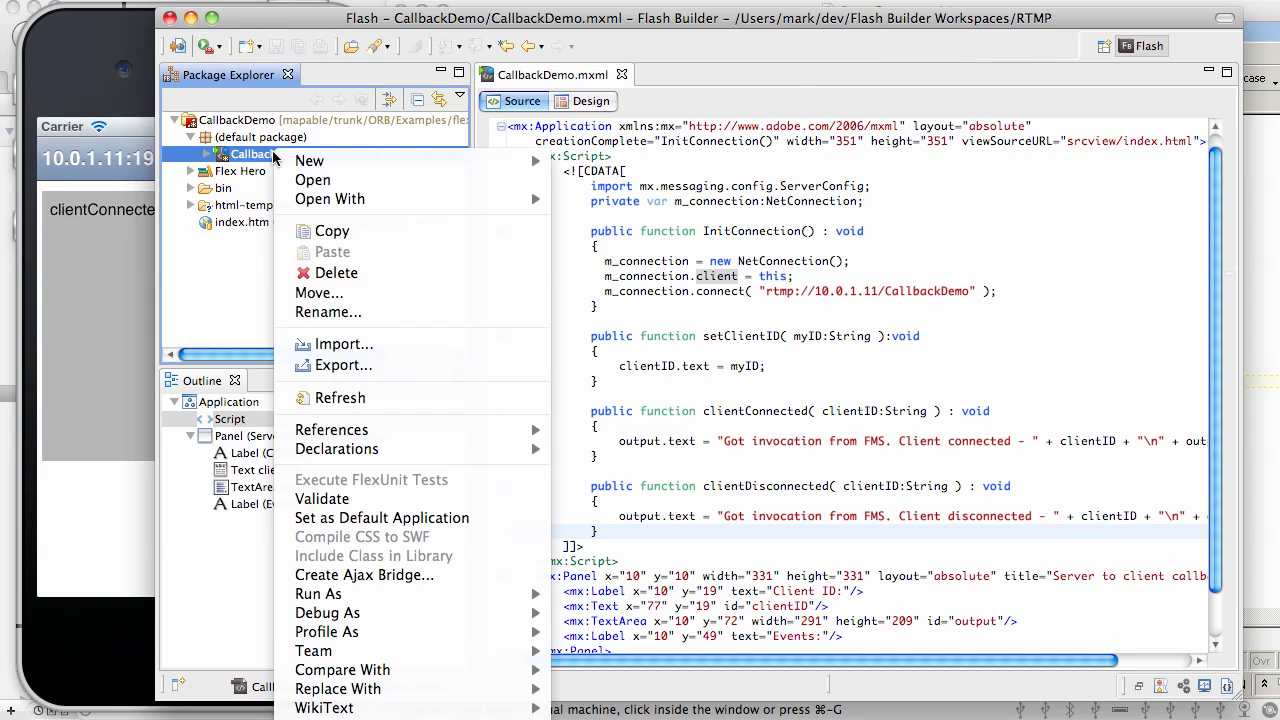
{"action": "mouse_move", "coordinate": [318, 593]}
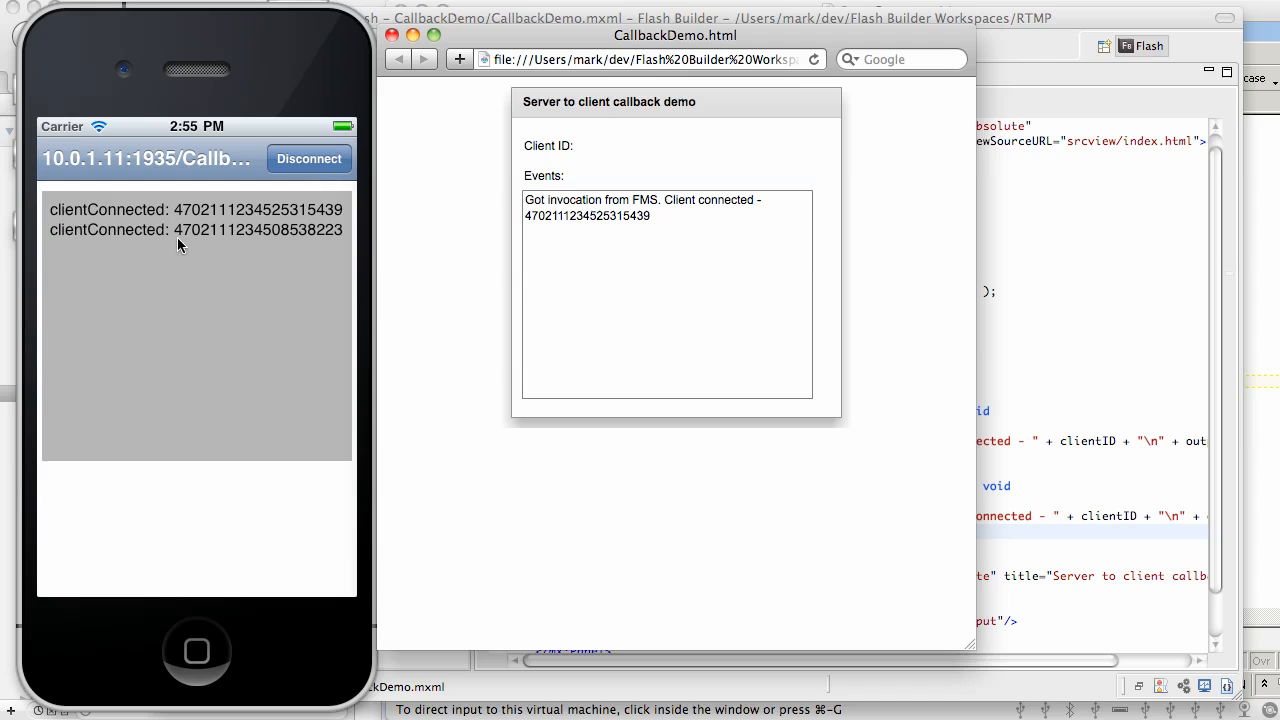
{"action": "mouse_move", "coordinate": [211, 241]}
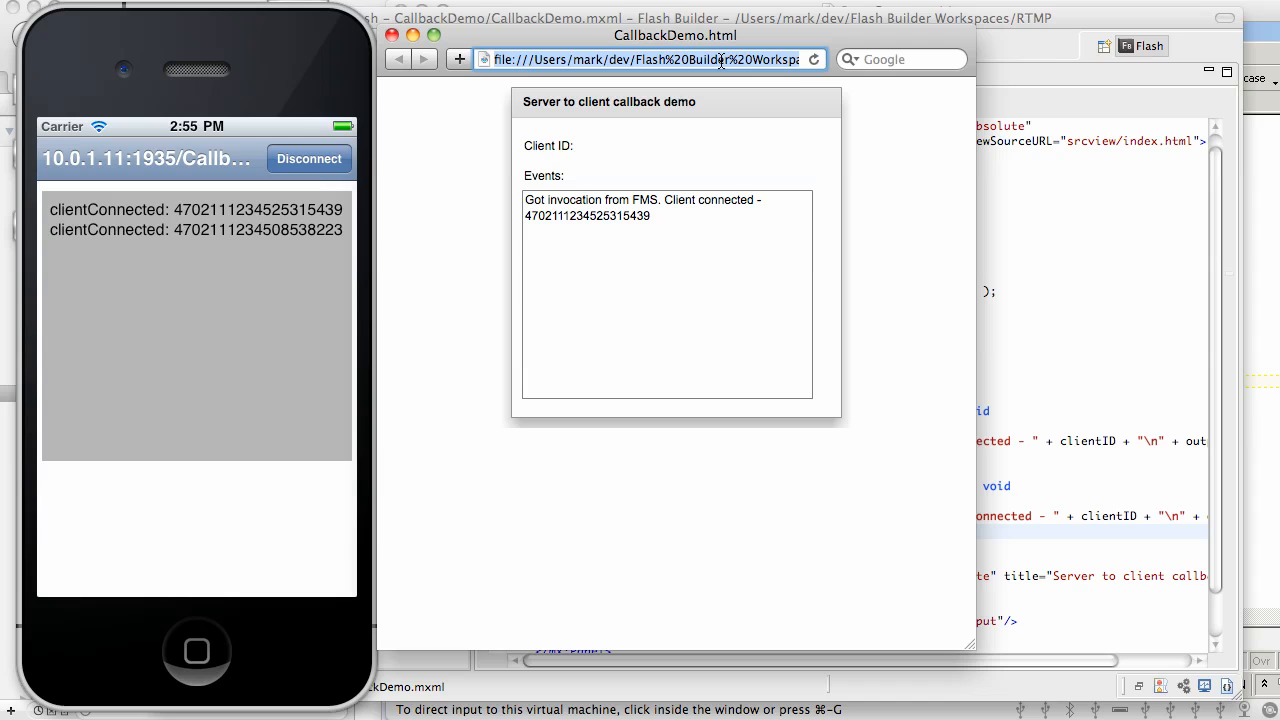
{"action": "mouse_move", "coordinate": [727, 100]}
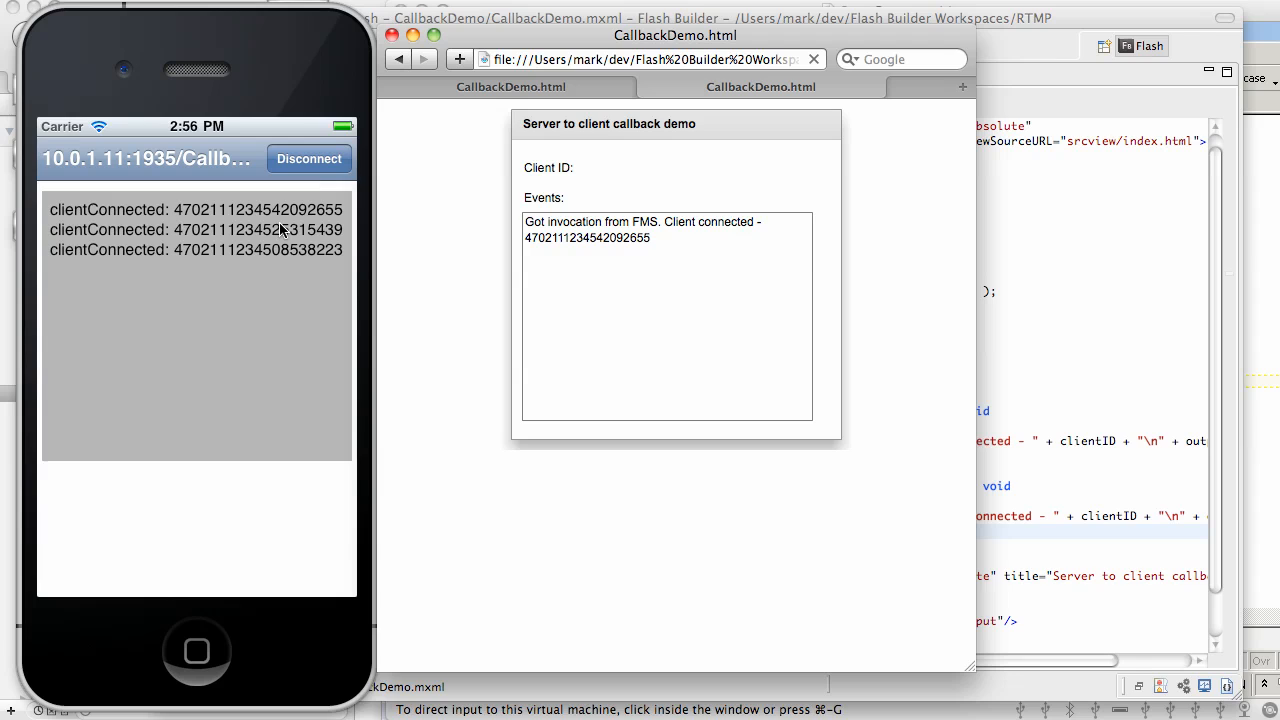
{"action": "mouse_move", "coordinate": [646, 88]}
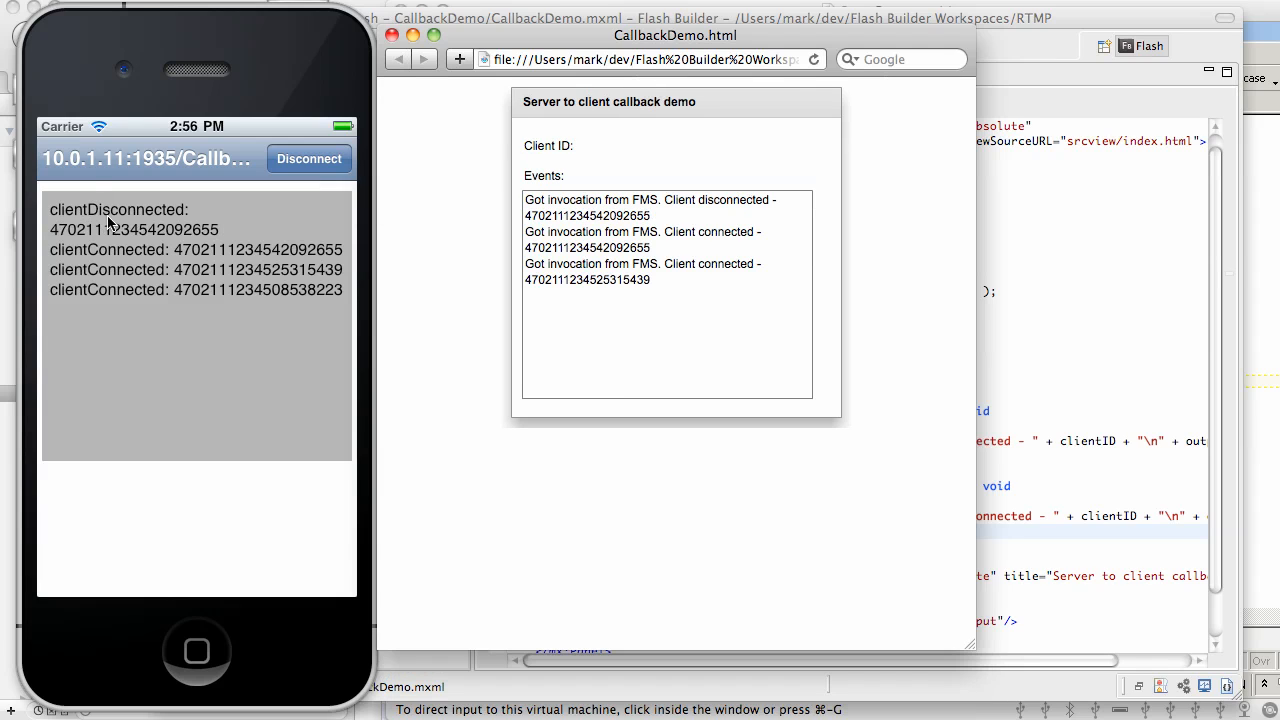
{"action": "mouse_move", "coordinate": [395, 247]}
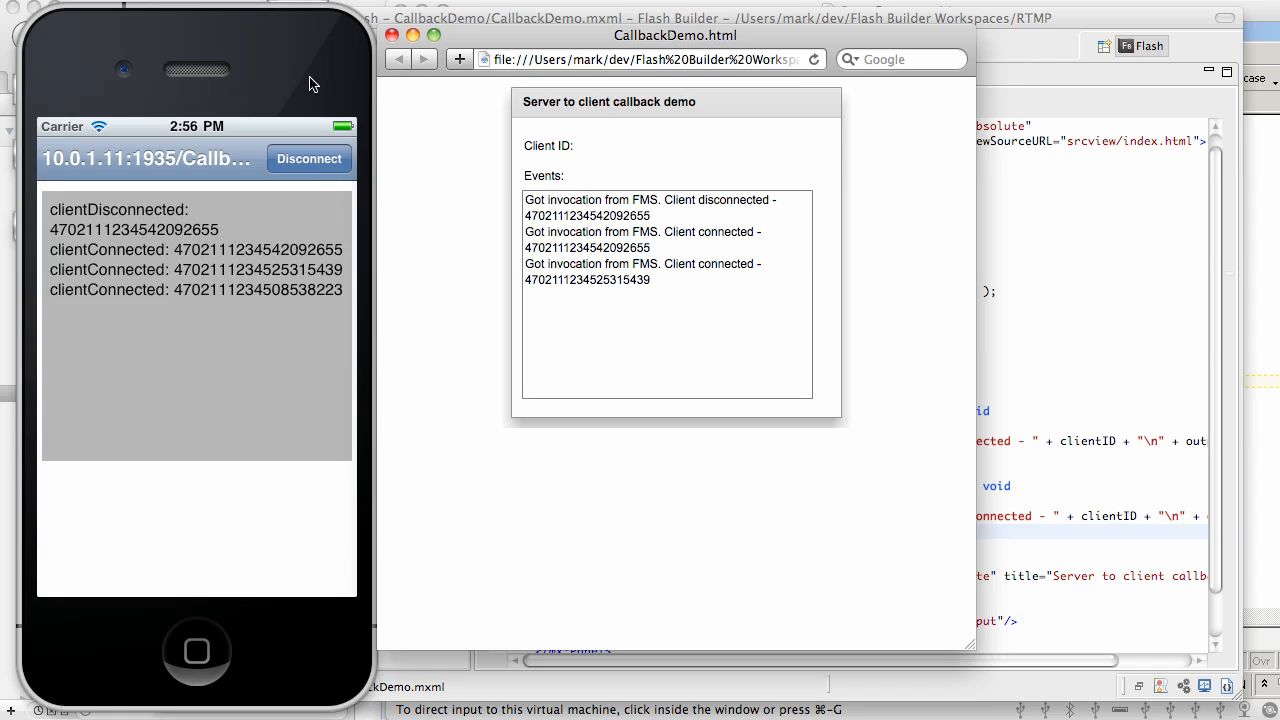
{"action": "mouse_move", "coordinate": [630, 217]}
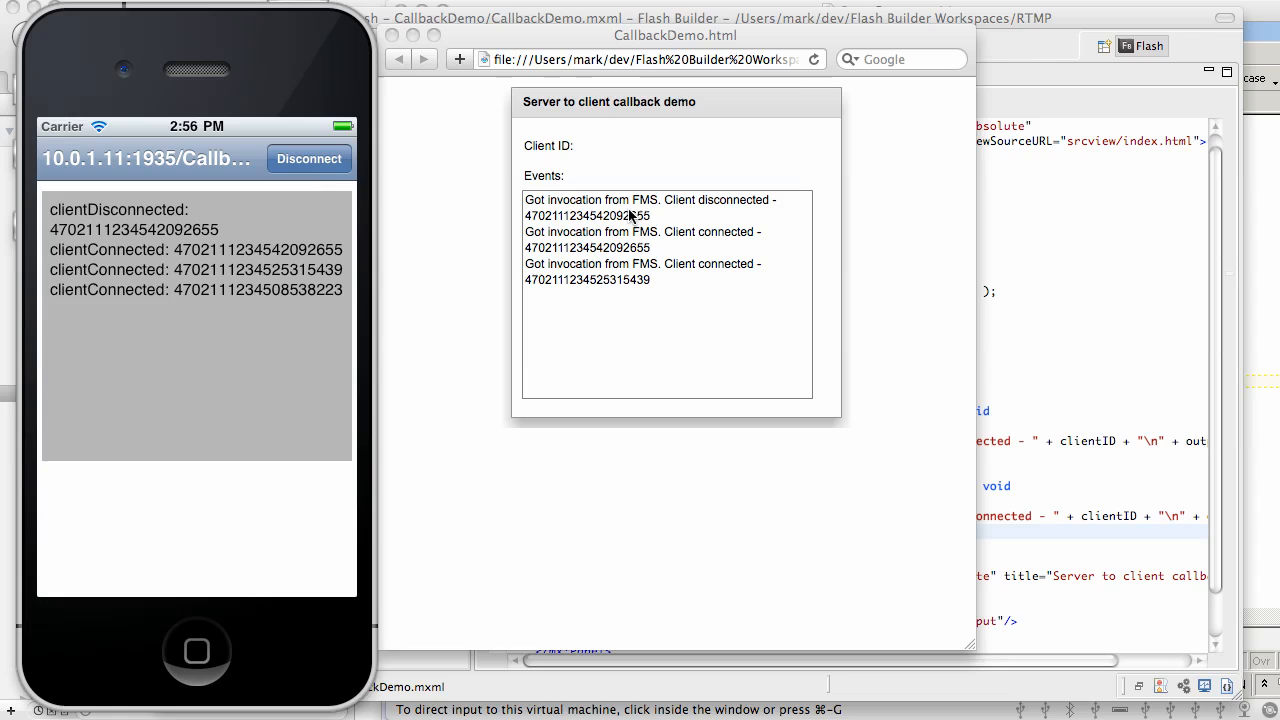
{"action": "mouse_move", "coordinate": [625, 205]}
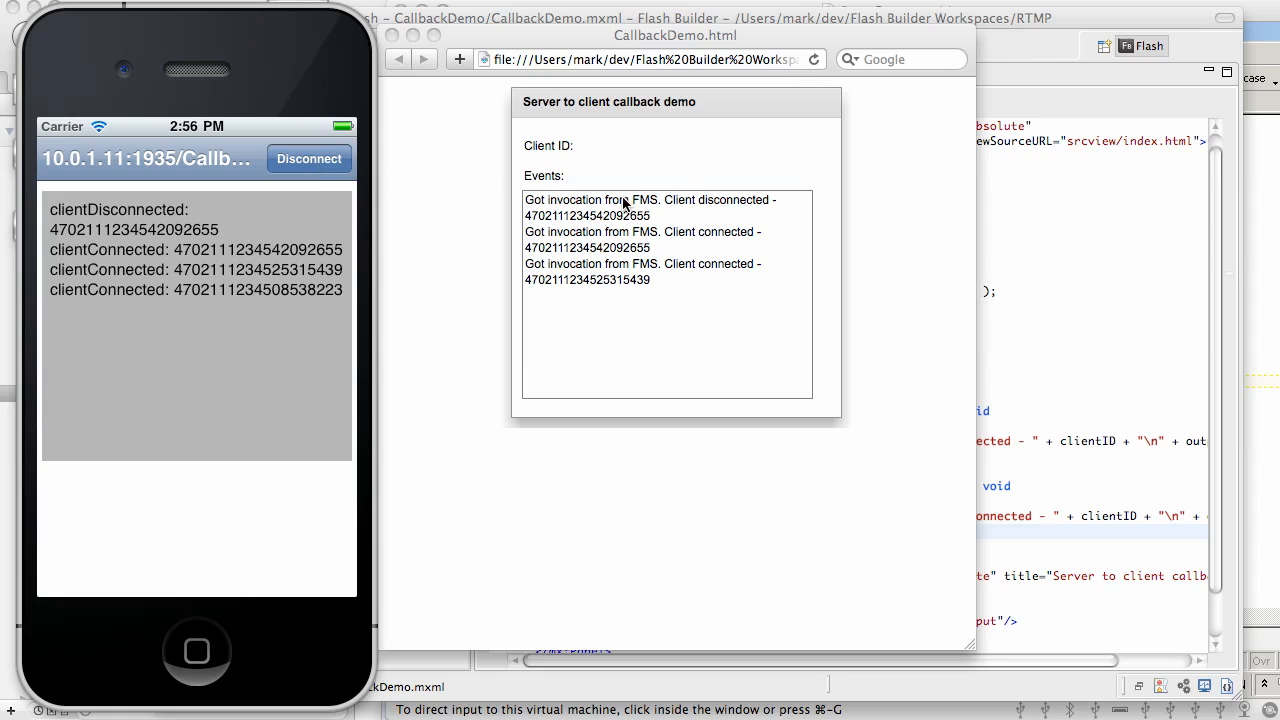
Step: Disconnect the iPhone client from CallbackDemo and reconnect it
{"action": "left_click", "coordinate": [309, 158]}
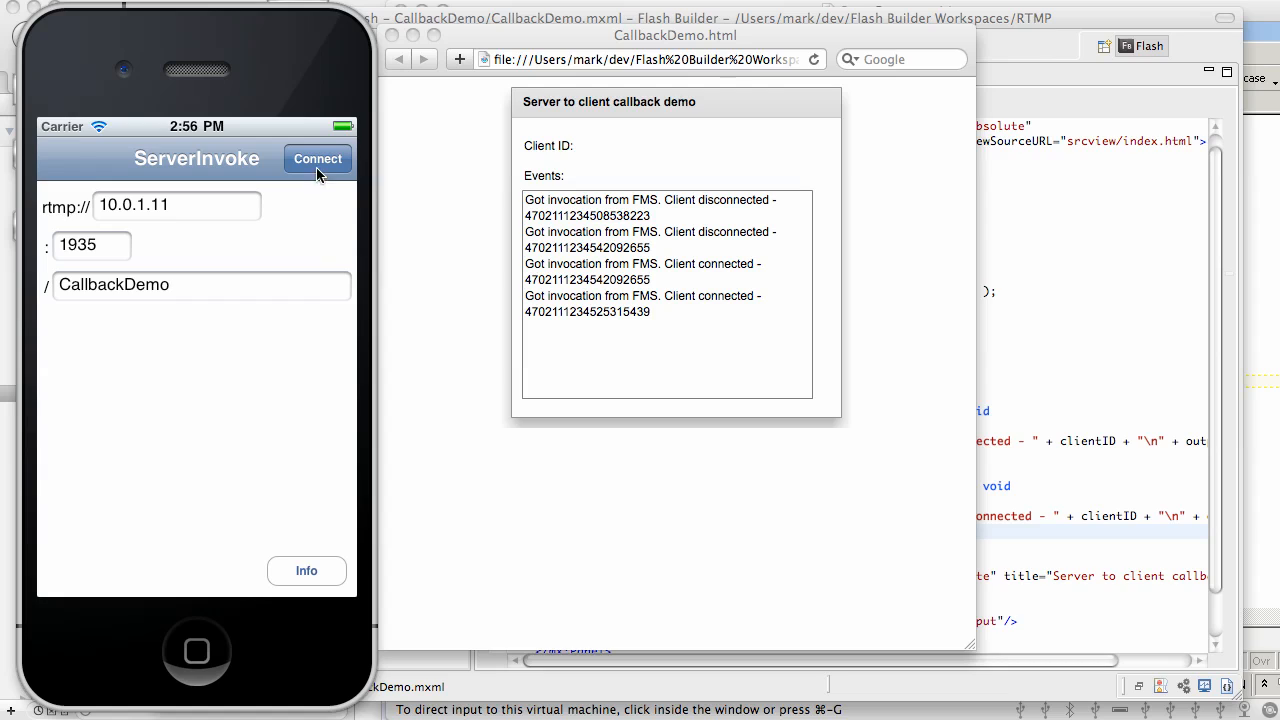
{"action": "left_click", "coordinate": [318, 158]}
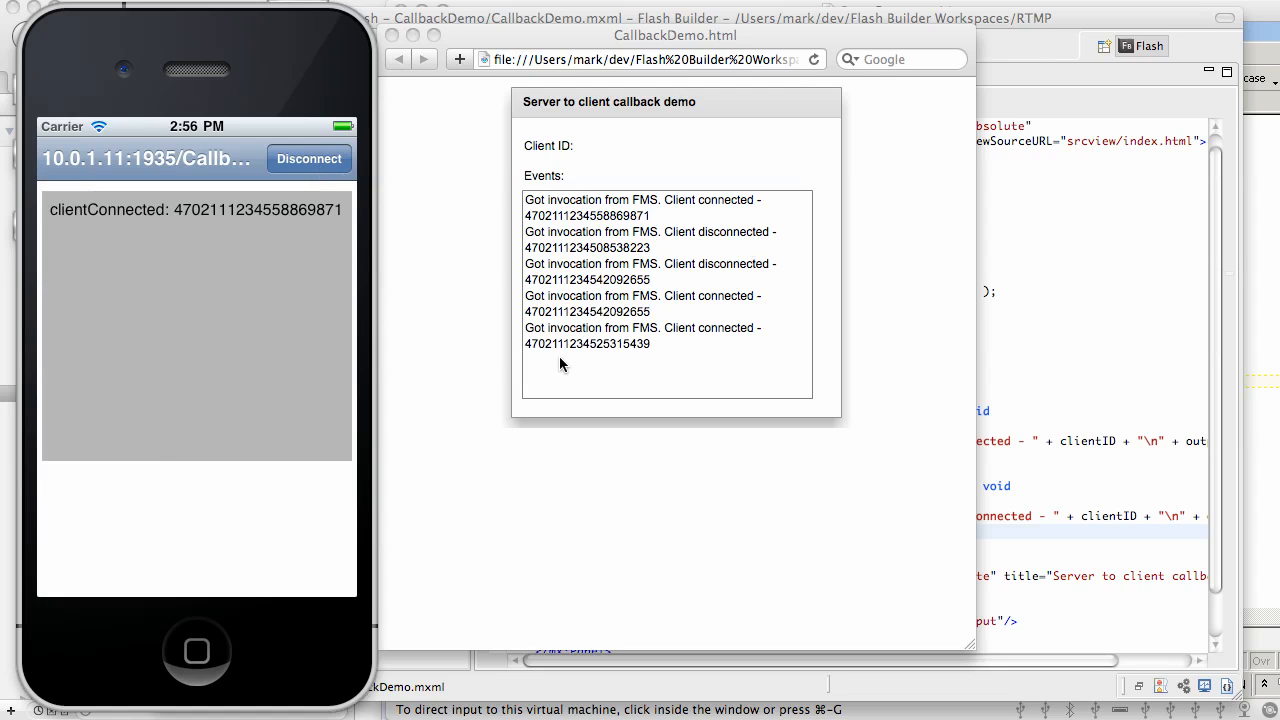
{"action": "mouse_move", "coordinate": [605, 218]}
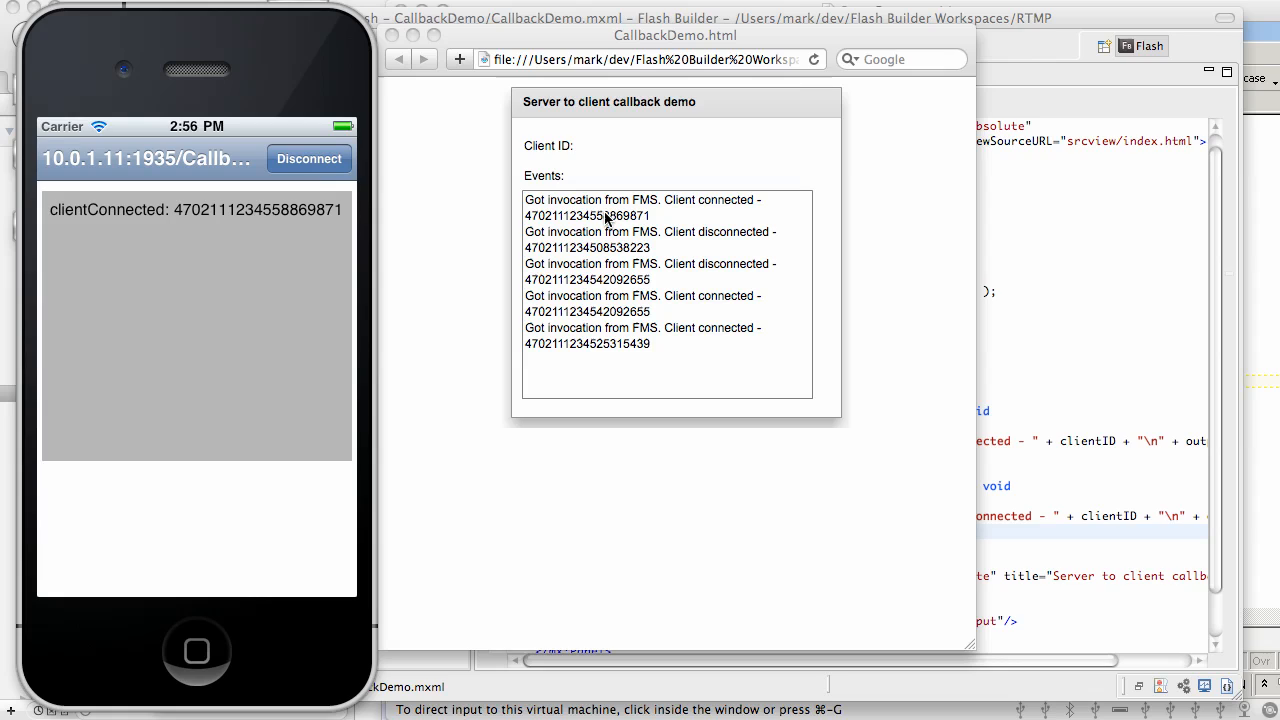
{"action": "mouse_move", "coordinate": [693, 358]}
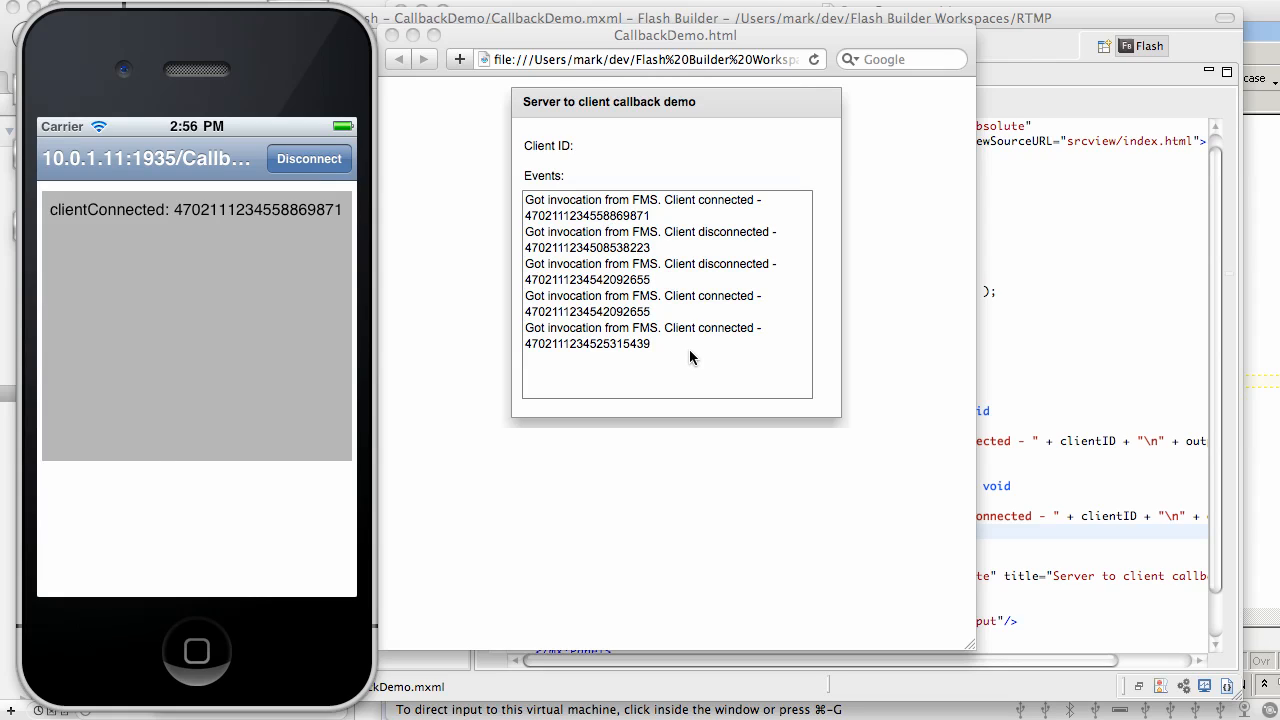